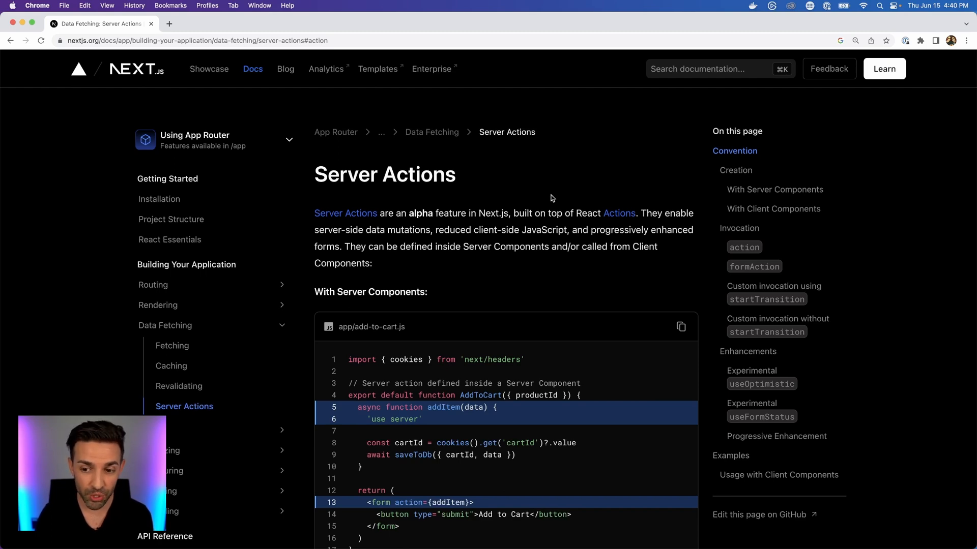
Scroll to the add-to-cart example and highlight the addItem function and its saveToDb call
scroll(down, 3)
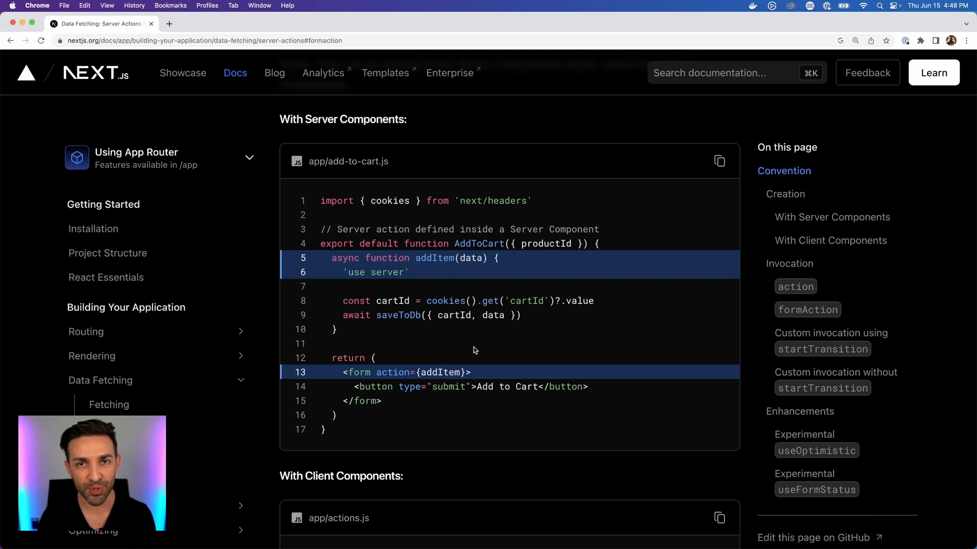
mouse_move(421, 401)
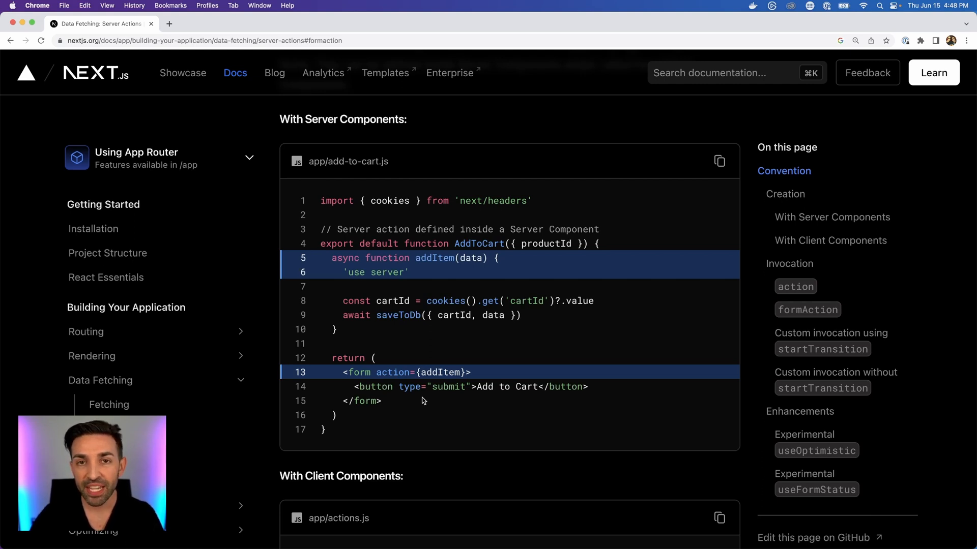
mouse_move(341, 373)
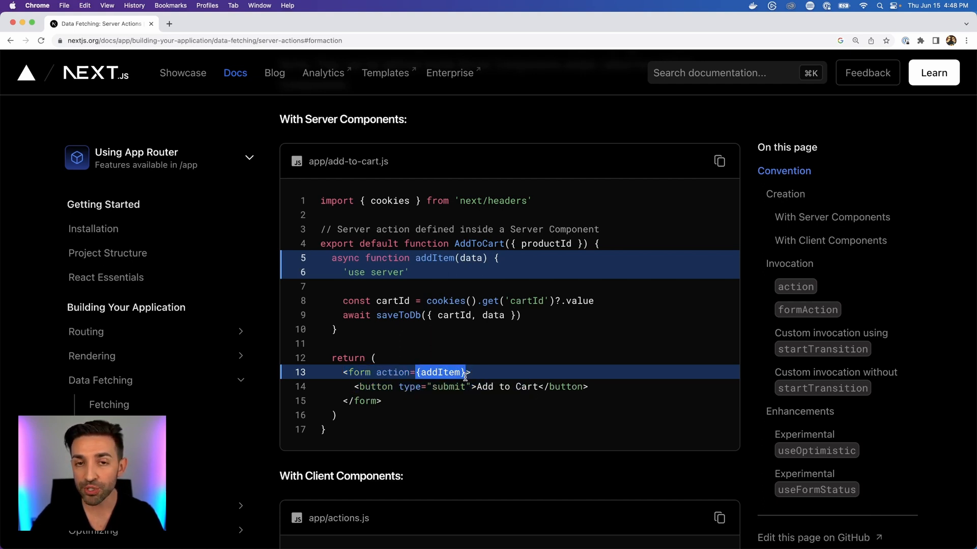
mouse_move(422, 282)
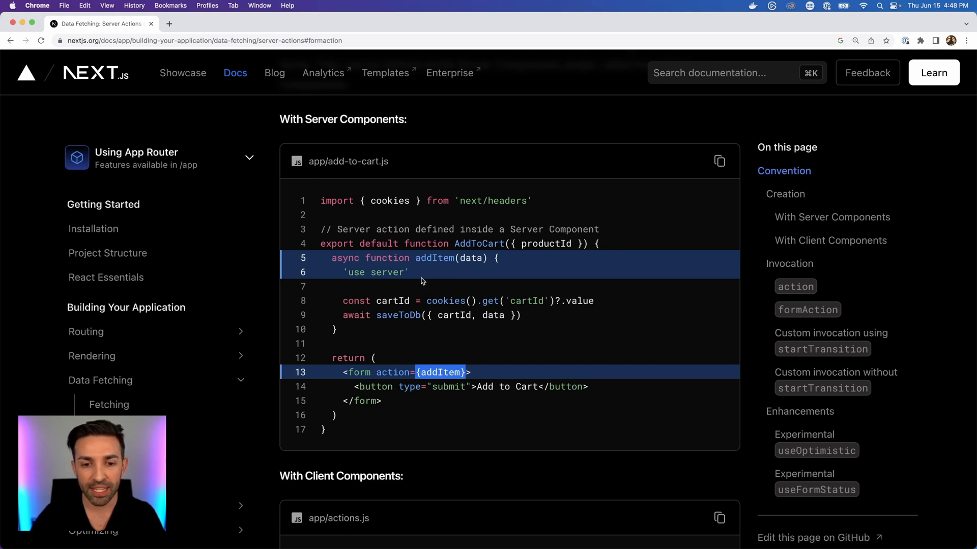
mouse_move(412, 257)
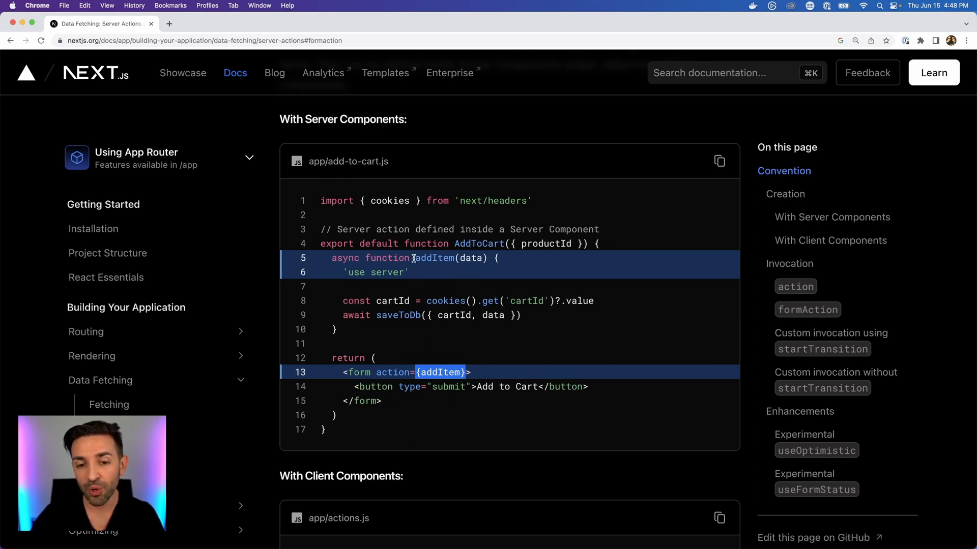
double_click(435, 257)
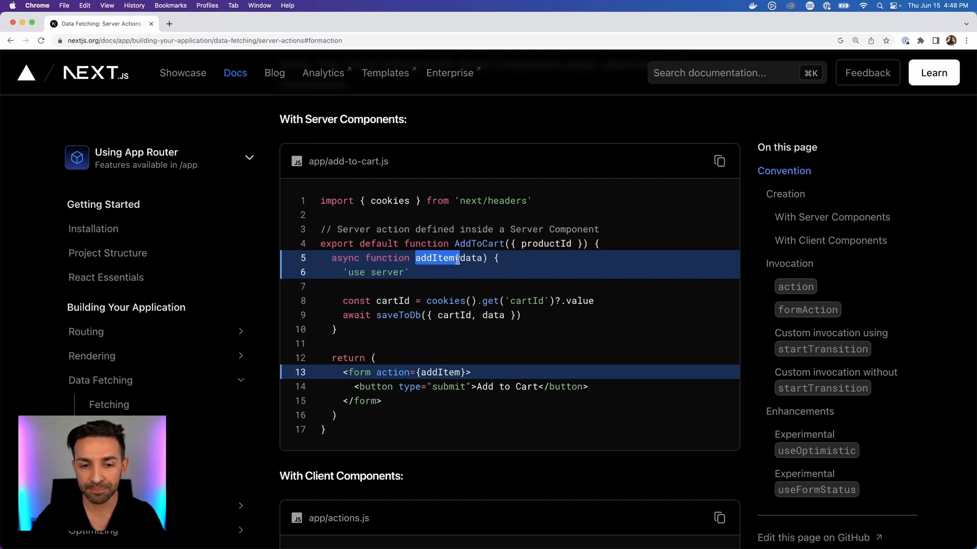
double_click(394, 301)
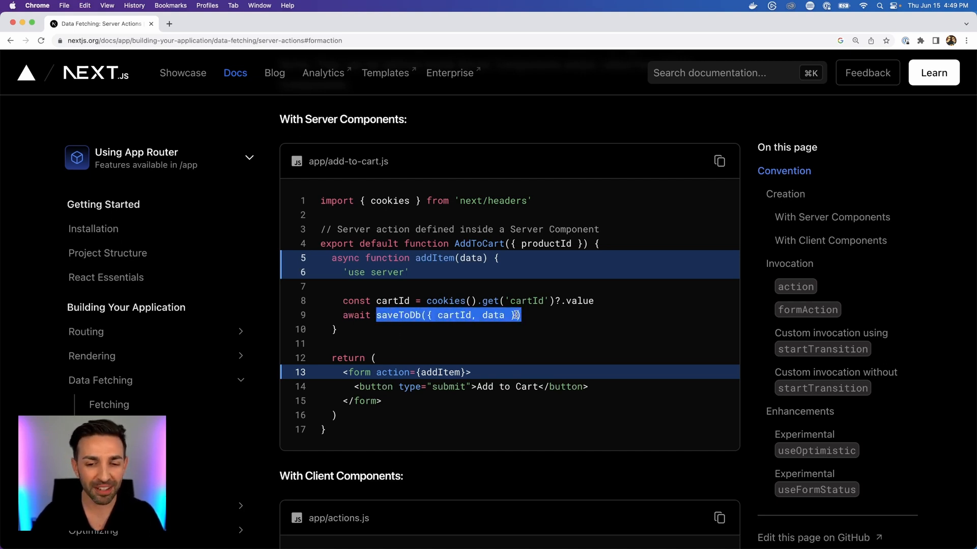
double_click(398, 316)
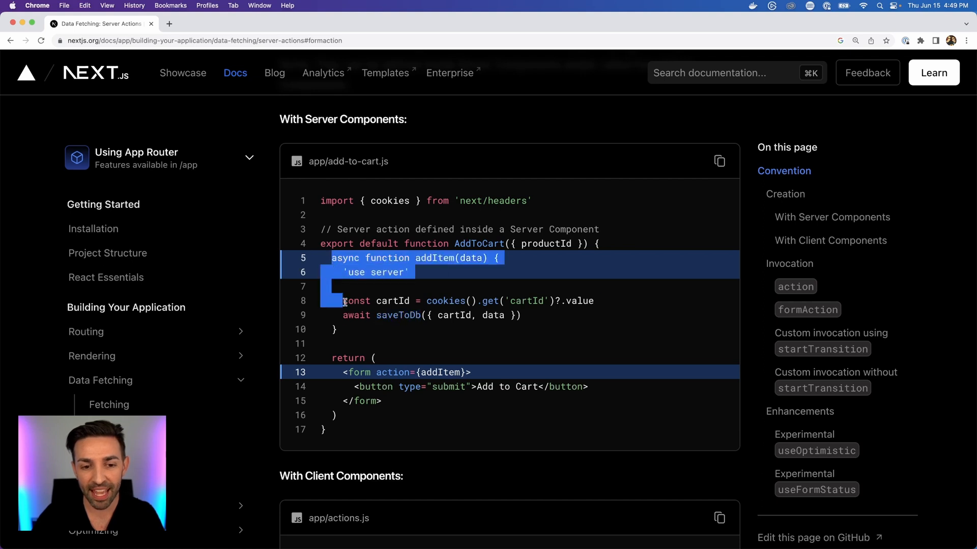
click(347, 332)
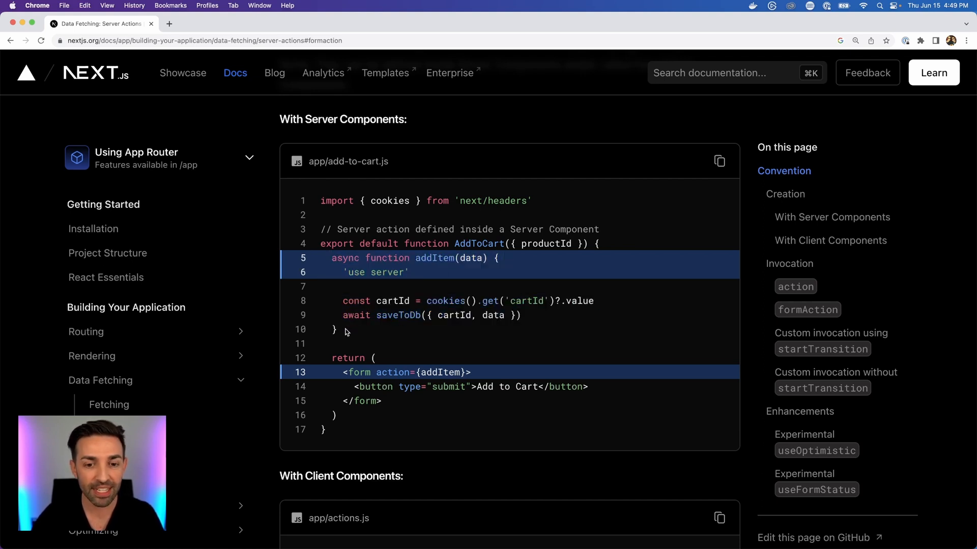
mouse_move(354, 258)
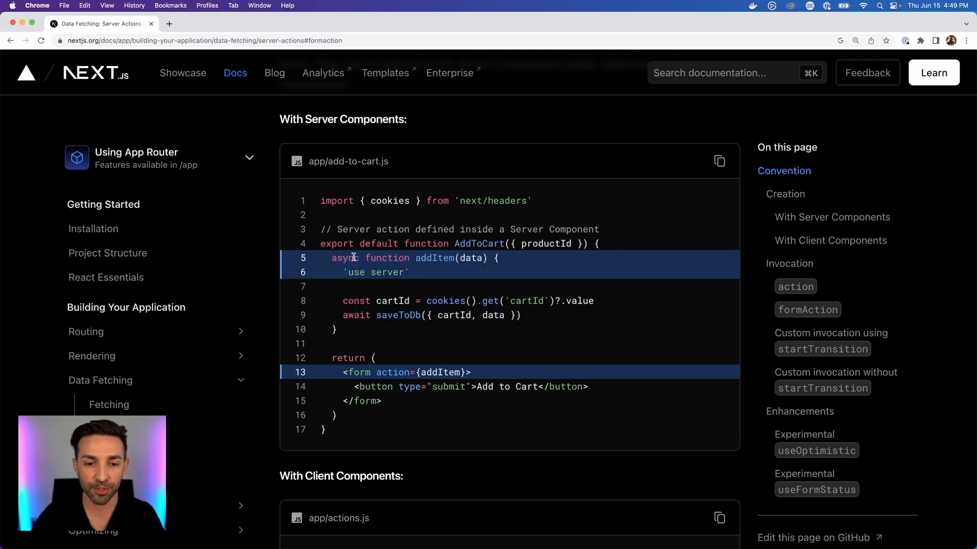
Highlight the 'use server' directive and the form's action={addItem} attribute
double_click(374, 272)
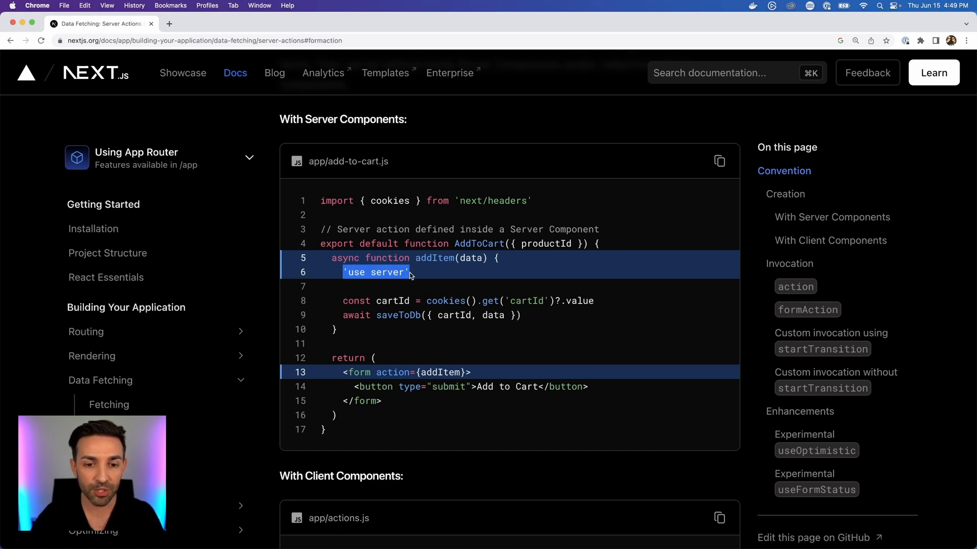
mouse_move(410, 289)
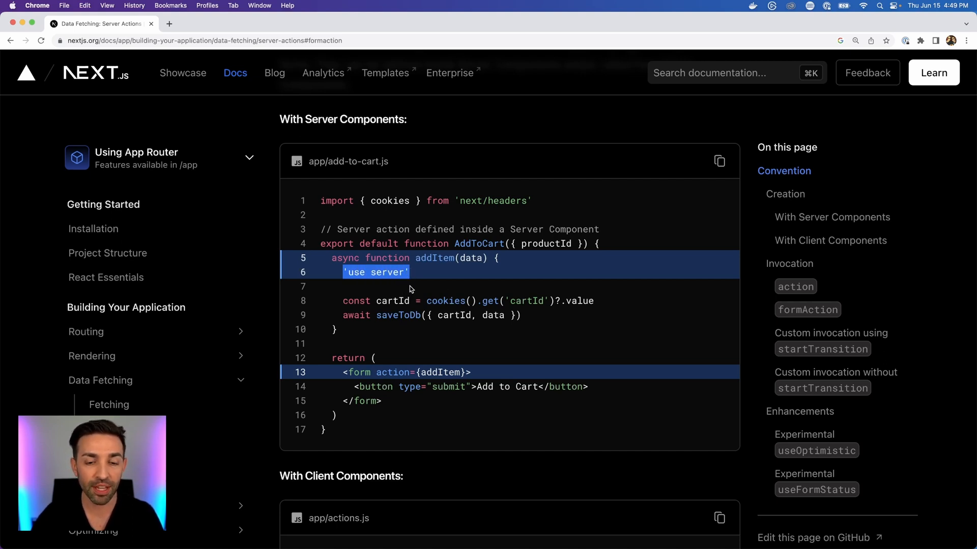
mouse_move(424, 365)
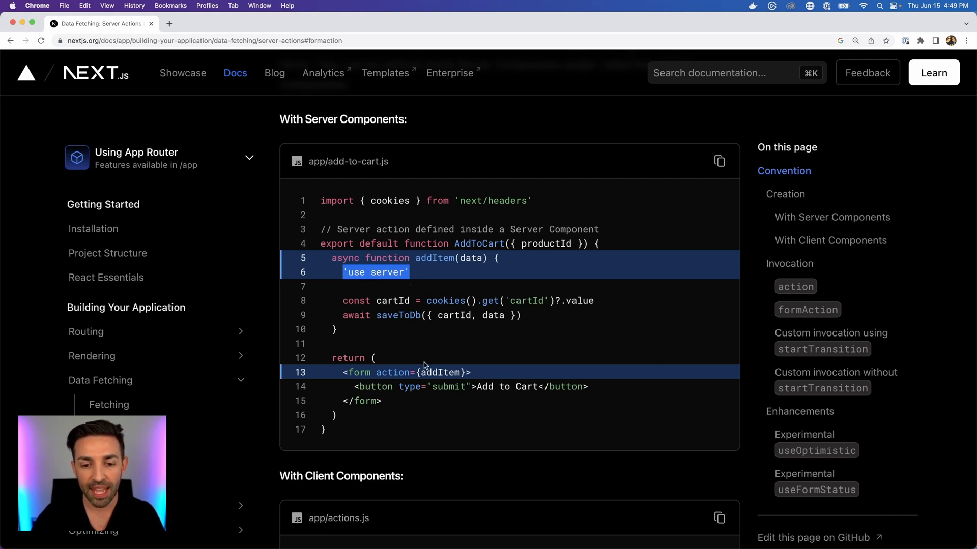
double_click(509, 386)
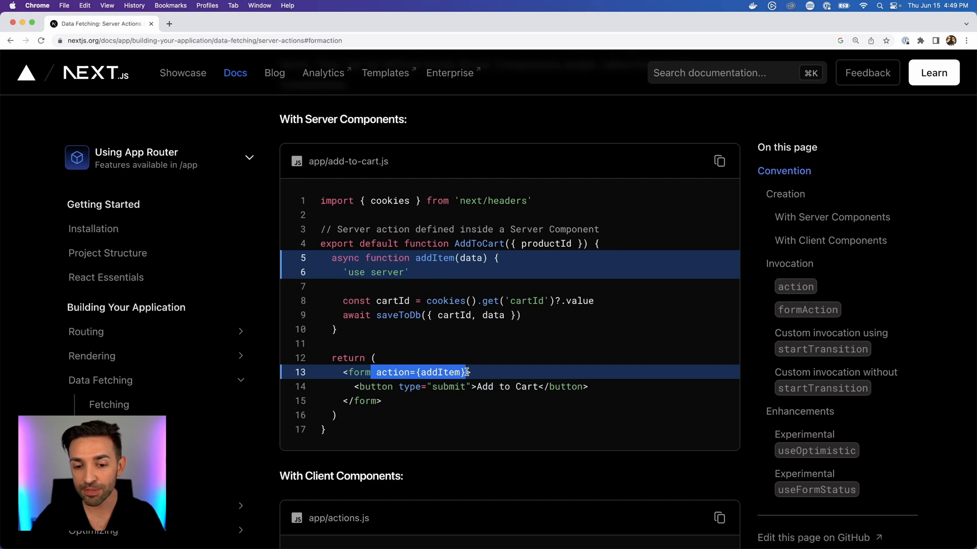
click(421, 372)
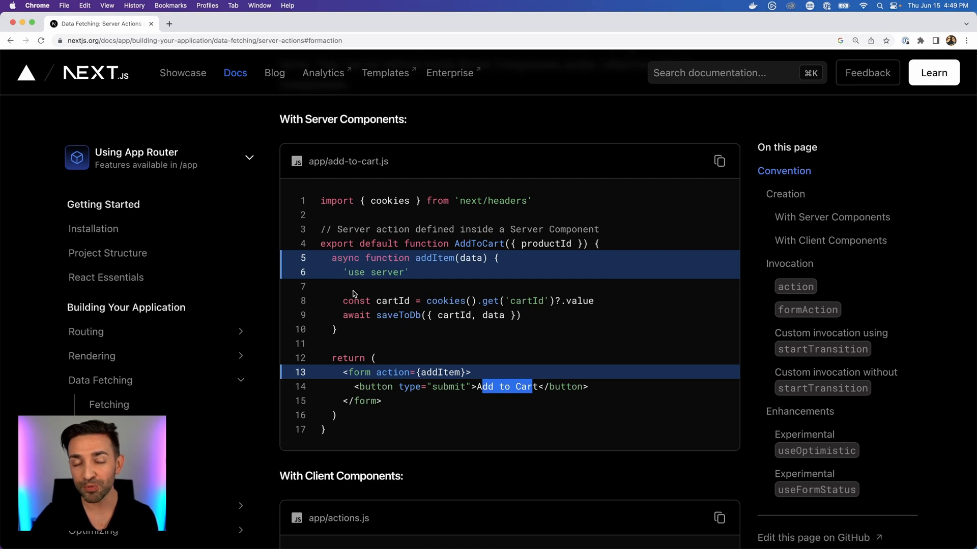
mouse_move(364, 336)
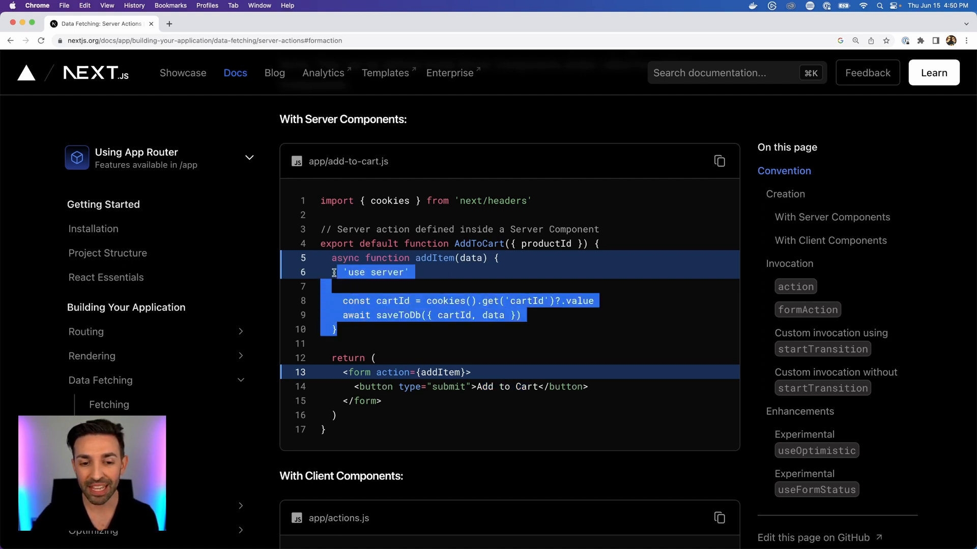
click(327, 262)
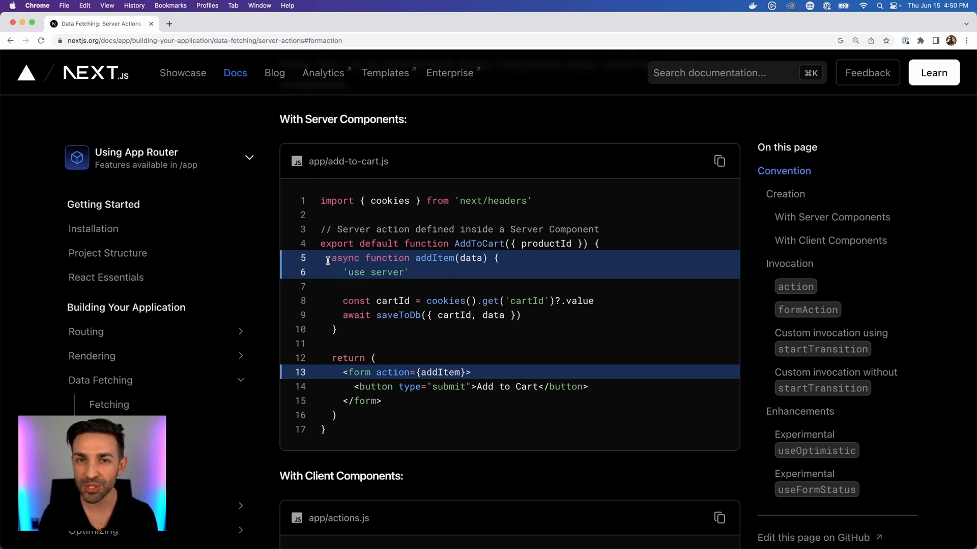
Highlight 'use server' in myAction, then scroll toward the Client Components guidance
scroll(up, 3)
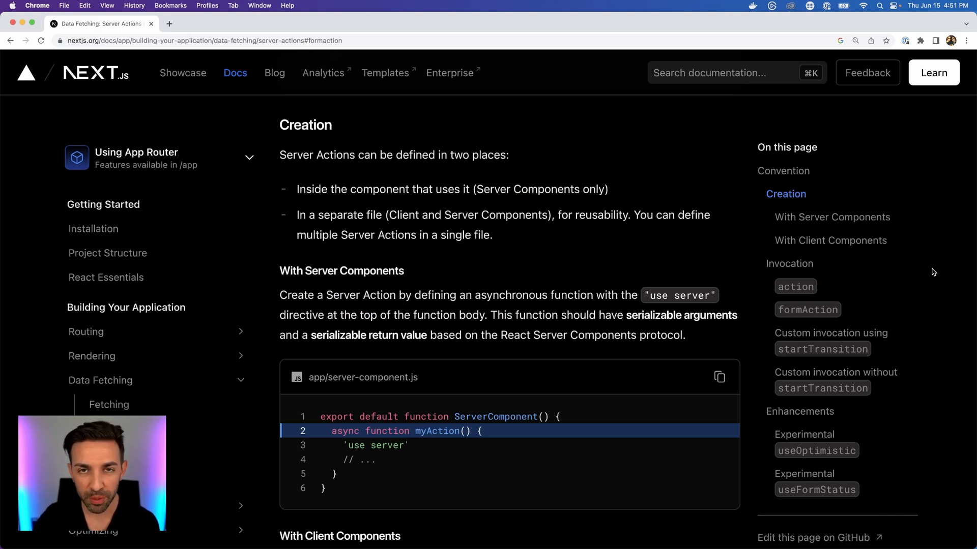
mouse_move(295, 194)
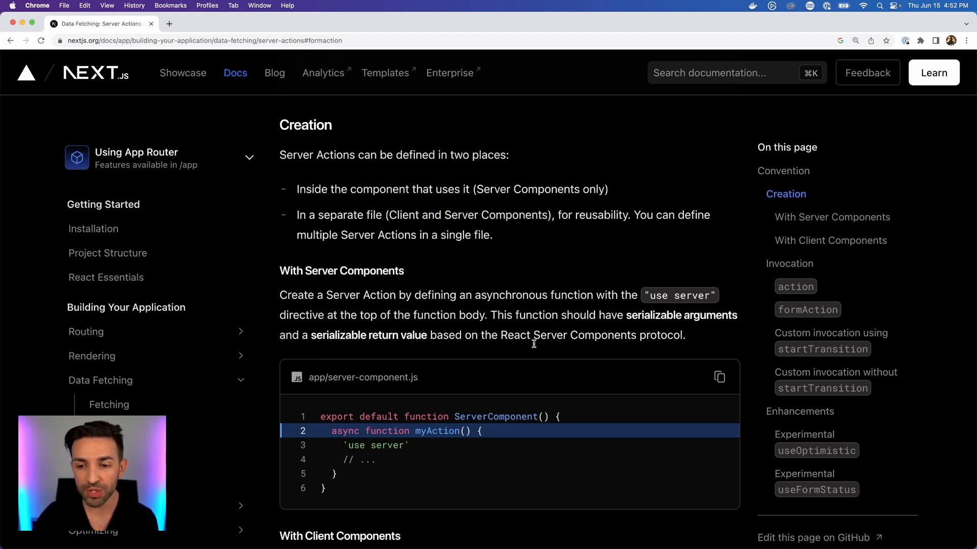
double_click(679, 295)
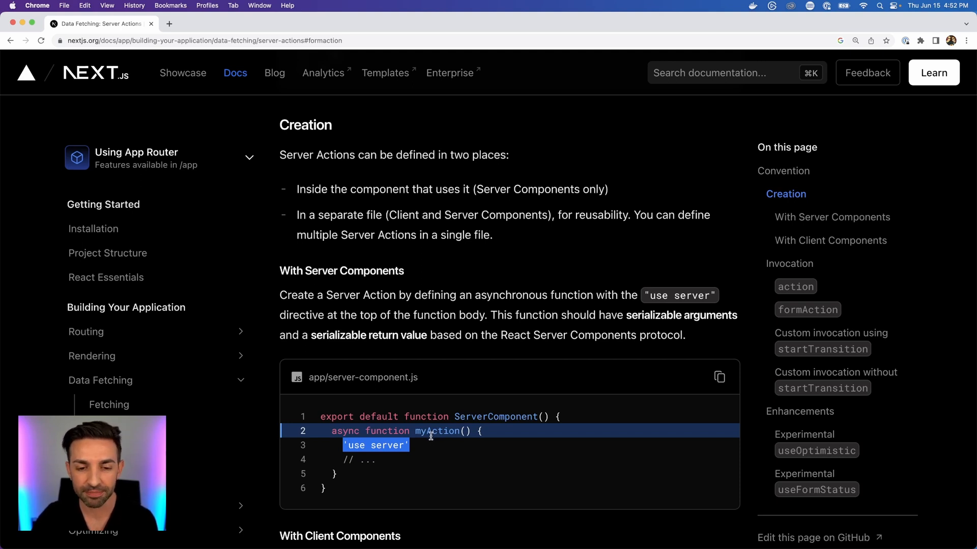
scroll(down, 3)
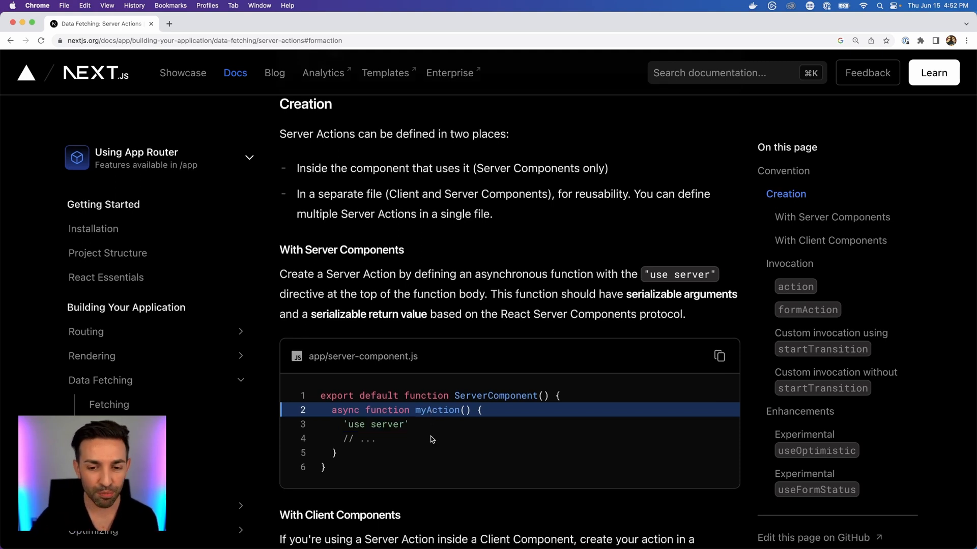
scroll(down, 3)
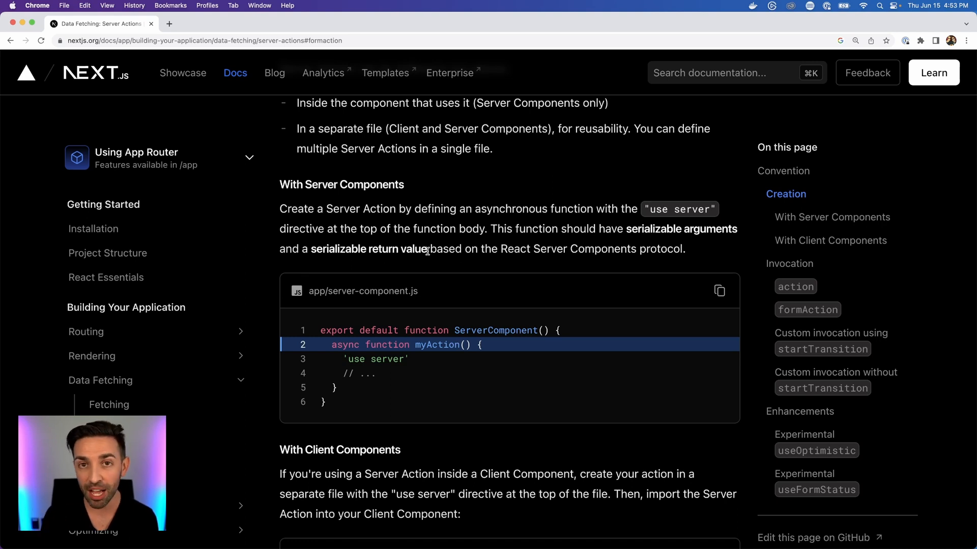
mouse_move(375, 251)
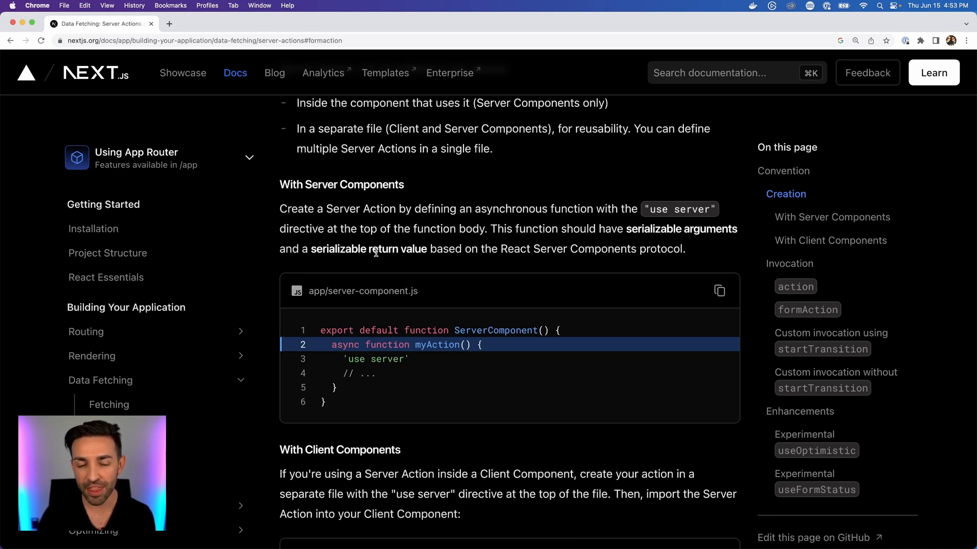
mouse_move(426, 252)
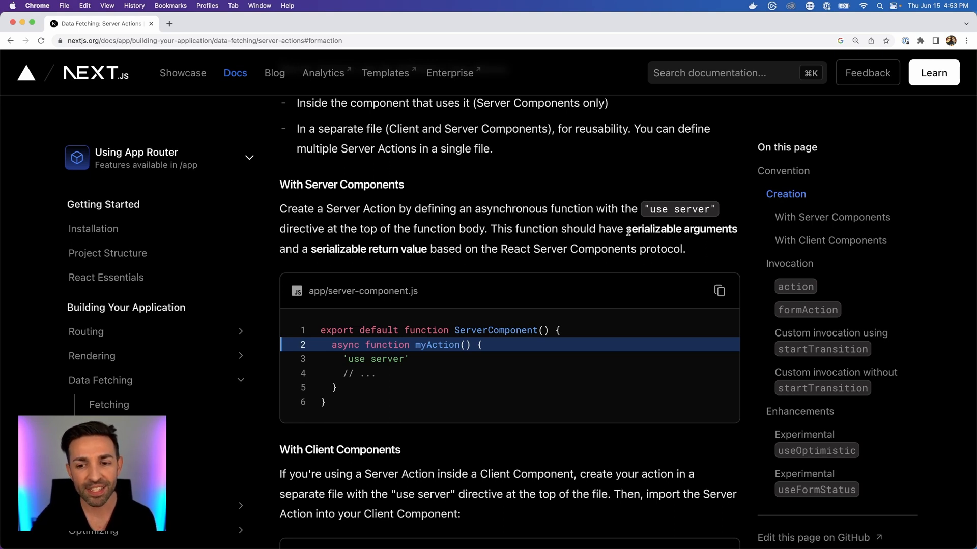
mouse_move(379, 253)
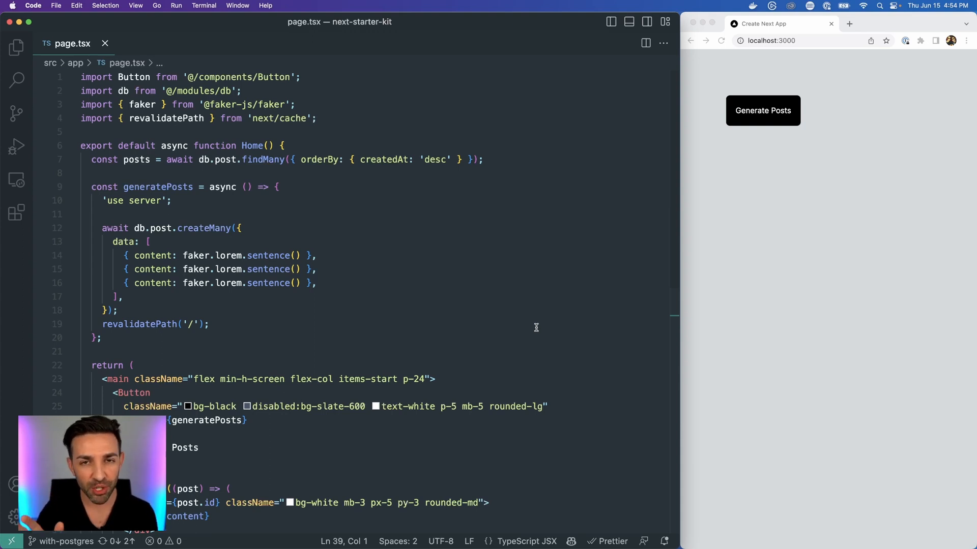
mouse_move(696, 289)
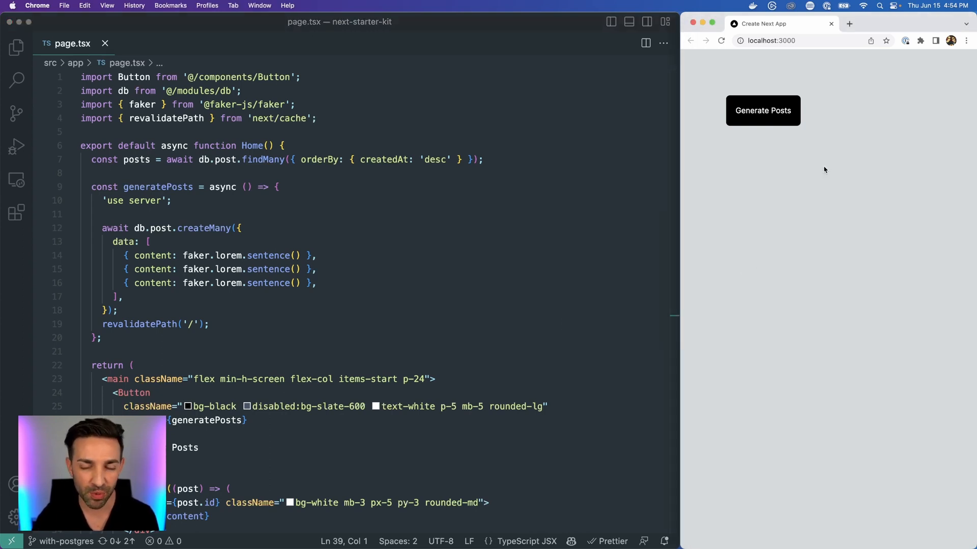
mouse_move(783, 158)
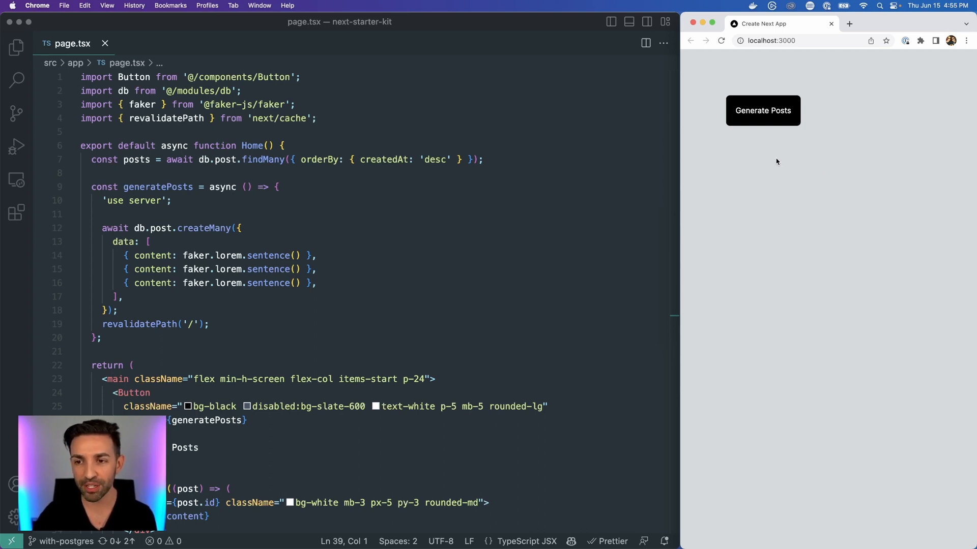
Switch to the localhost:3000 app showing three generated posts
click(762, 110)
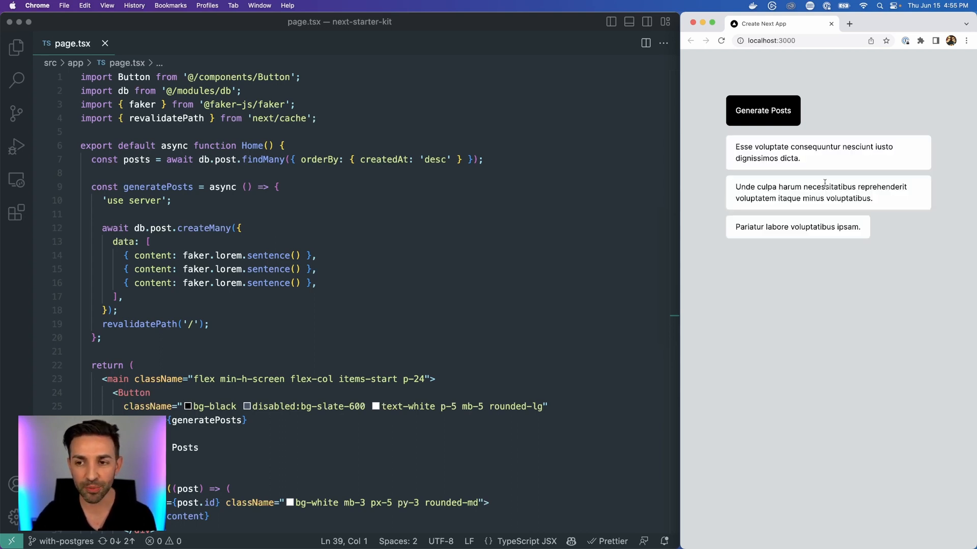
mouse_move(838, 255)
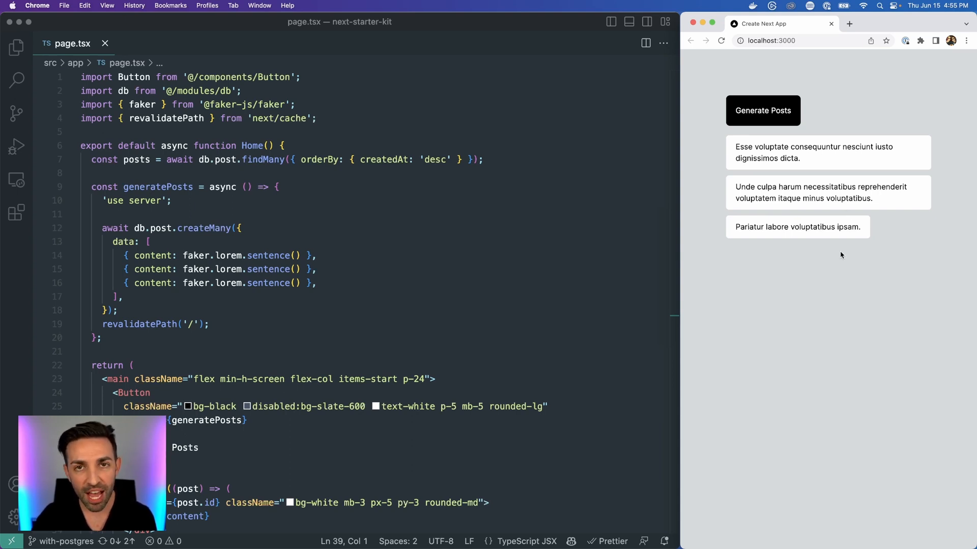
mouse_move(356, 261)
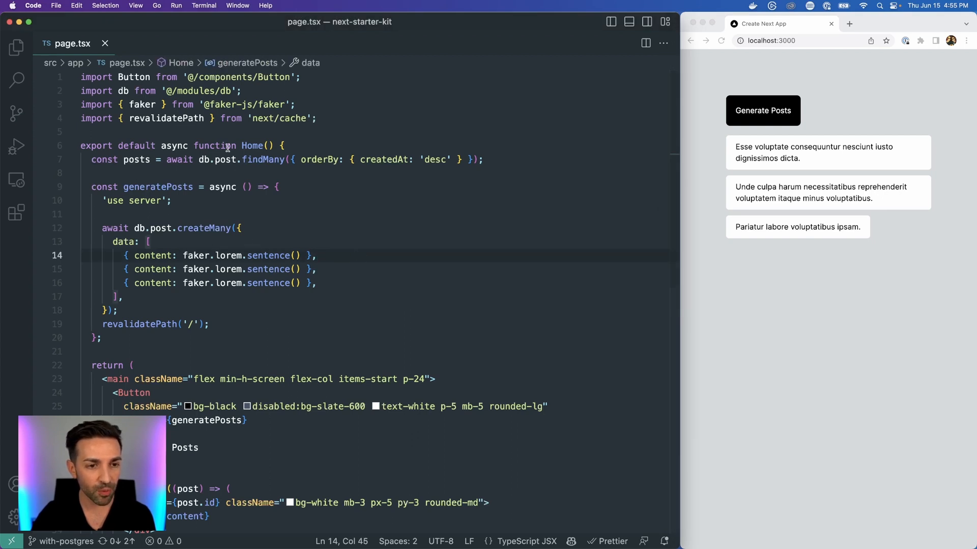
double_click(252, 145)
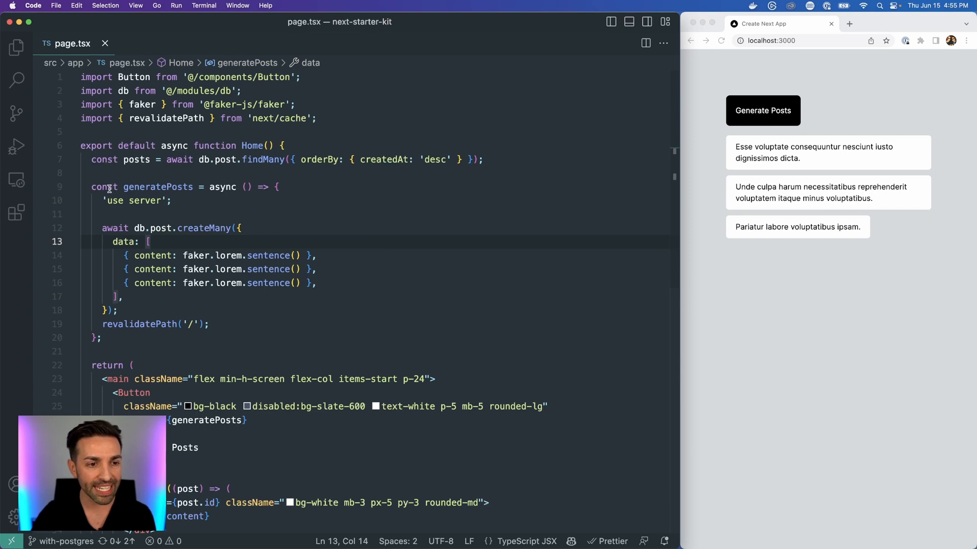
double_click(159, 187)
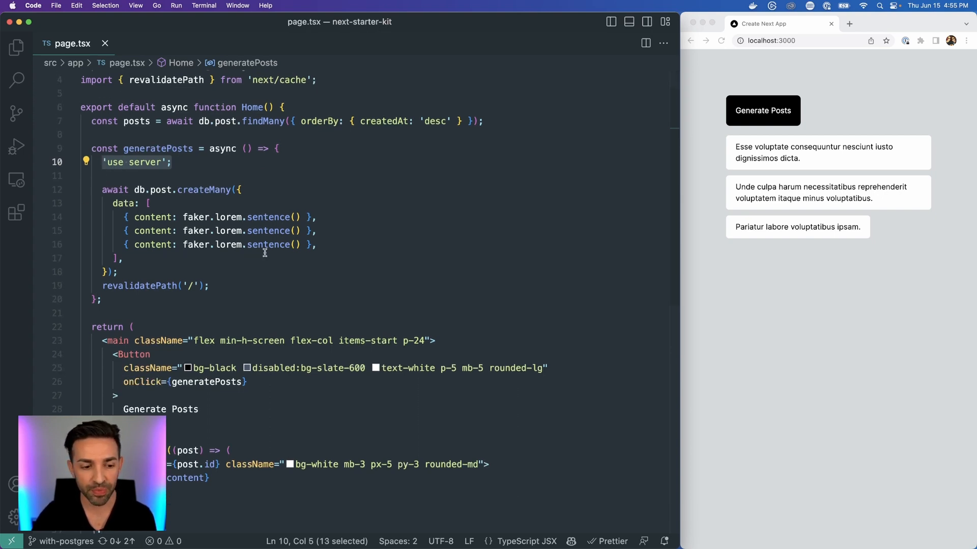
scroll(down, 3)
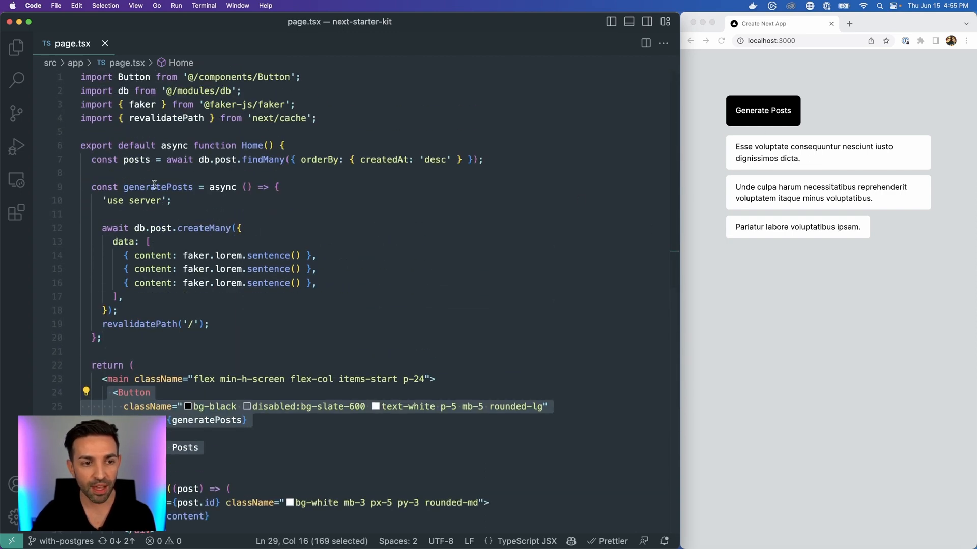
double_click(158, 187)
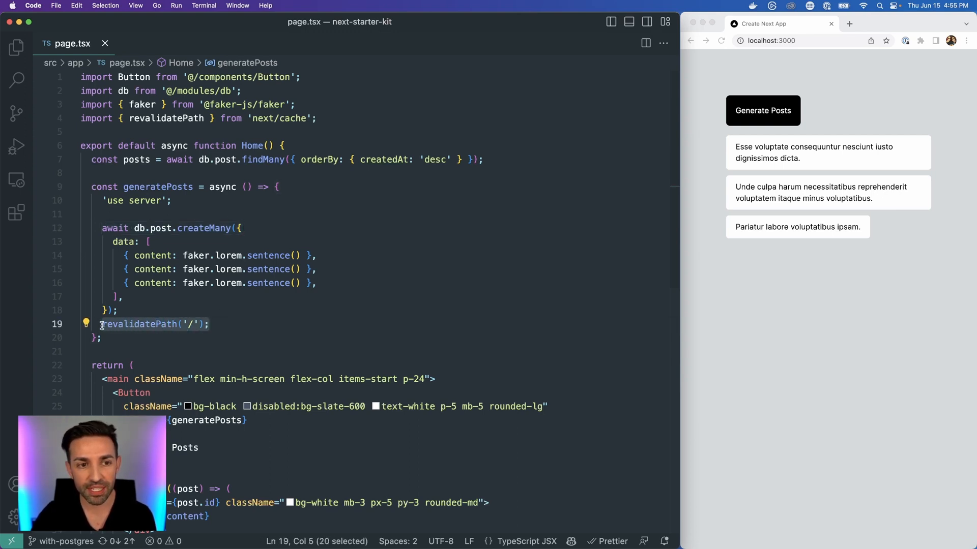
mouse_move(140, 324)
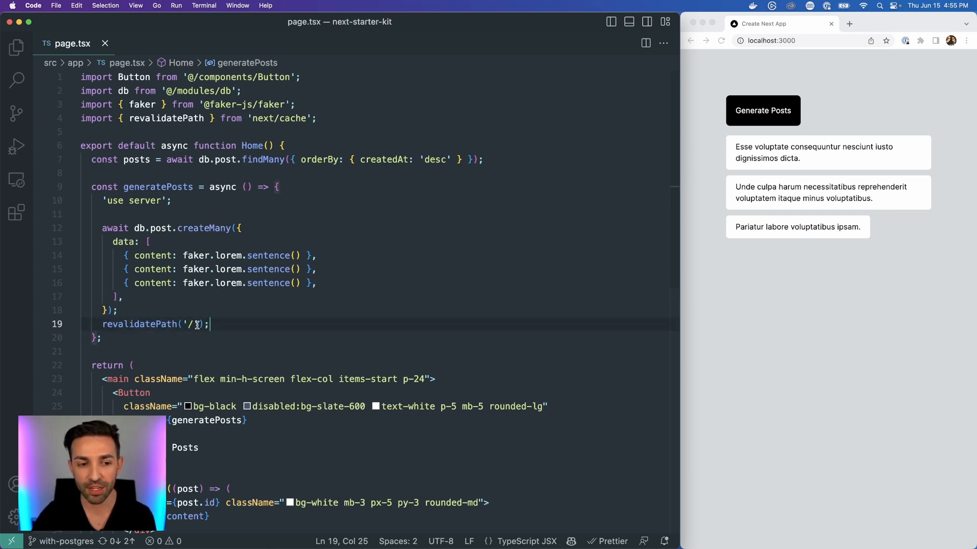
double_click(189, 324)
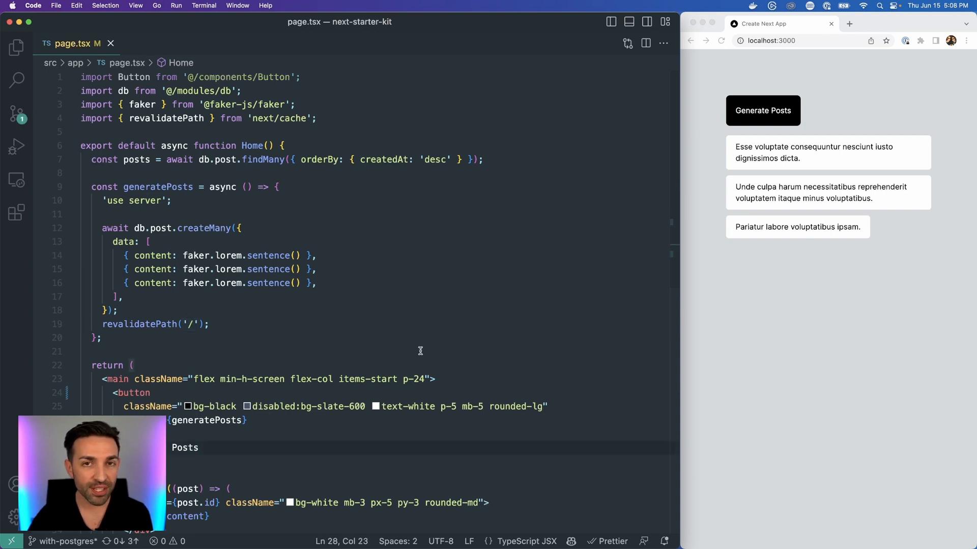
mouse_move(459, 334)
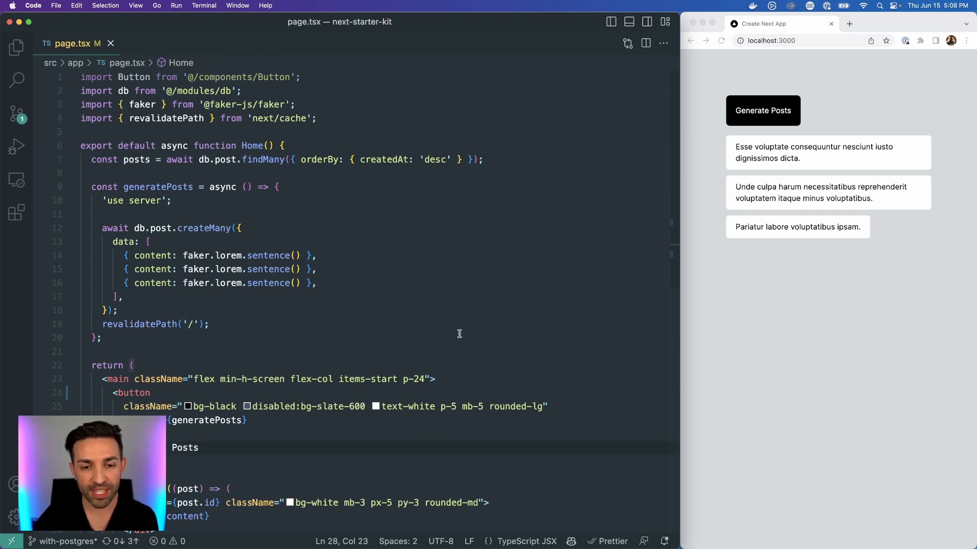
mouse_move(591, 304)
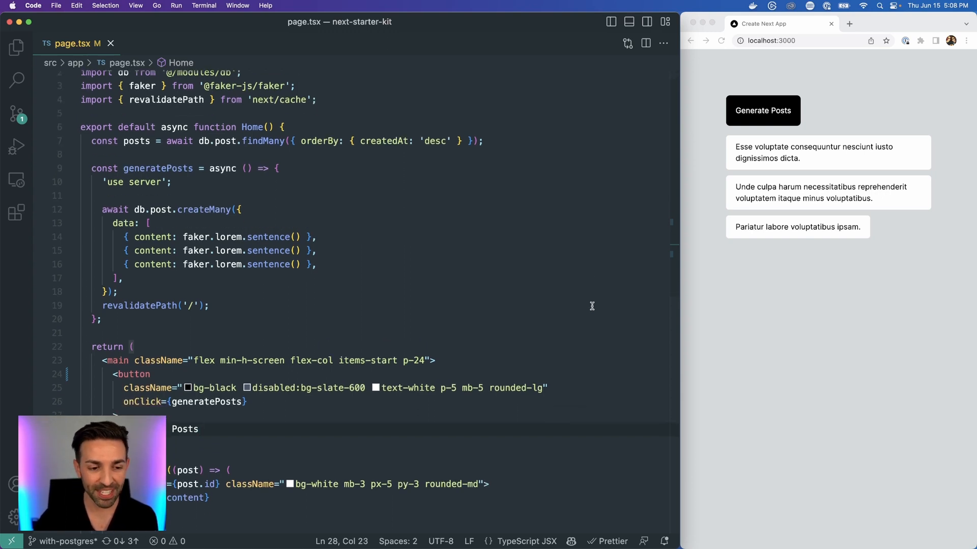
Replace <Button> with a native <button> using onClick={generatePosts}, highlighting the tag and handler
scroll(down, 3)
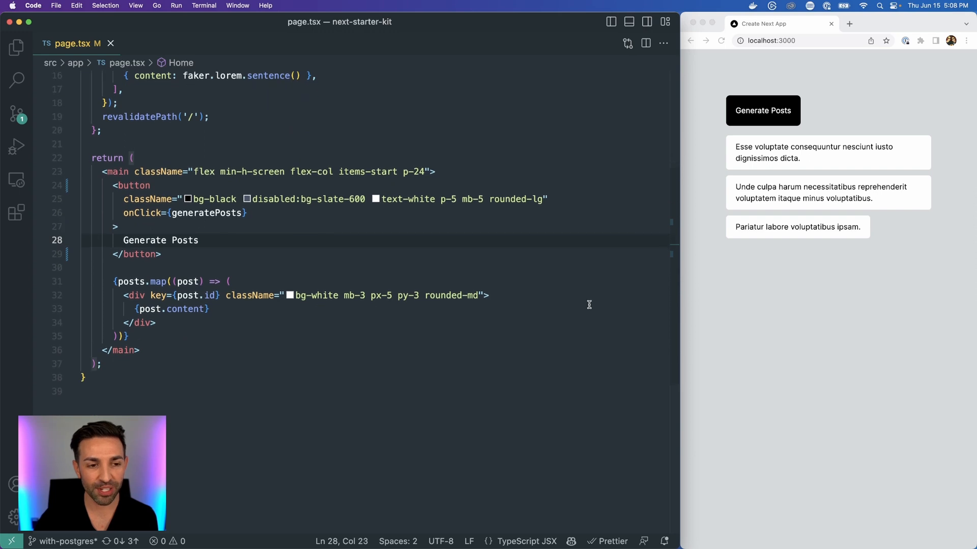
double_click(133, 185)
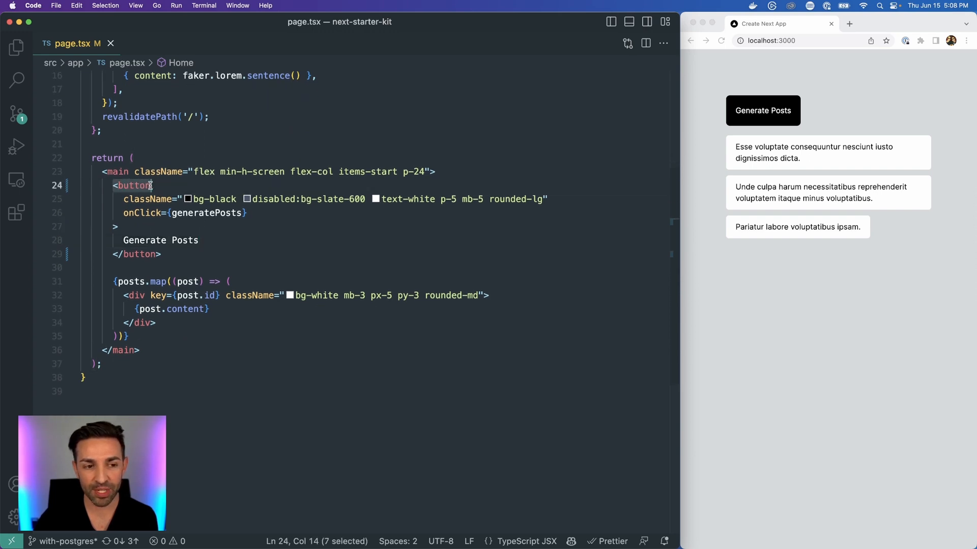
click(124, 212)
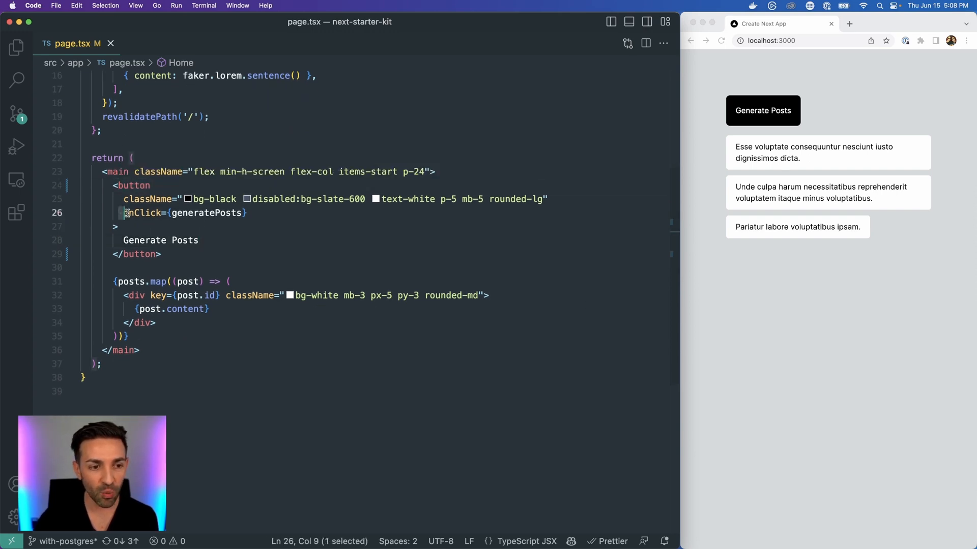
double_click(206, 212)
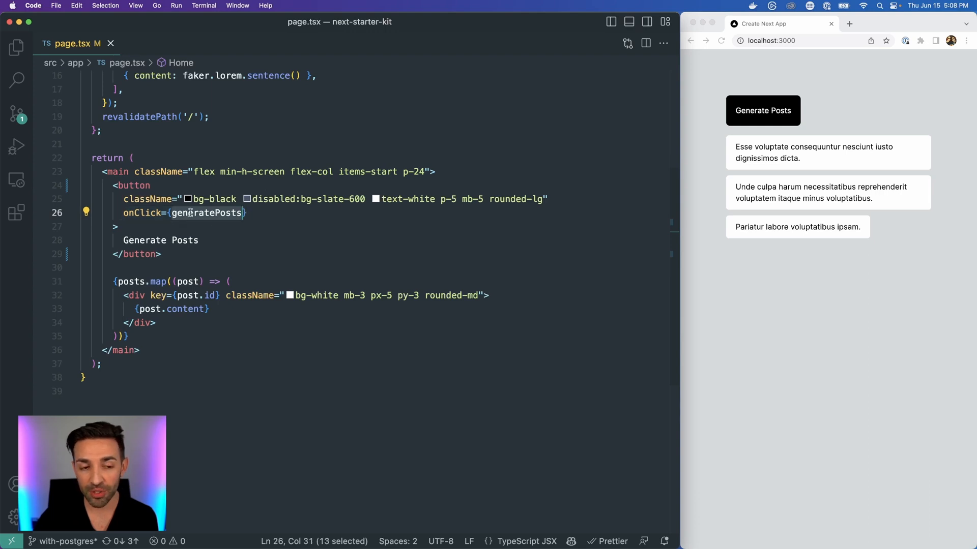
scroll(up, 3)
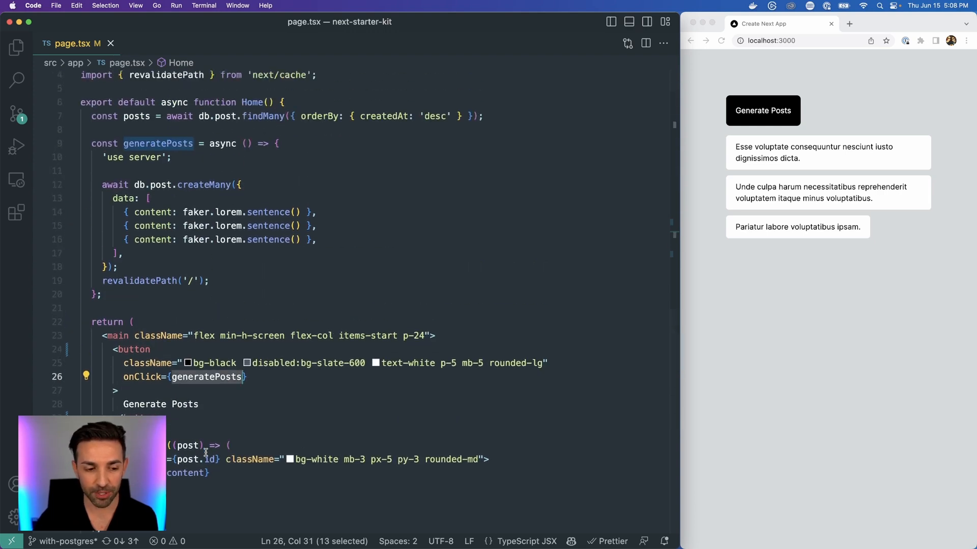
mouse_move(272, 382)
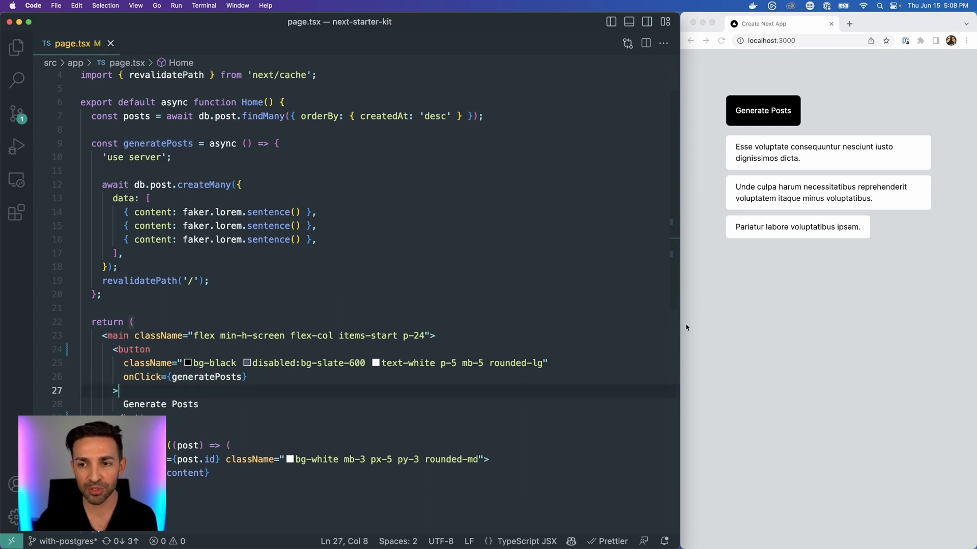
Click Generate Posts, inspect the Maximum call stack size exceeded RangeError, and close it
click(763, 111)
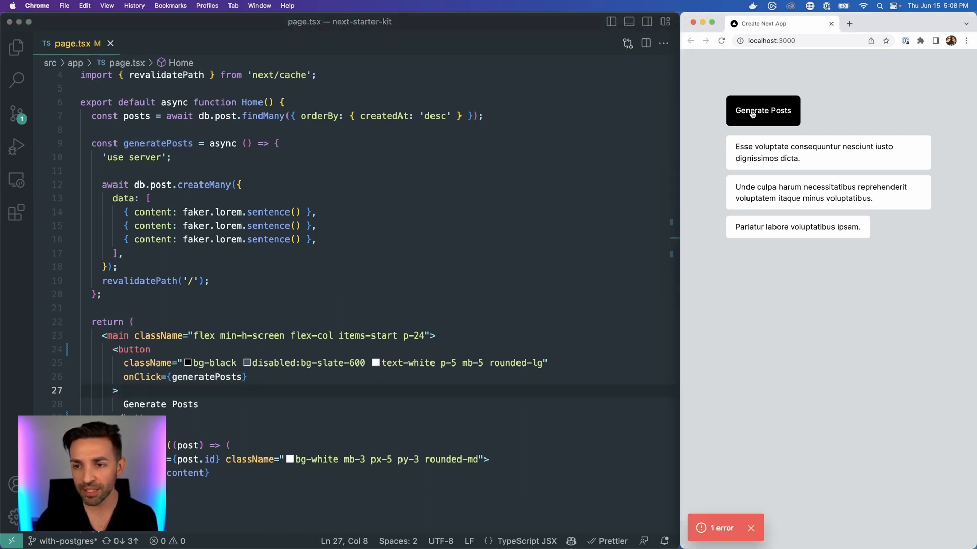
click(763, 110)
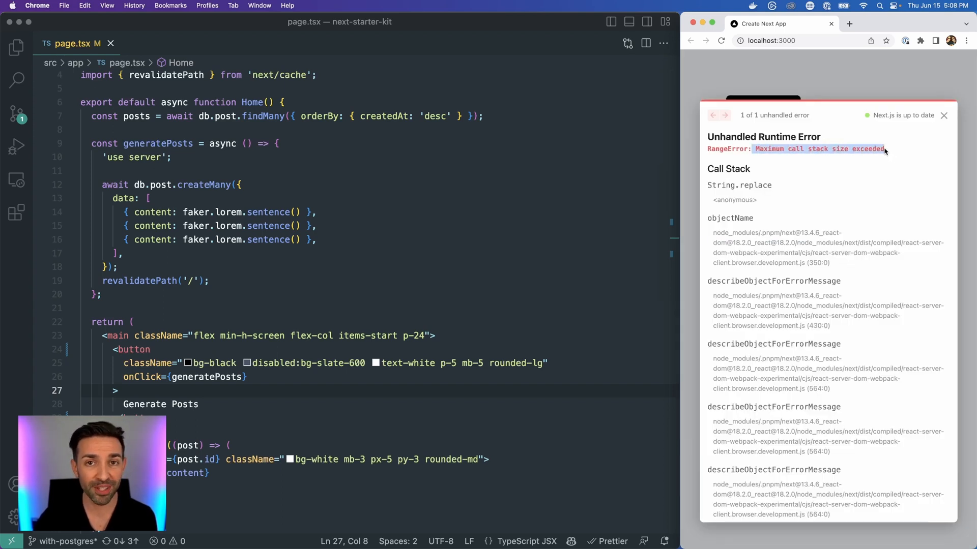
click(943, 115)
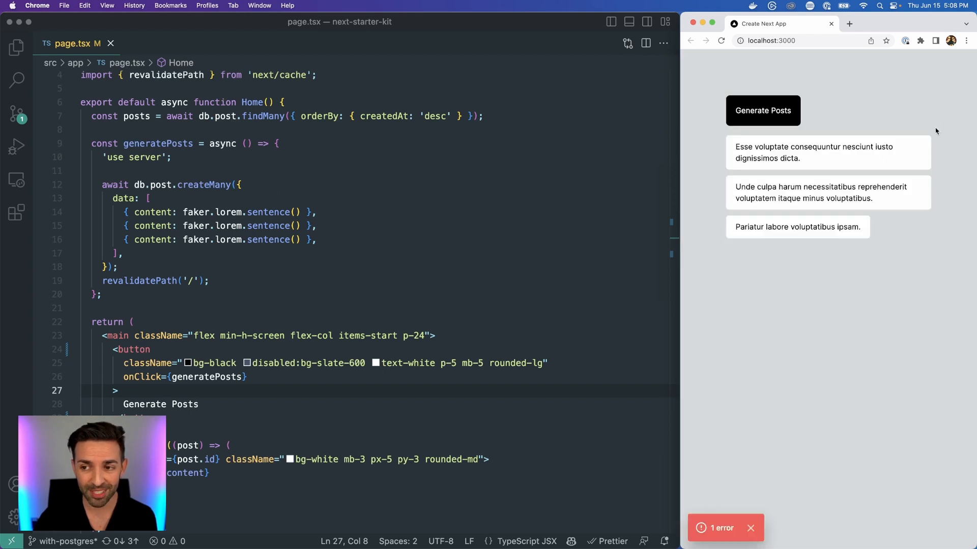
mouse_move(559, 293)
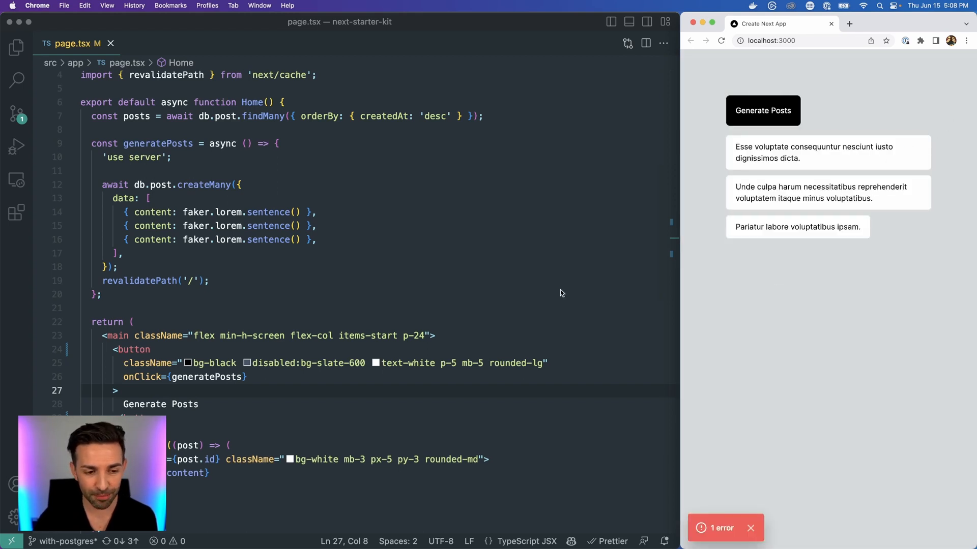
Review the button markup and the async generatePosts action in page.tsx
scroll(down, 3)
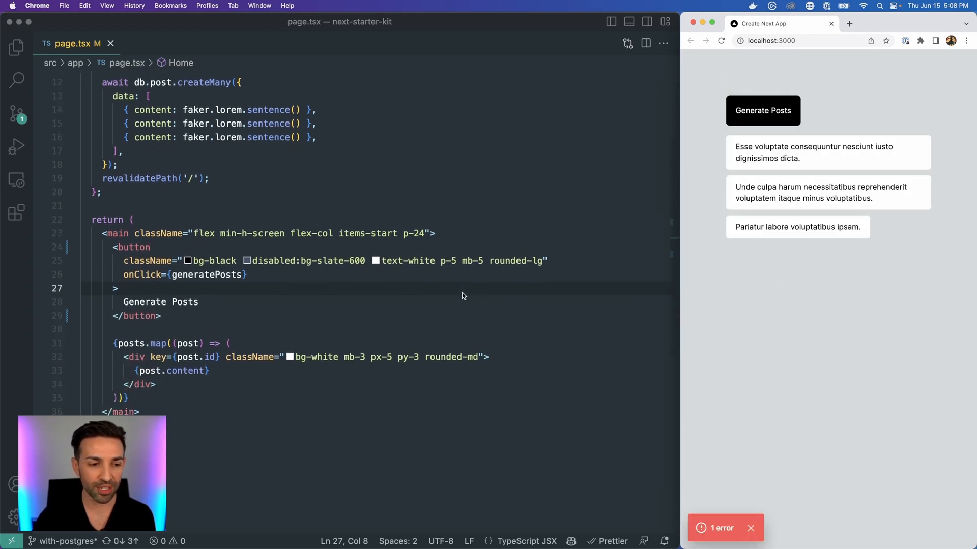
double_click(133, 227)
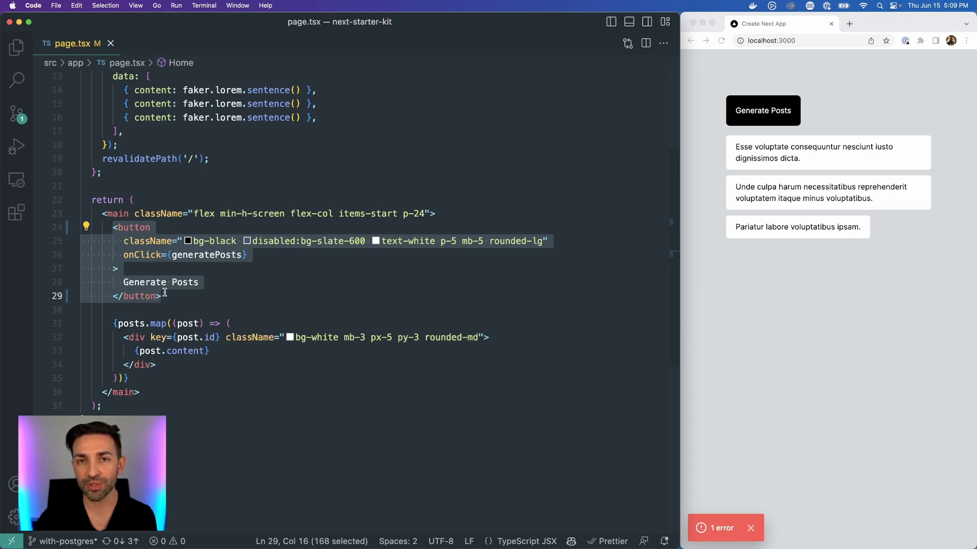
scroll(up, 3)
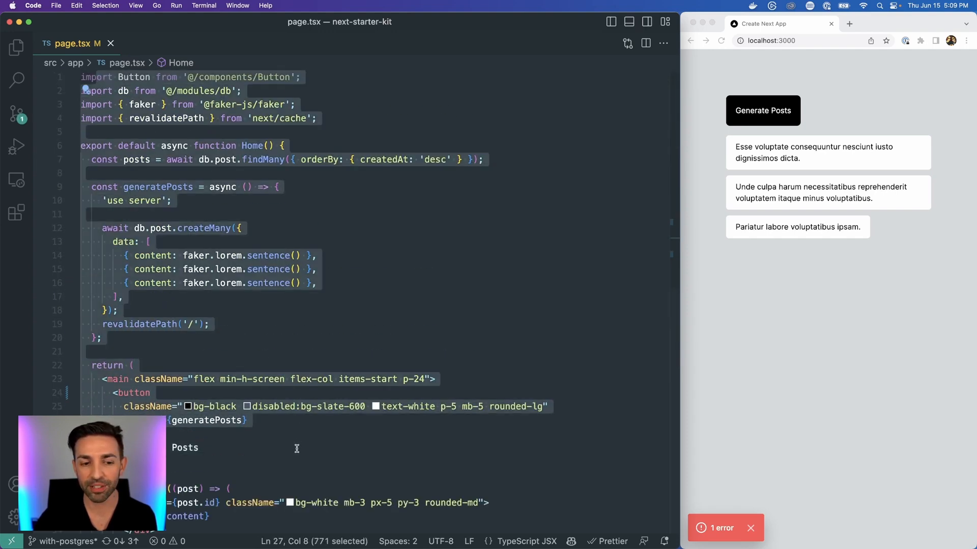
click(297, 447)
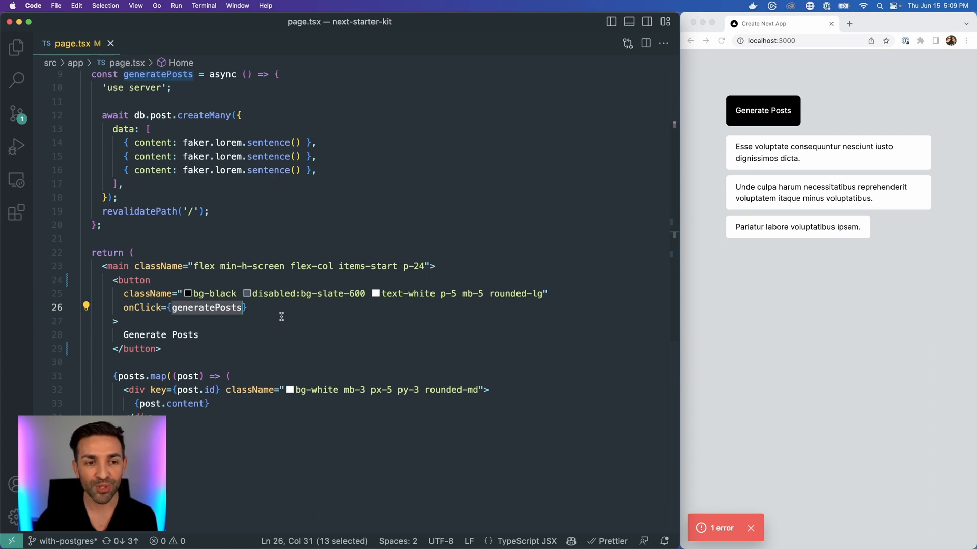
scroll(up, 3)
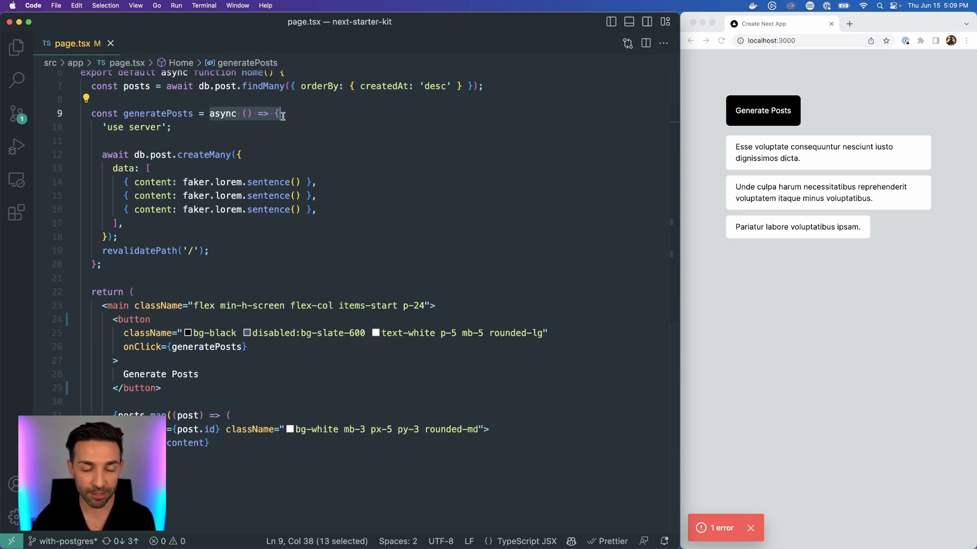
scroll(down, 3)
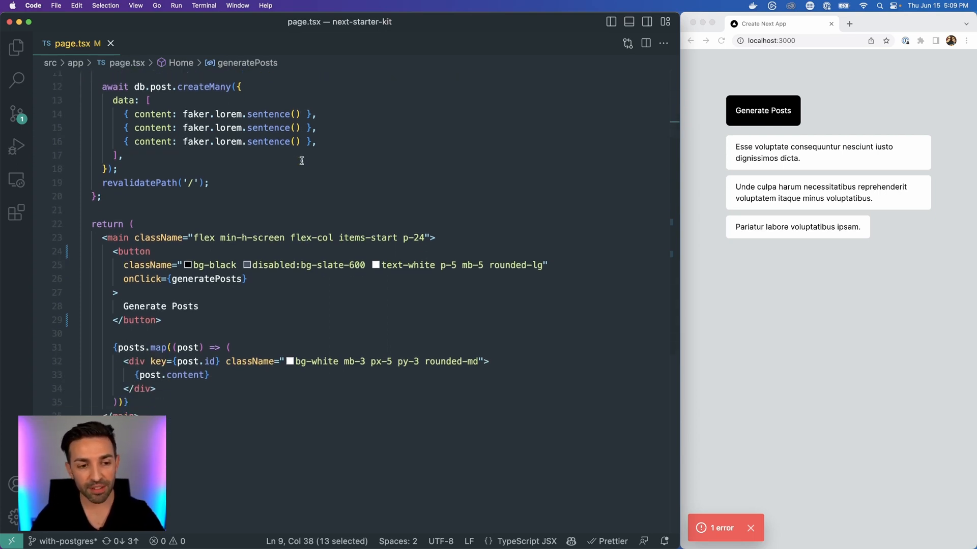
Wrap the Generate Posts button in a <form action={generatePosts}> and remove onClick
key(Enter)
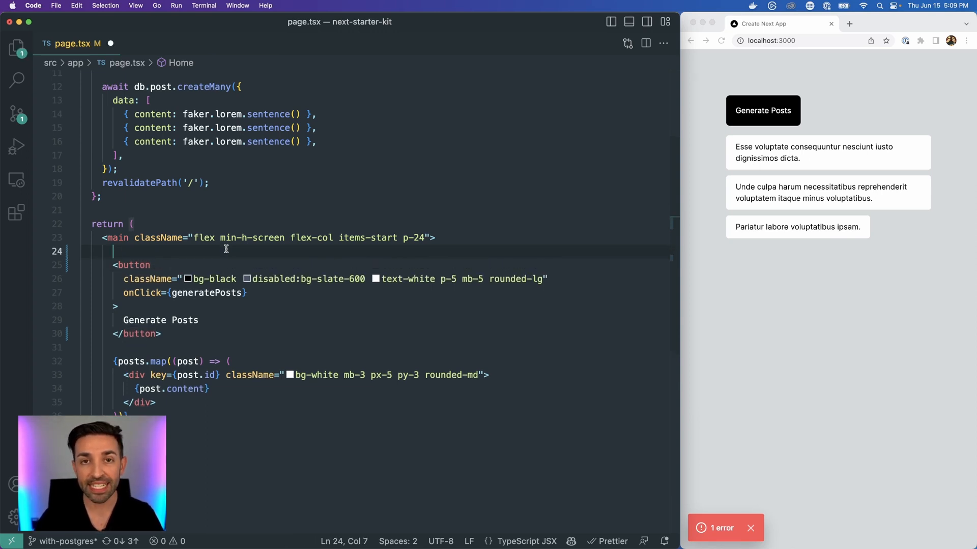
text(<form)
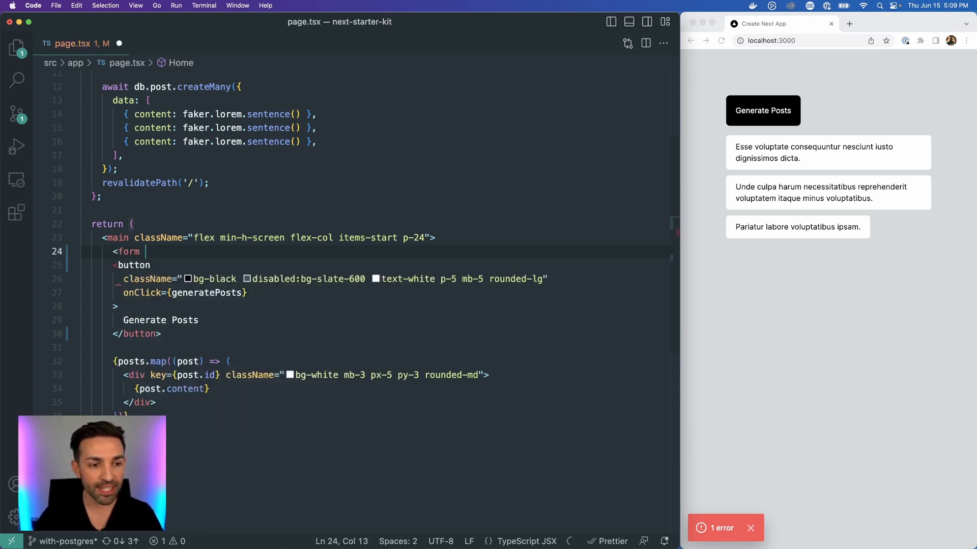
text(action={`/api/post`} method="POST" className="mb-5")
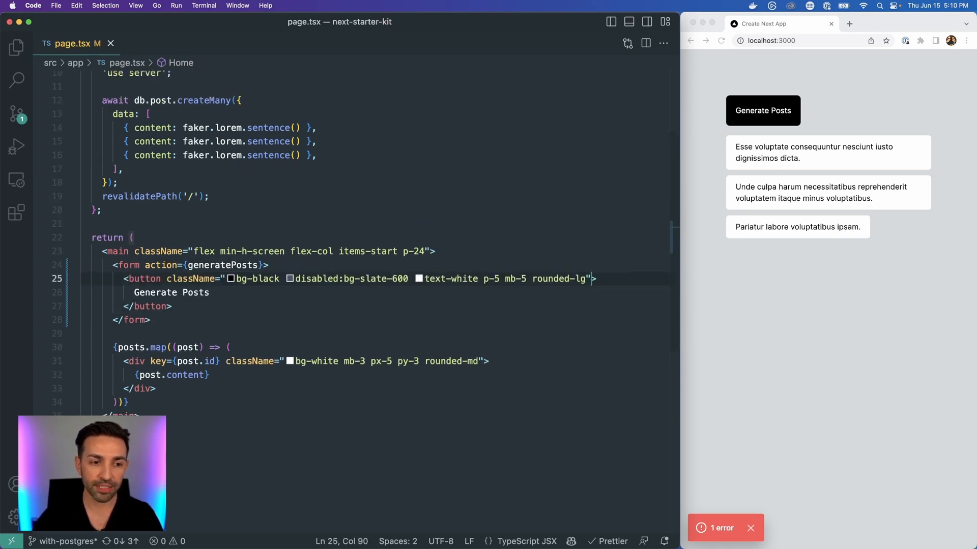
click(149, 320)
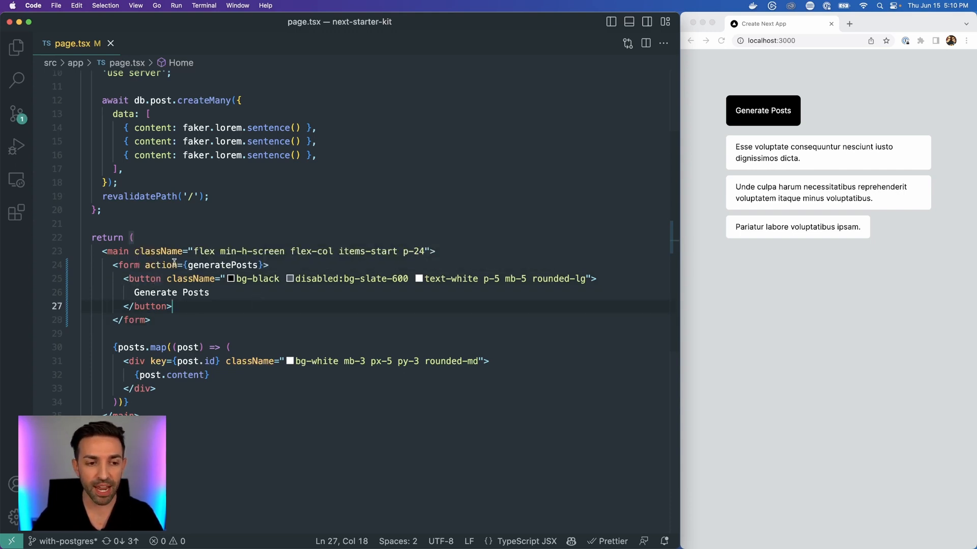
scroll(up, 3)
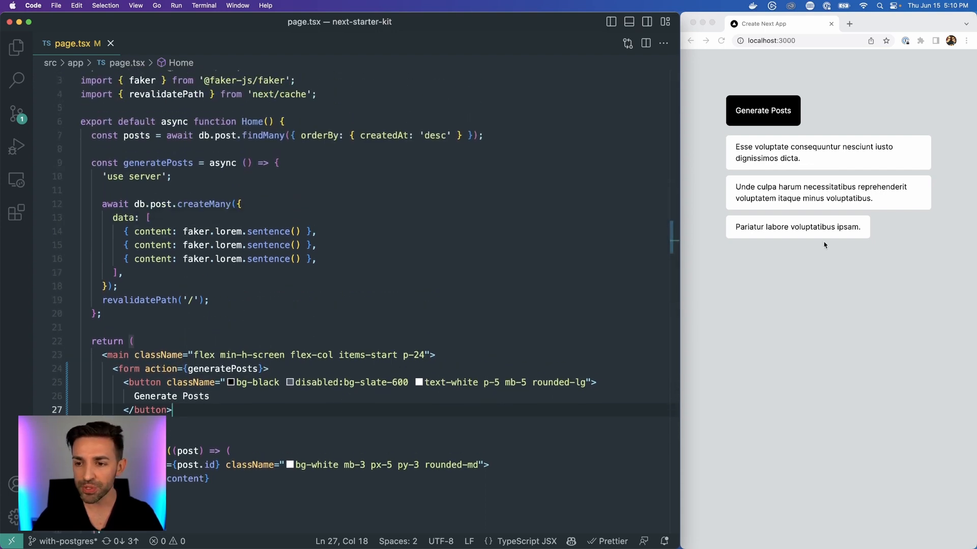
Submit the form-based Generate Posts button and confirm six posts are listed
click(762, 111)
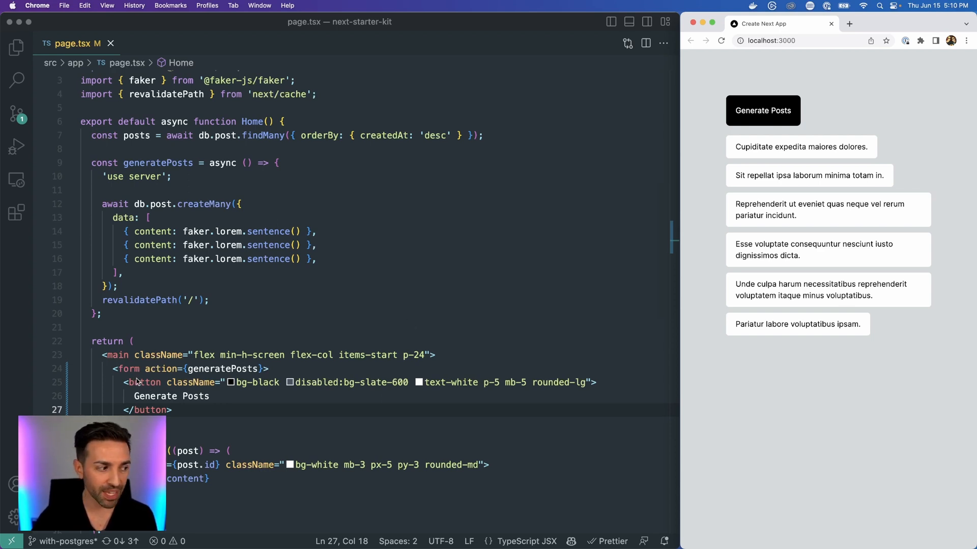
scroll(down, 3)
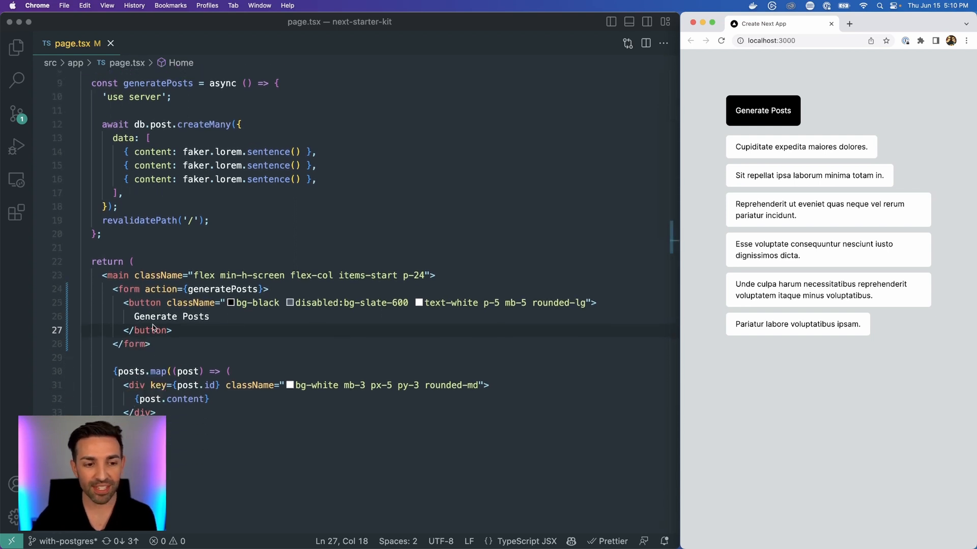
mouse_move(150, 277)
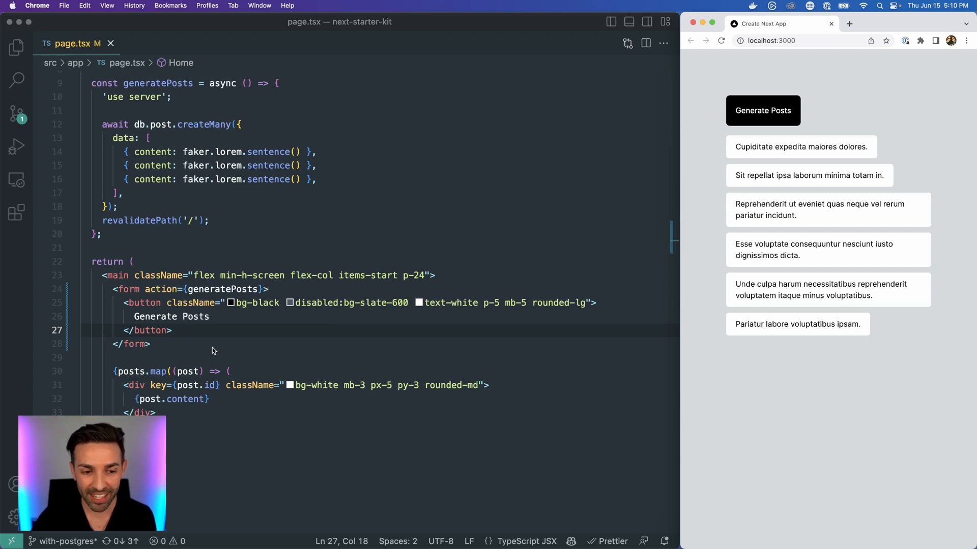
mouse_move(189, 335)
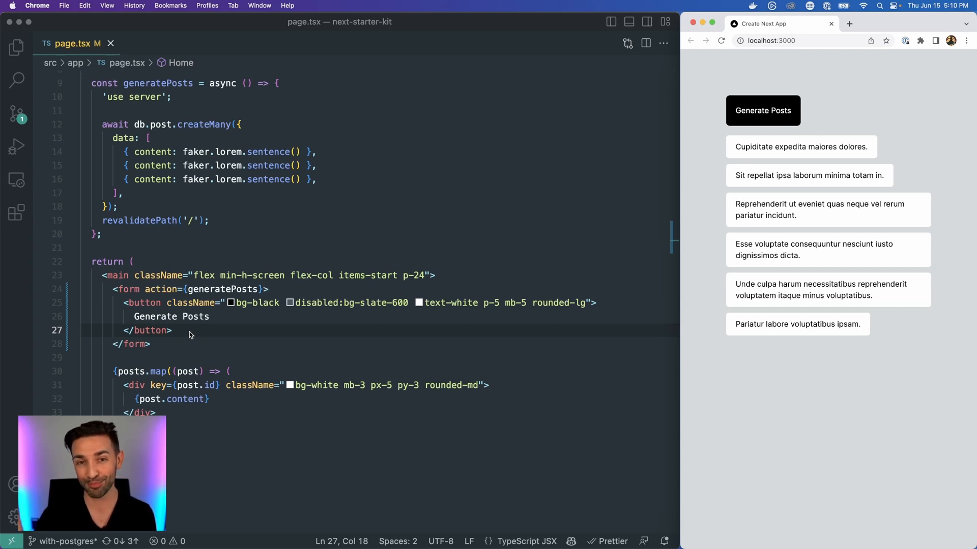
mouse_move(167, 299)
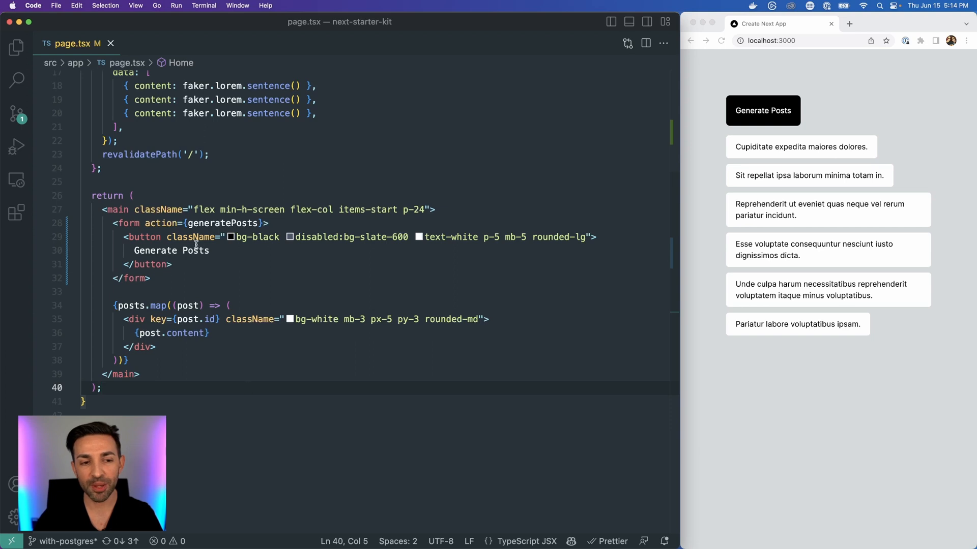
mouse_move(144, 236)
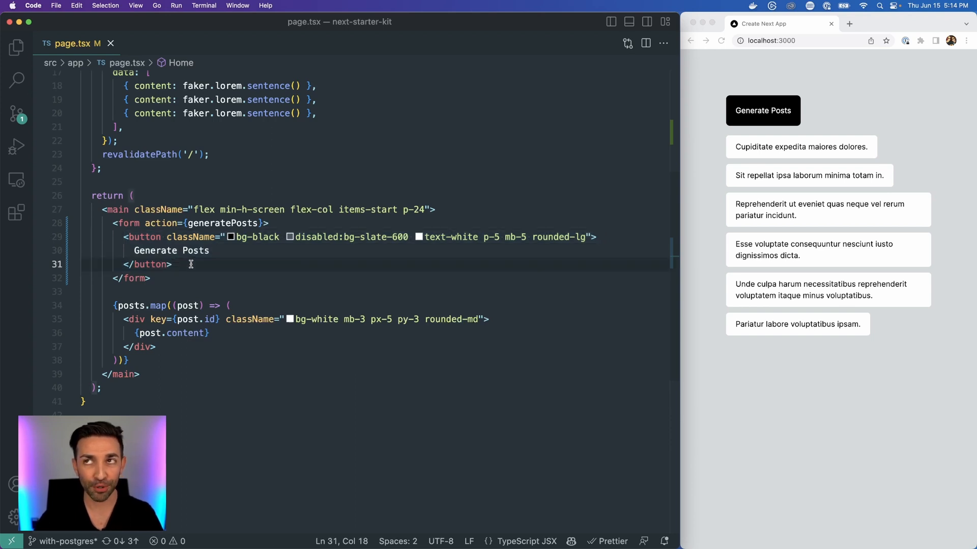
mouse_move(122, 223)
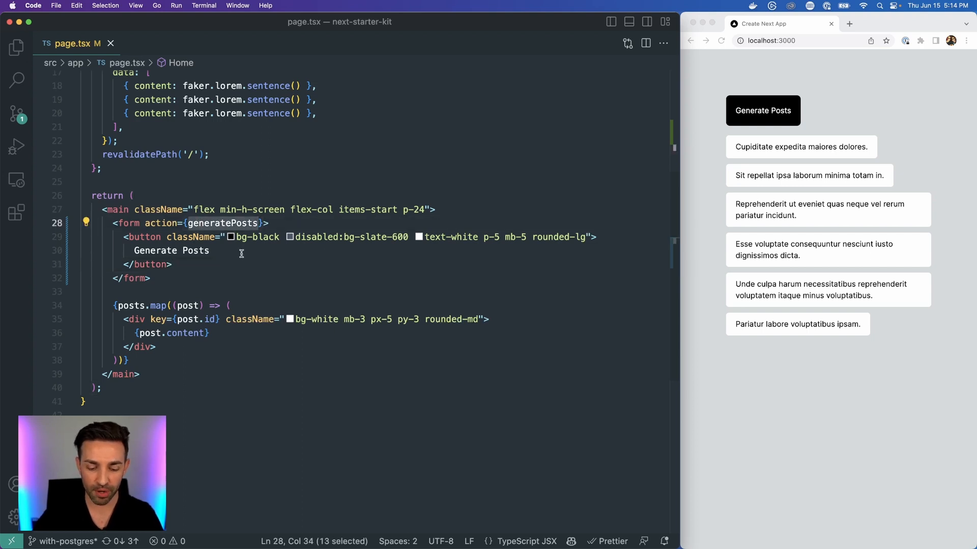
Rename the form action to writePosts and add formAction={generatePosts} to the button
text(writePosts)
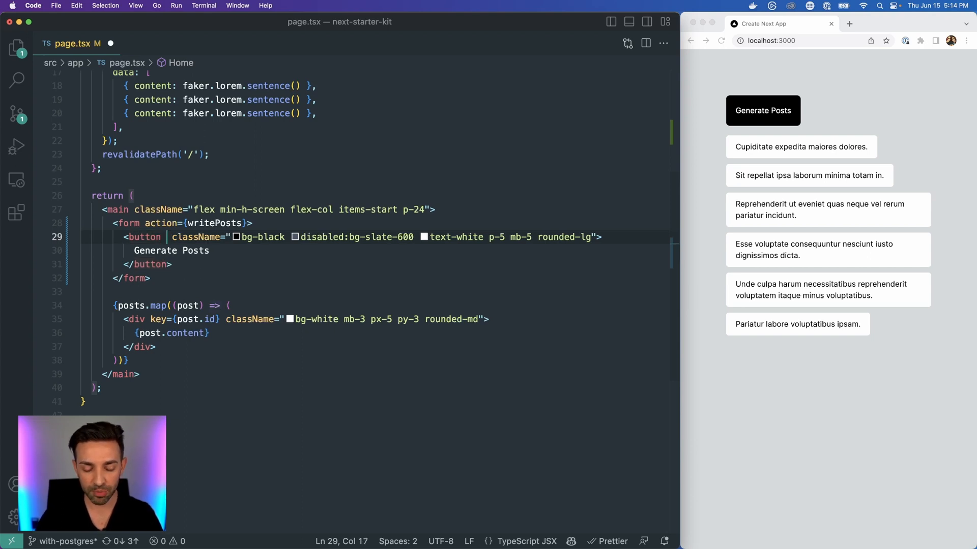
text(formAction={})
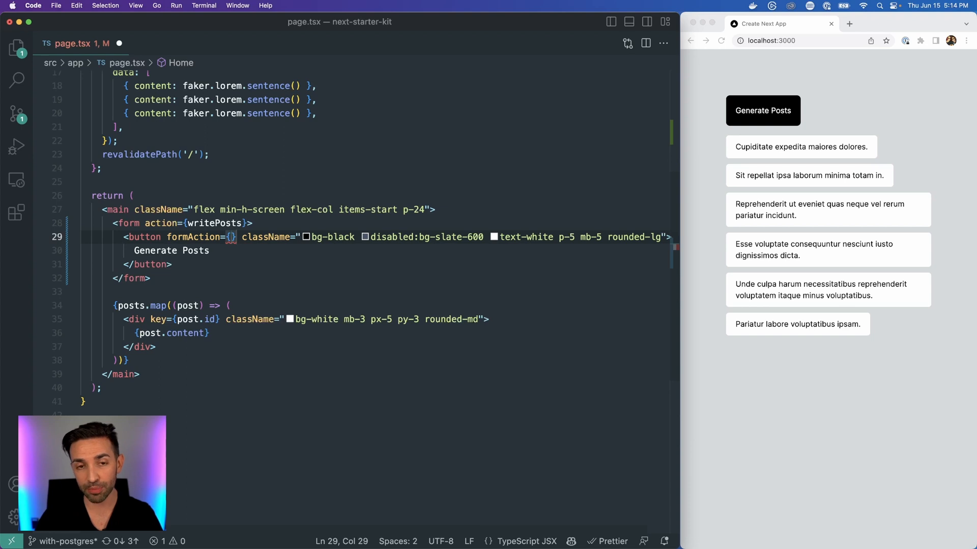
click(132, 223)
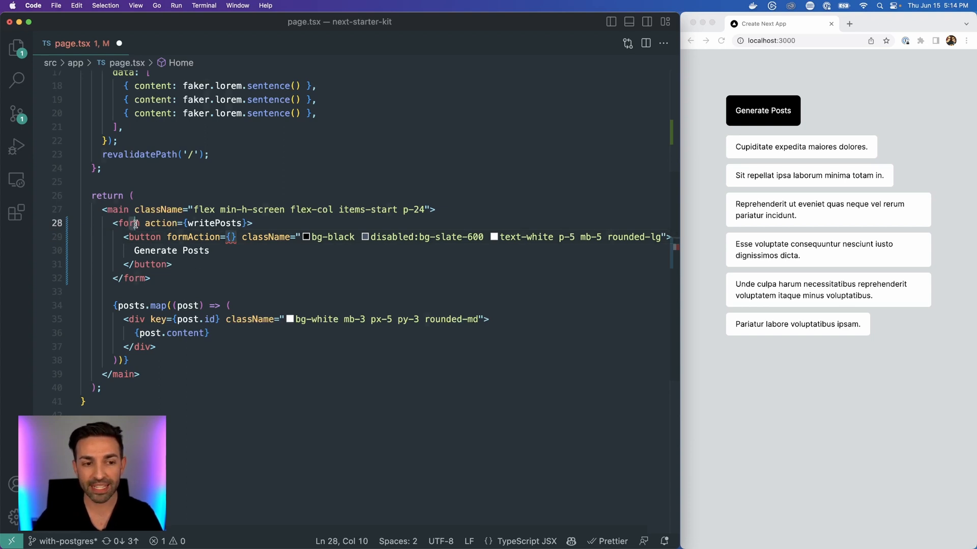
text(generatePosts})
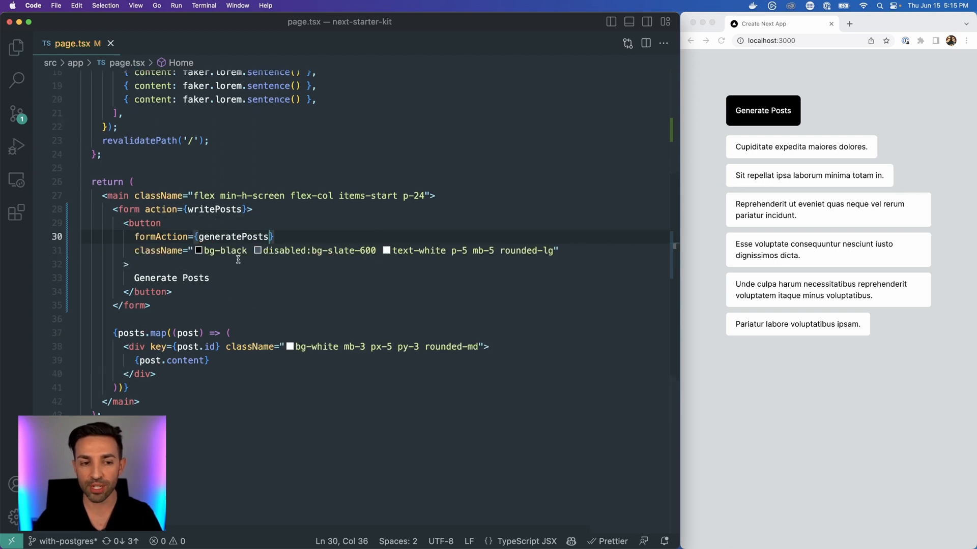
Test the formAction button in Chrome for nine posts, then check generatePosts' type hint
click(750, 74)
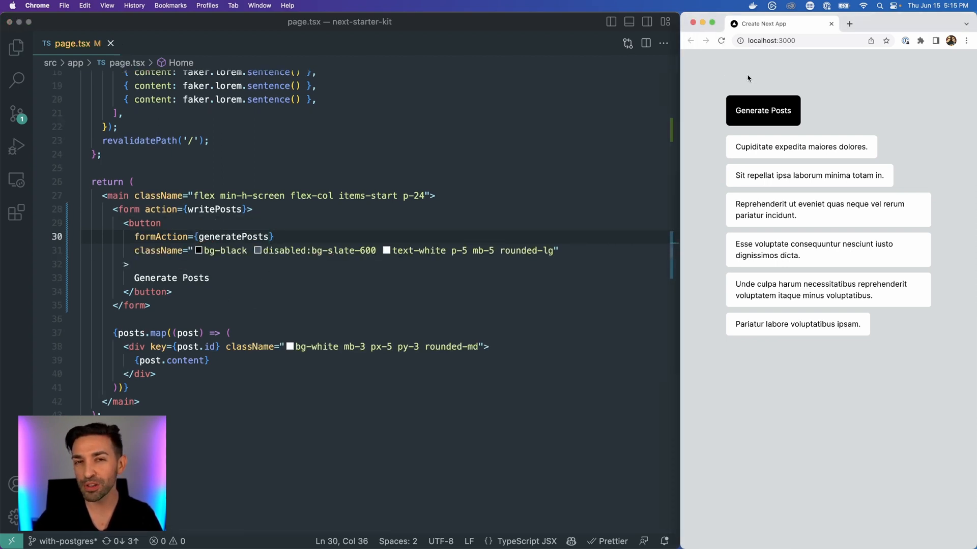
mouse_move(766, 112)
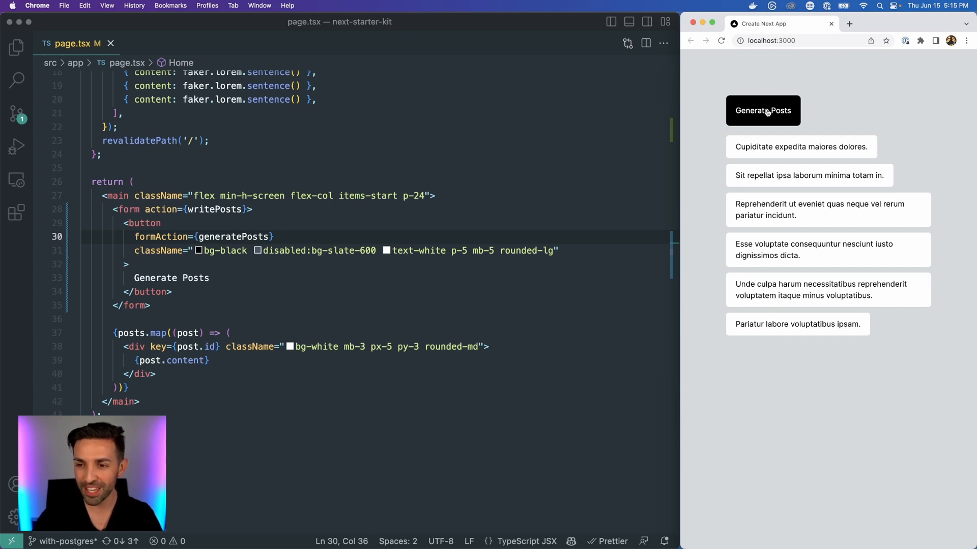
click(762, 110)
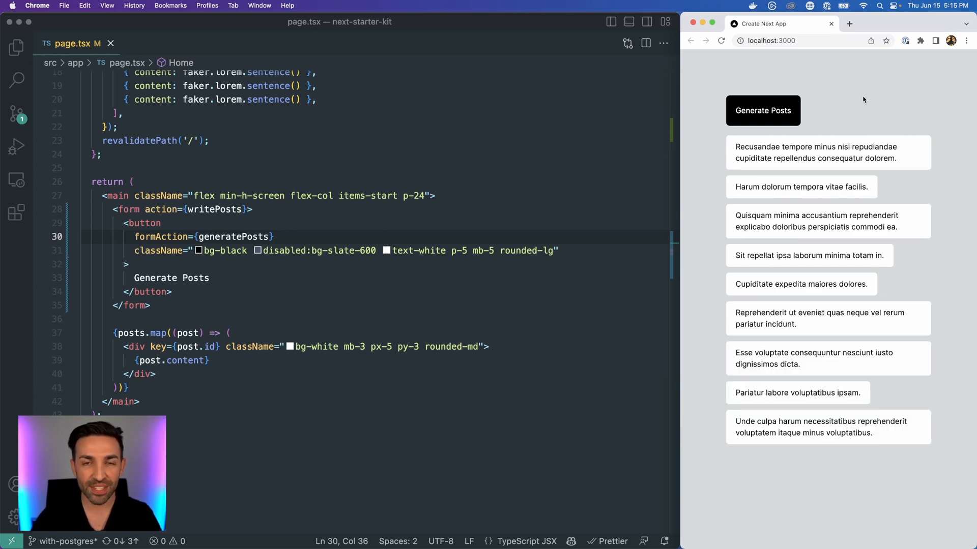
click(277, 236)
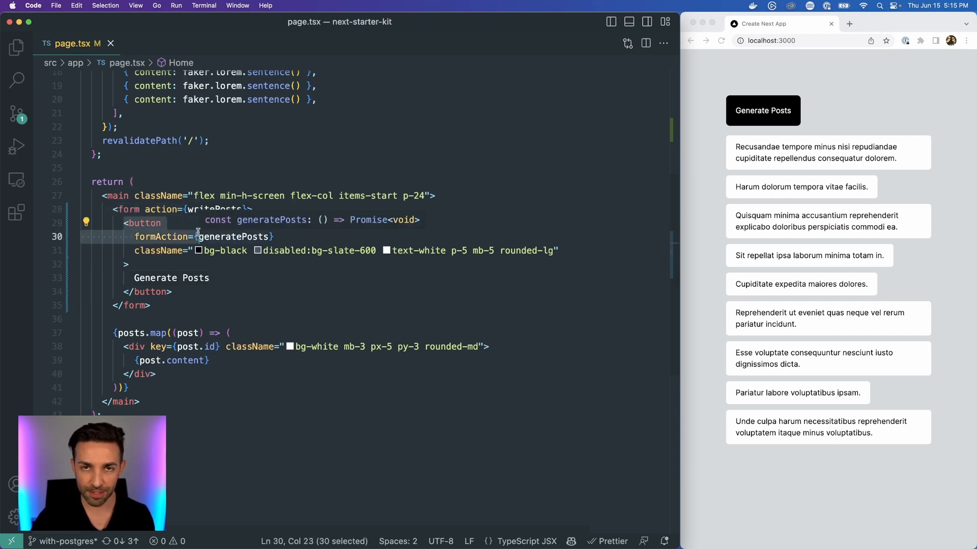
click(235, 264)
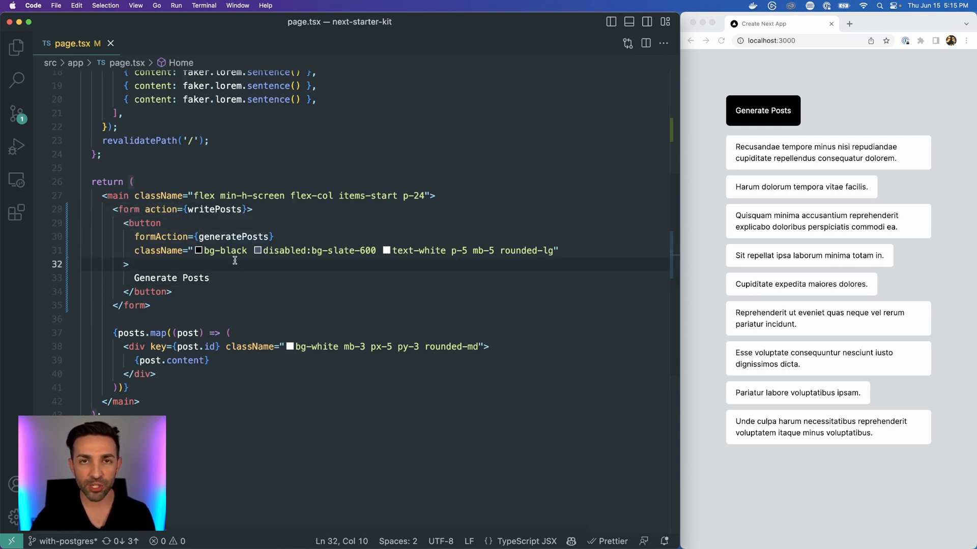
mouse_move(477, 171)
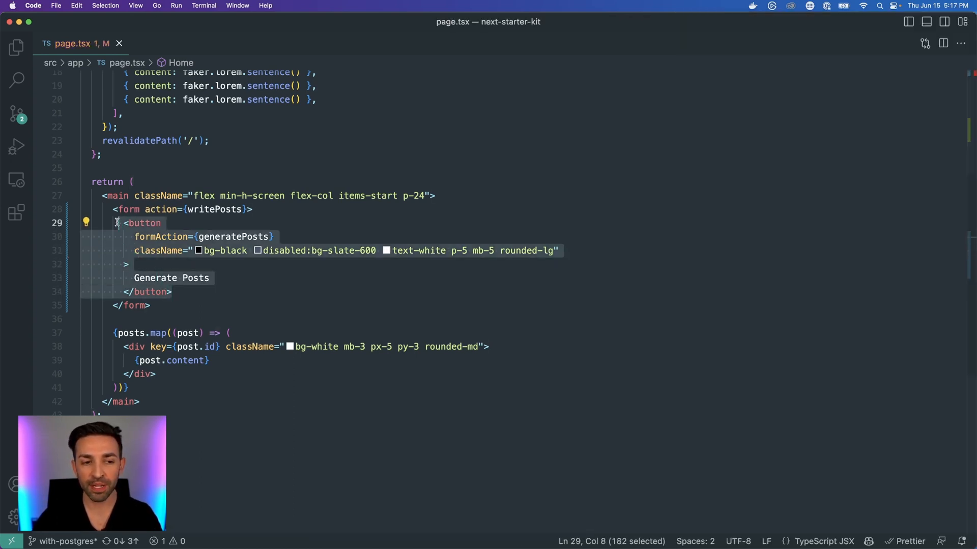
mouse_move(200, 293)
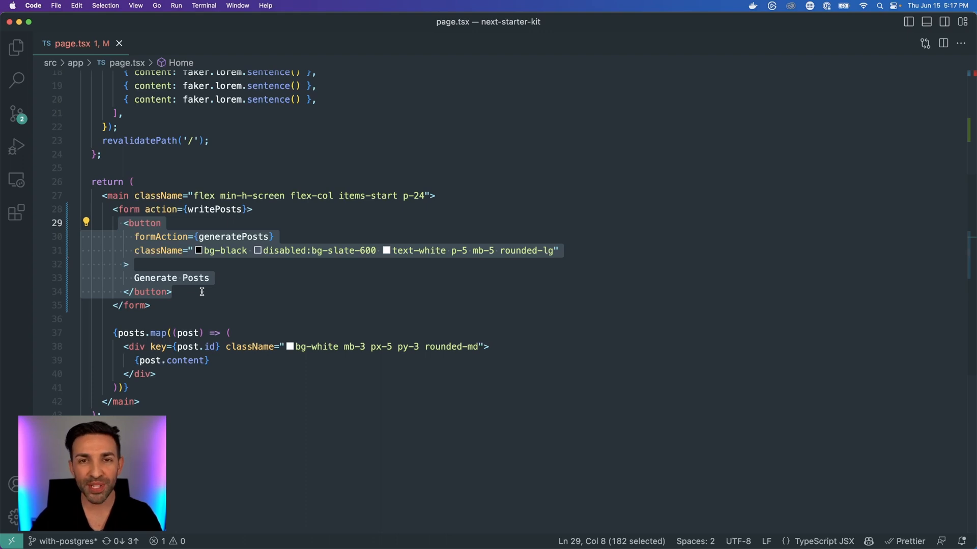
Create GeneratePostsButton.tsx in src/components and open it in a split editor
click(16, 47)
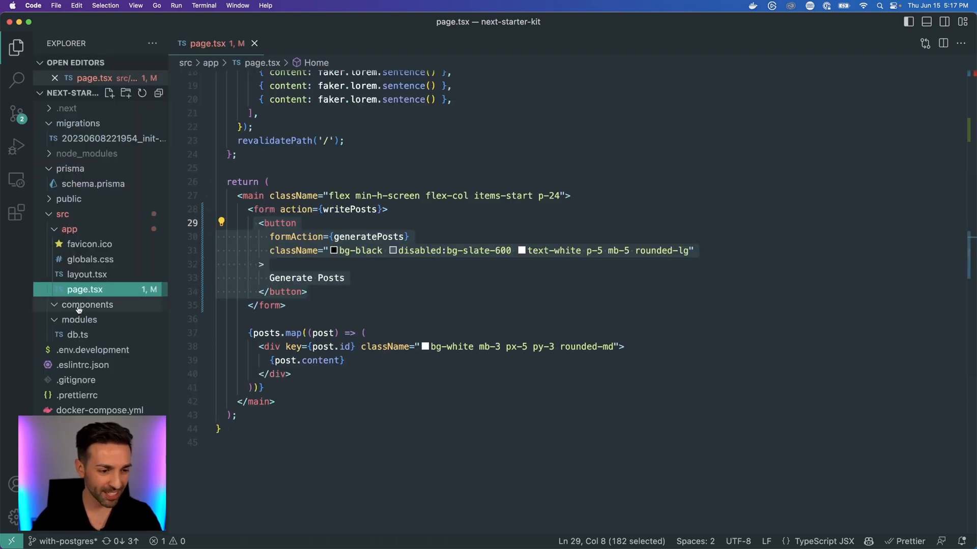
click(87, 305)
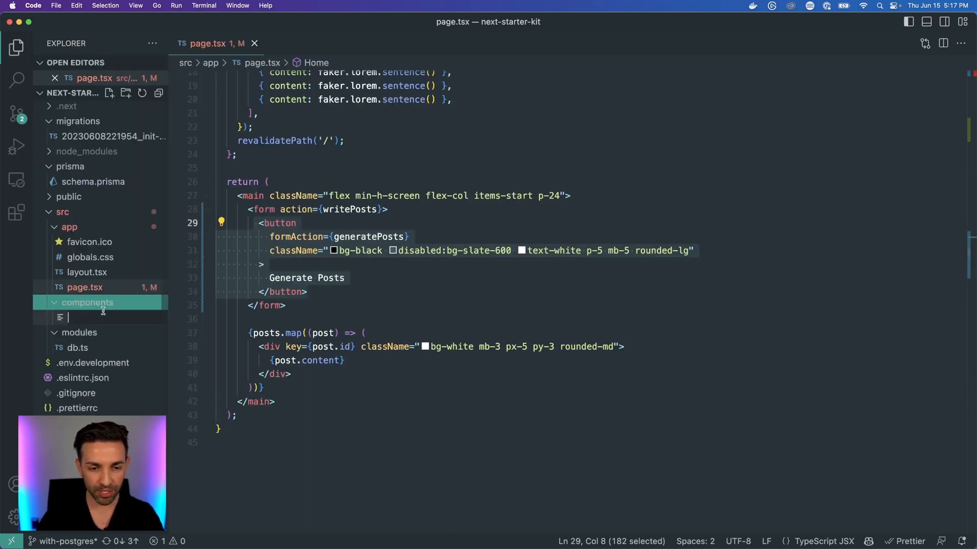
text(GeneratePostsButton.tsx)
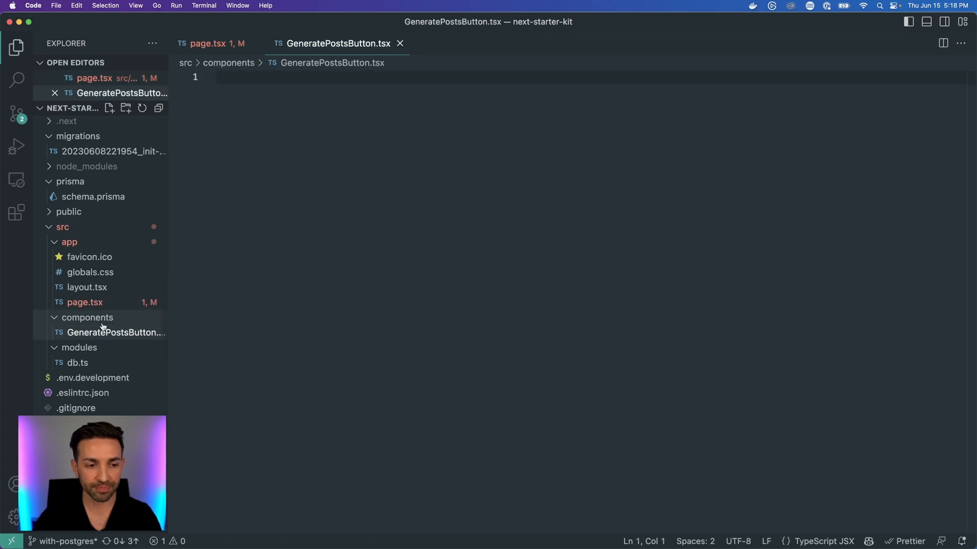
click(115, 332)
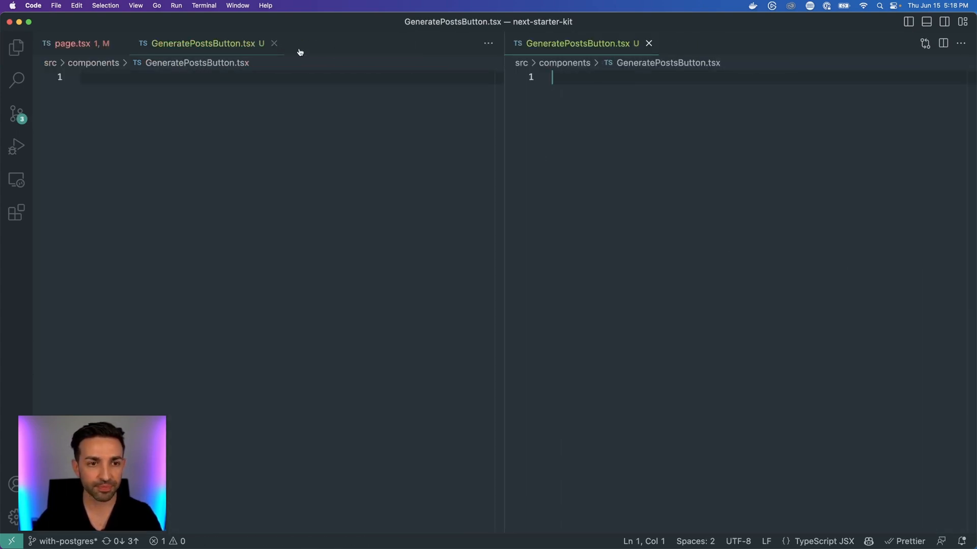
Create a 'use client' GeneratePostsButton component whose button uses onClick={generatePosts}, replacing formAction
text(comp)
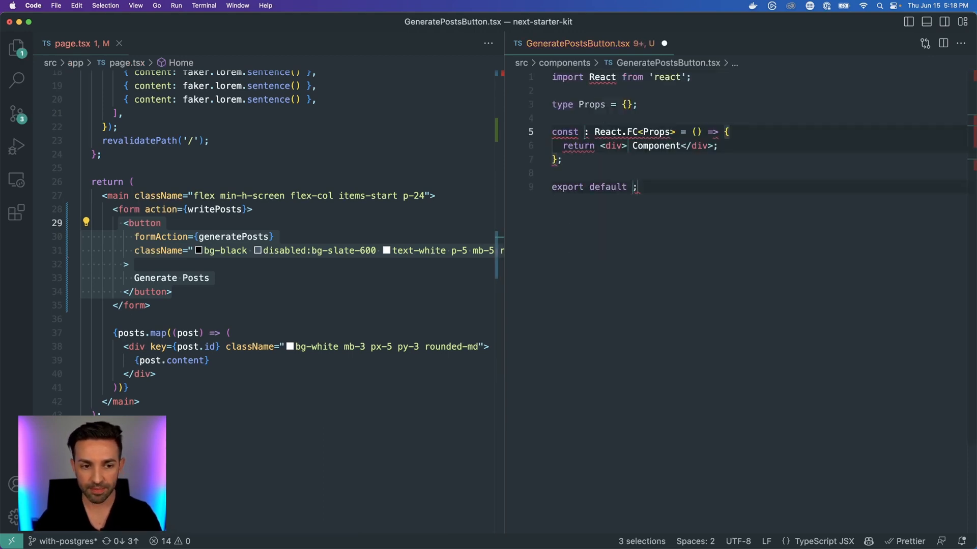
text(GeneratePOstsButton)
text('u)
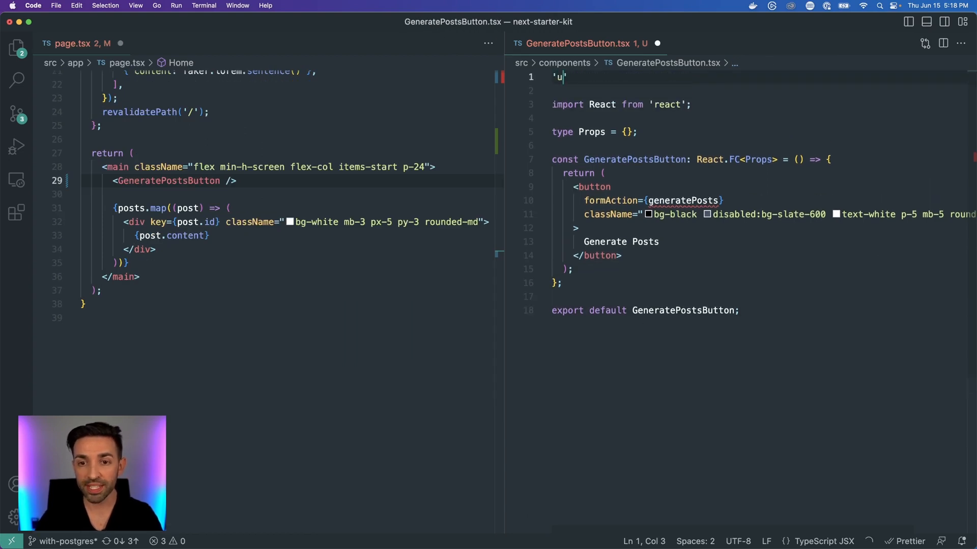
text(se client')
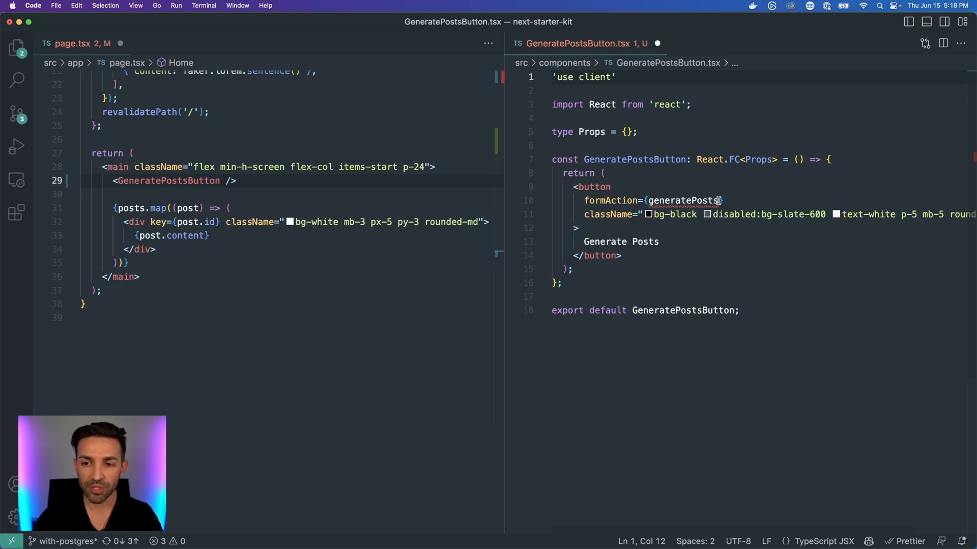
double_click(613, 200)
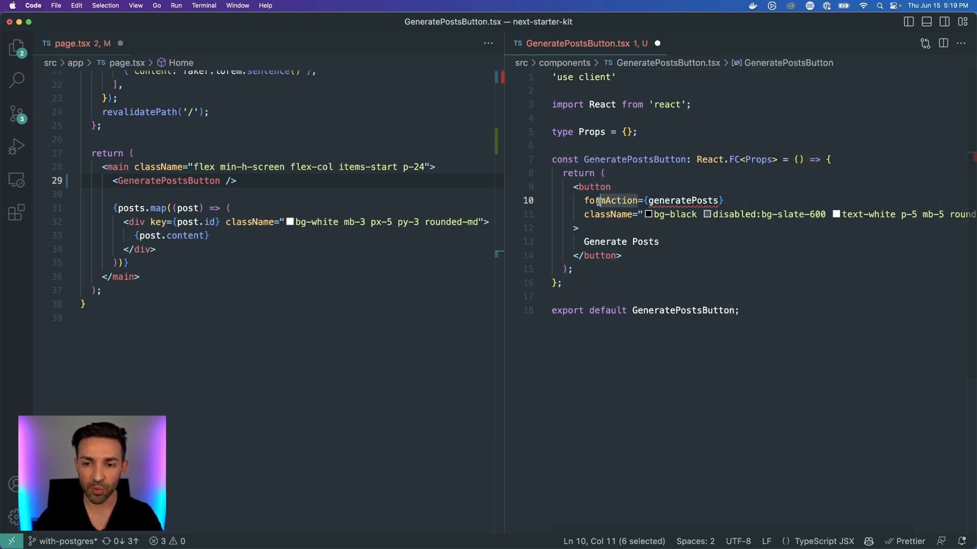
text(on)
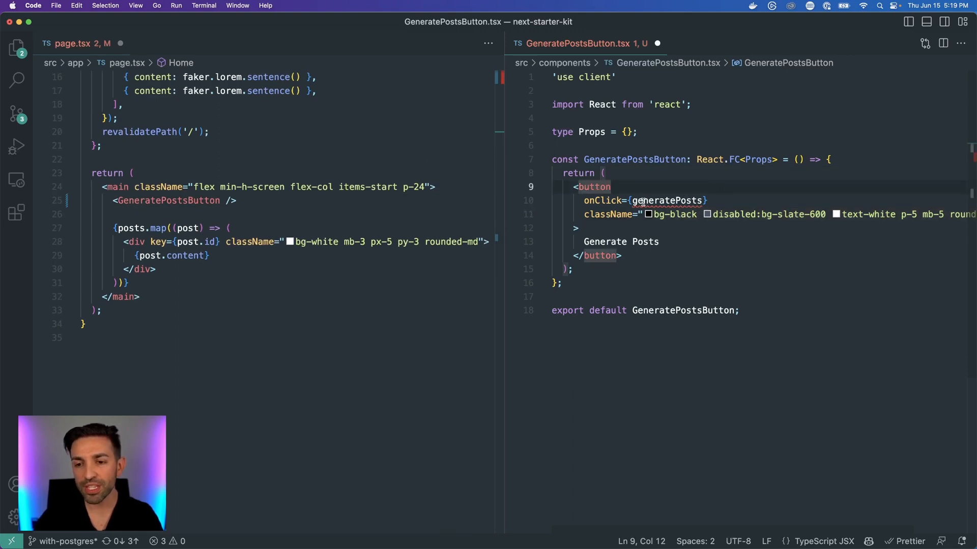
mouse_move(334, 164)
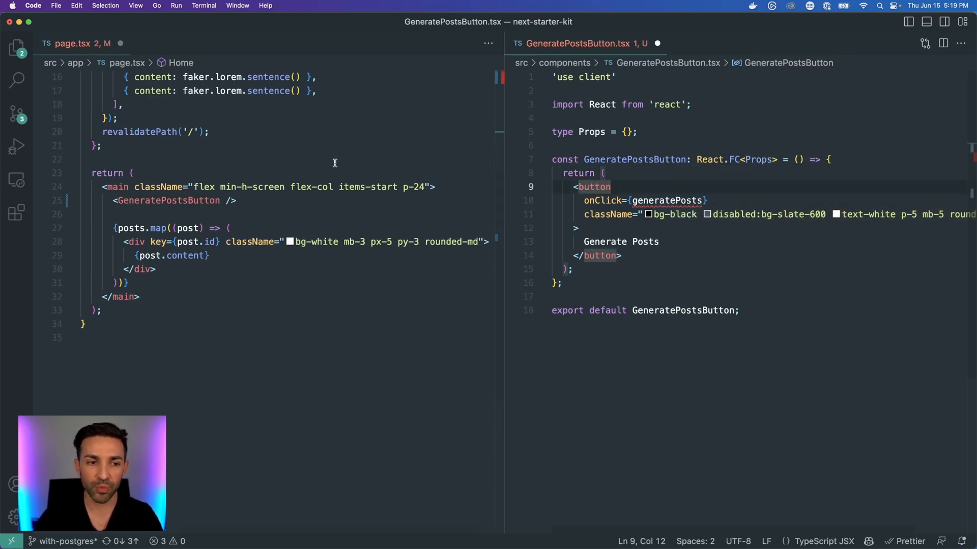
scroll(up, 3)
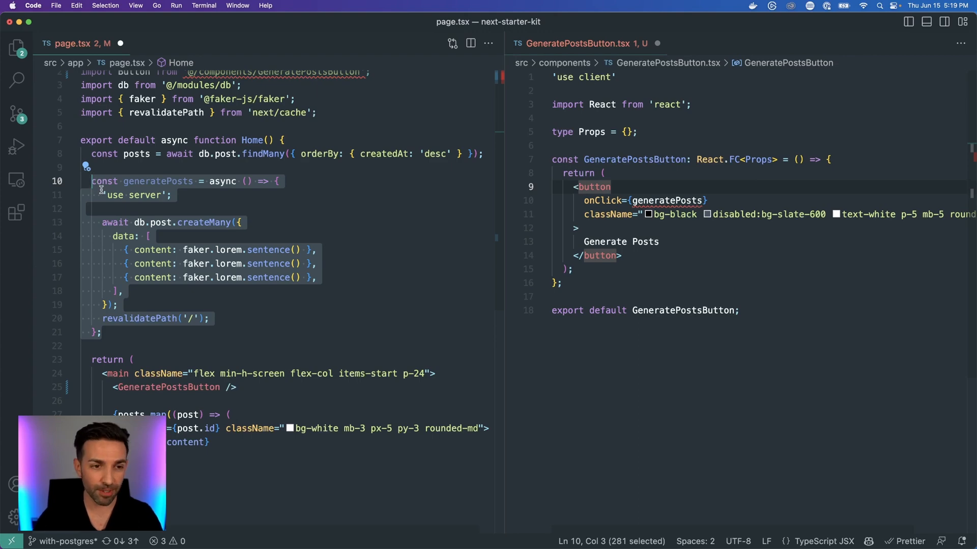
Create src/actions/generate-posts.ts with 'use server' and paste the generatePosts function into it
click(16, 48)
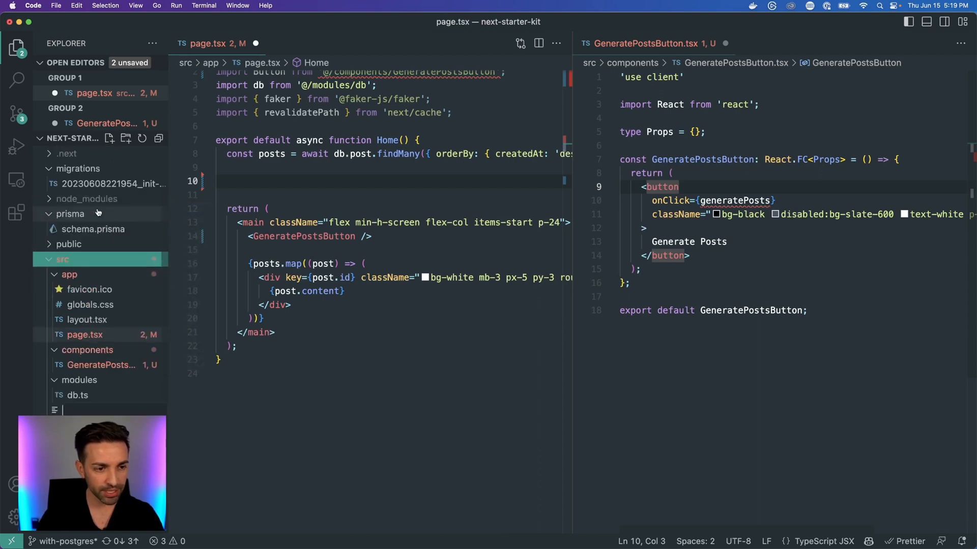
text(actions/)
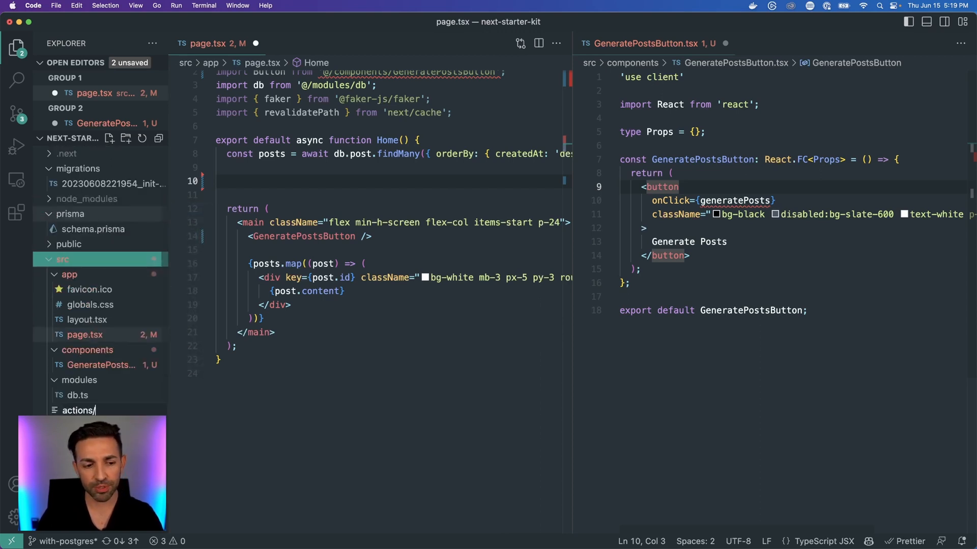
text(generate)
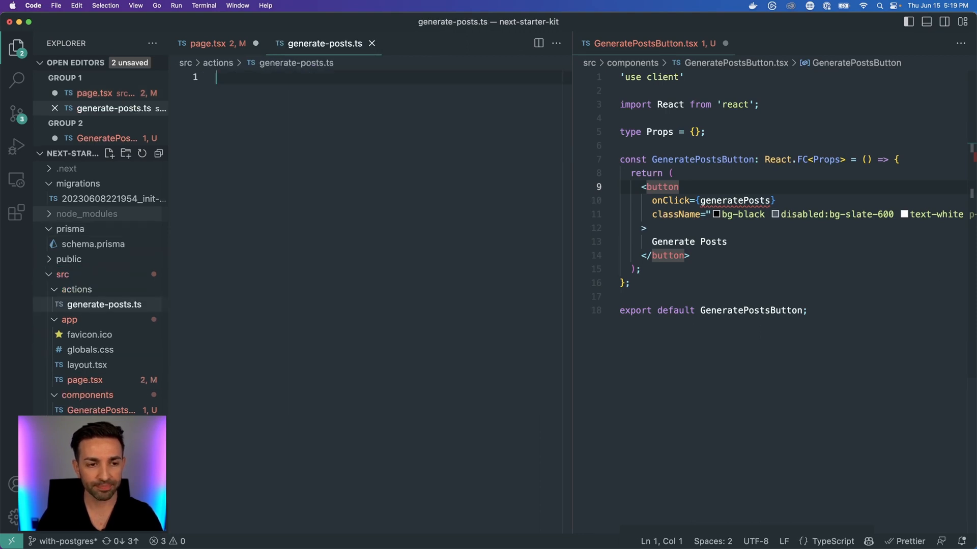
text('use')
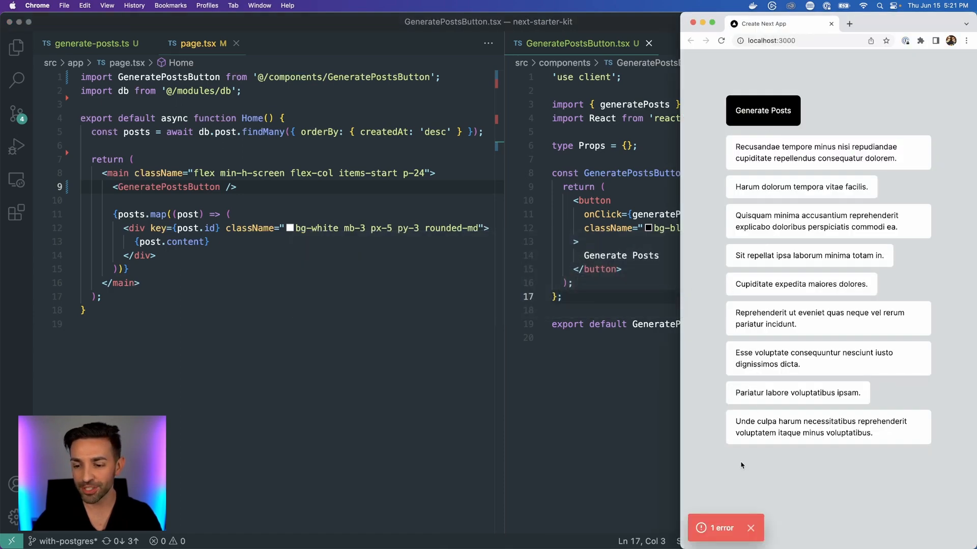
Switch from Chrome back to VS Code and select the button's onClick attribute
click(722, 528)
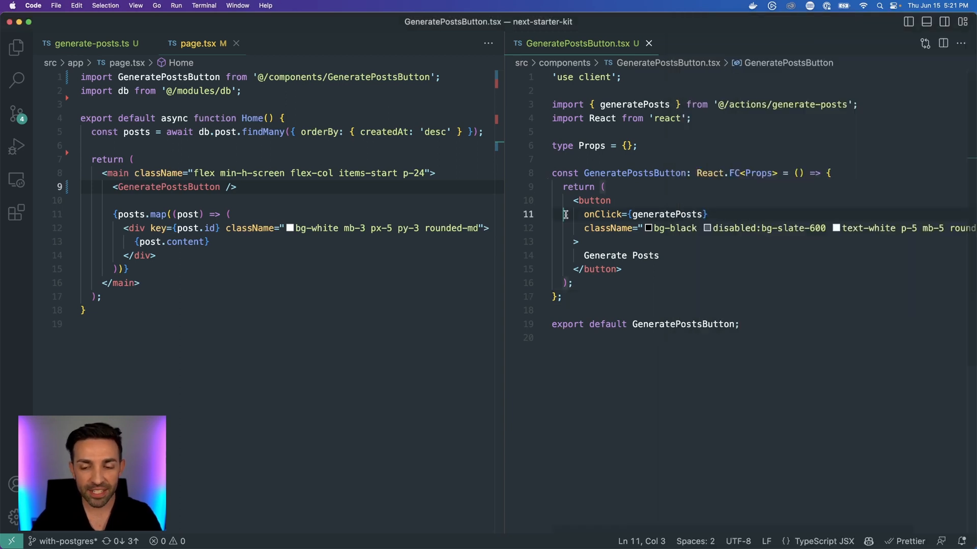
double_click(647, 214)
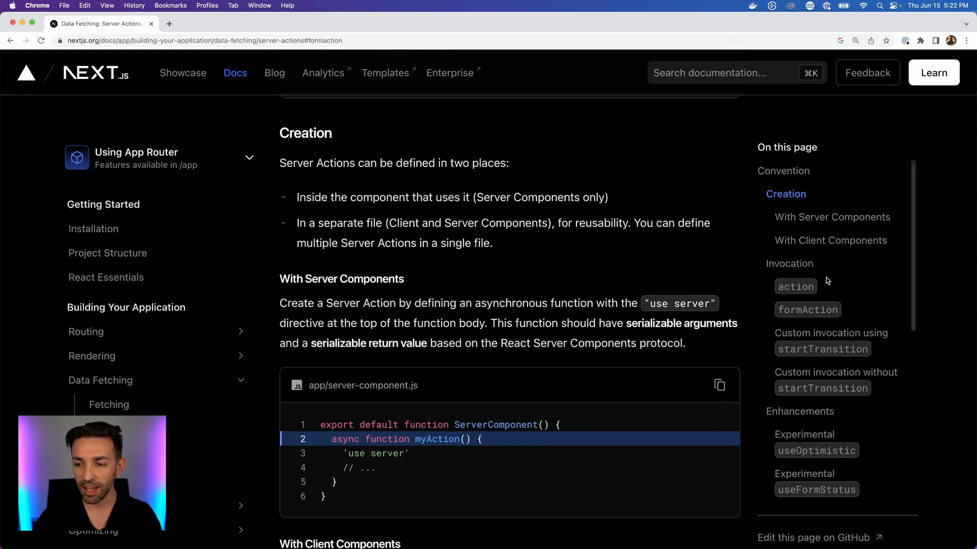
mouse_move(827, 337)
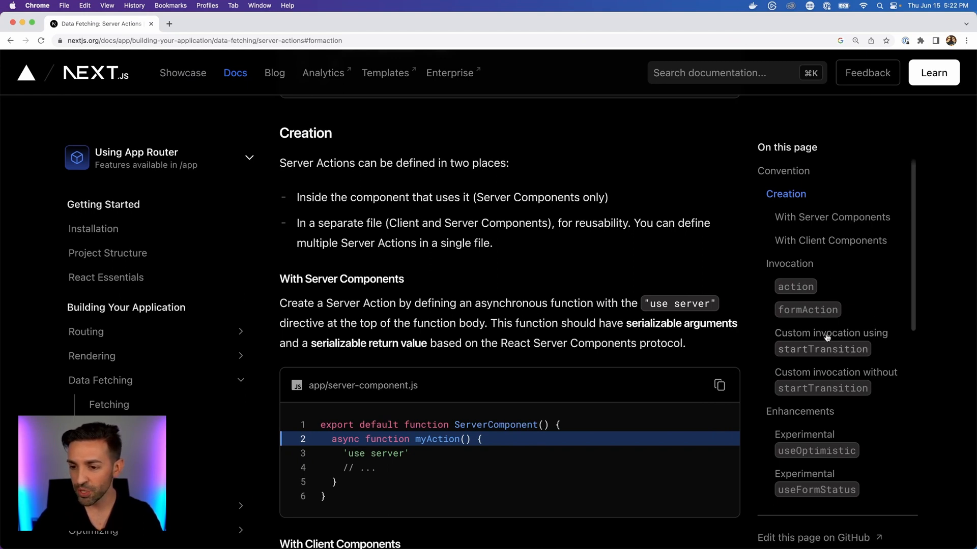
Jump to 'Custom invocation using startTransition' and highlight the example's onClick arrow function
click(830, 340)
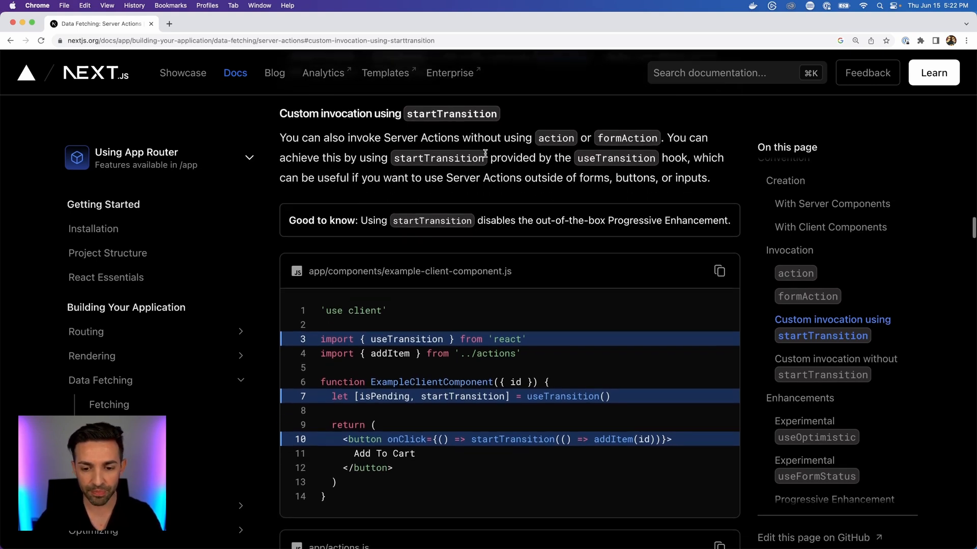
scroll(down, 3)
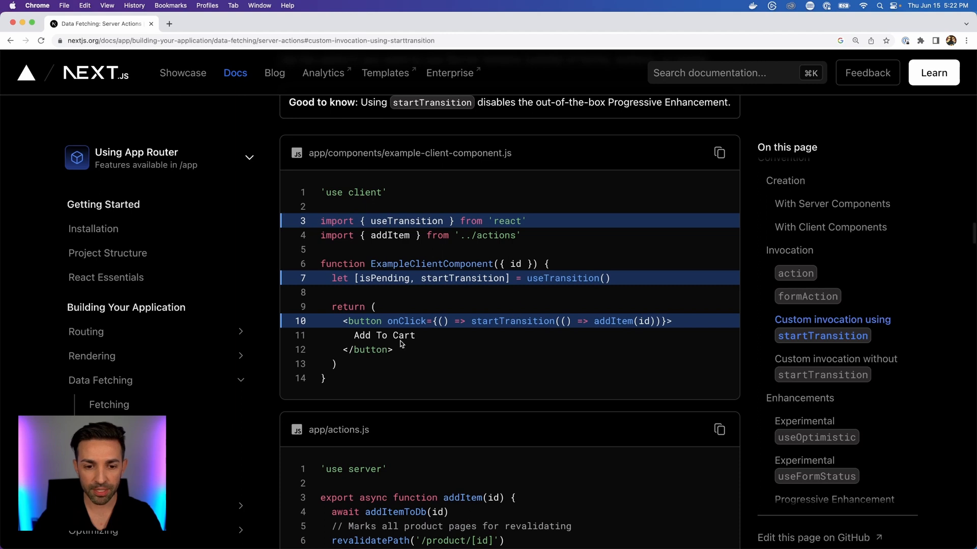
double_click(407, 321)
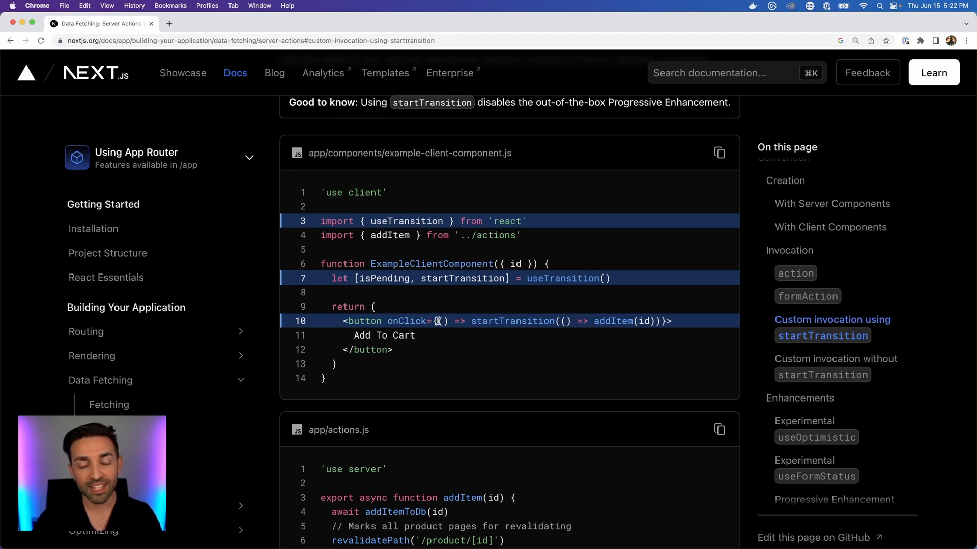
double_click(403, 321)
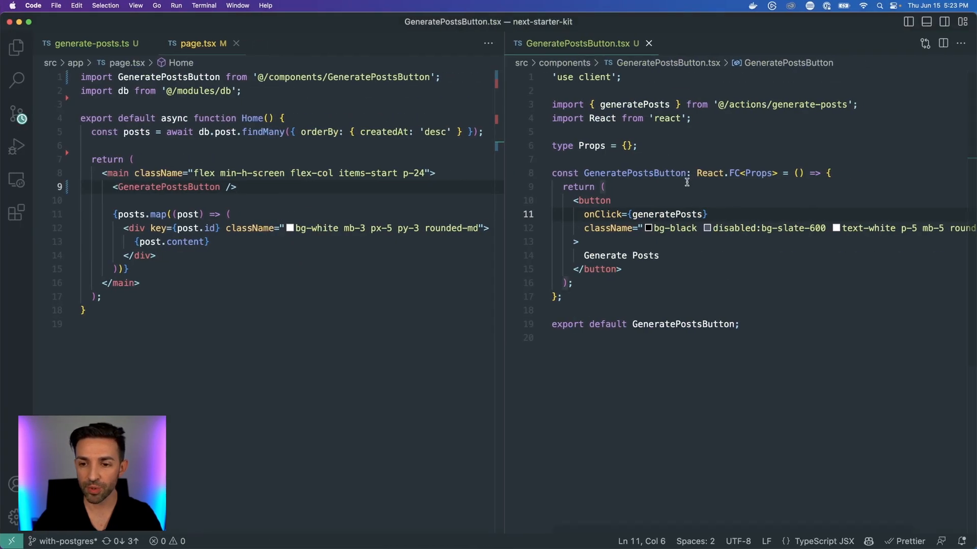
Add const [isPending, startTransition] = useTransition() and set onClick to () => startTransition(() => generatePosts())
text(let [isPending, startTransition] = useTransition();)
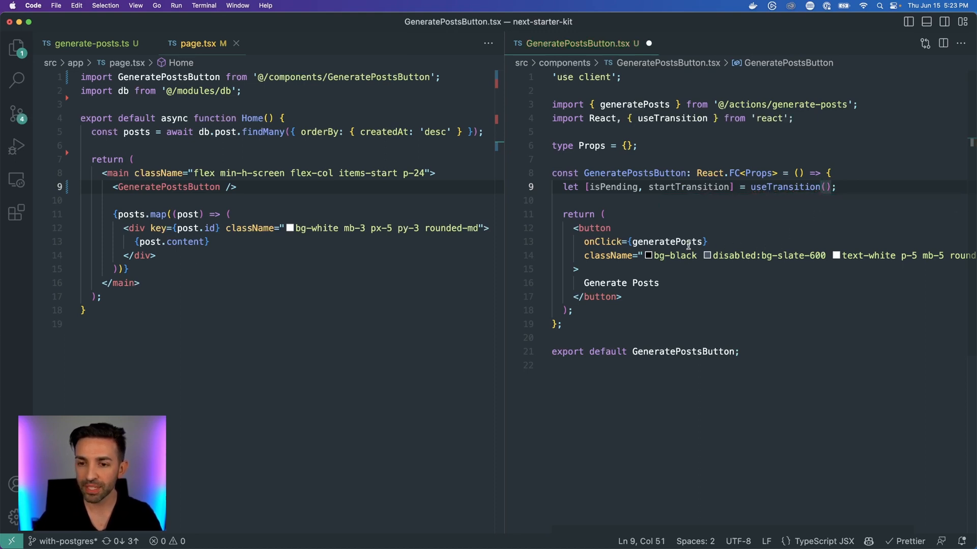
text(())
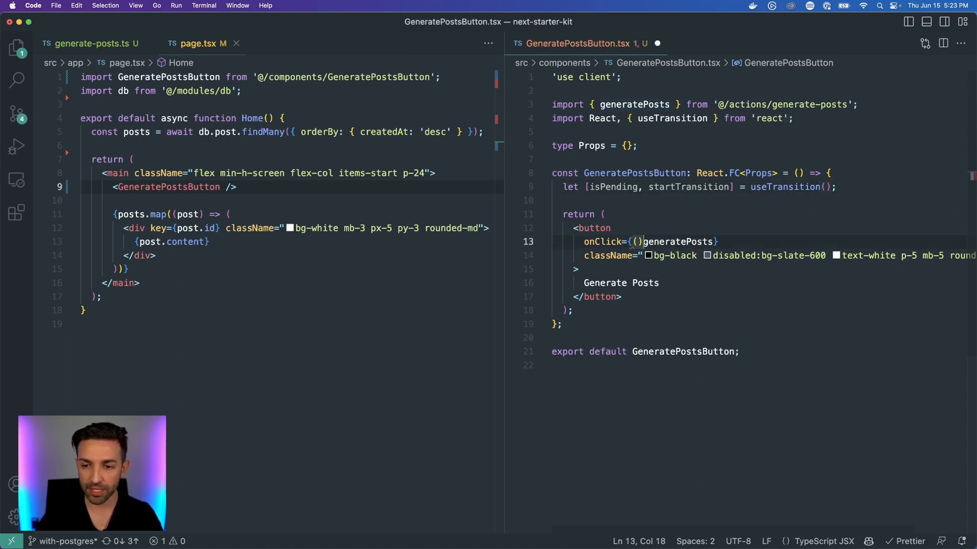
text(=>)
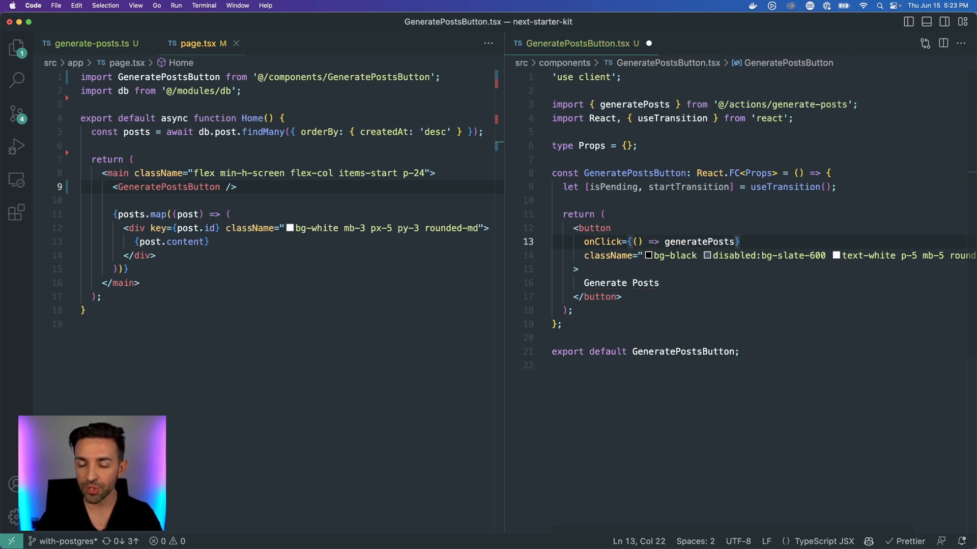
text(startTransition()
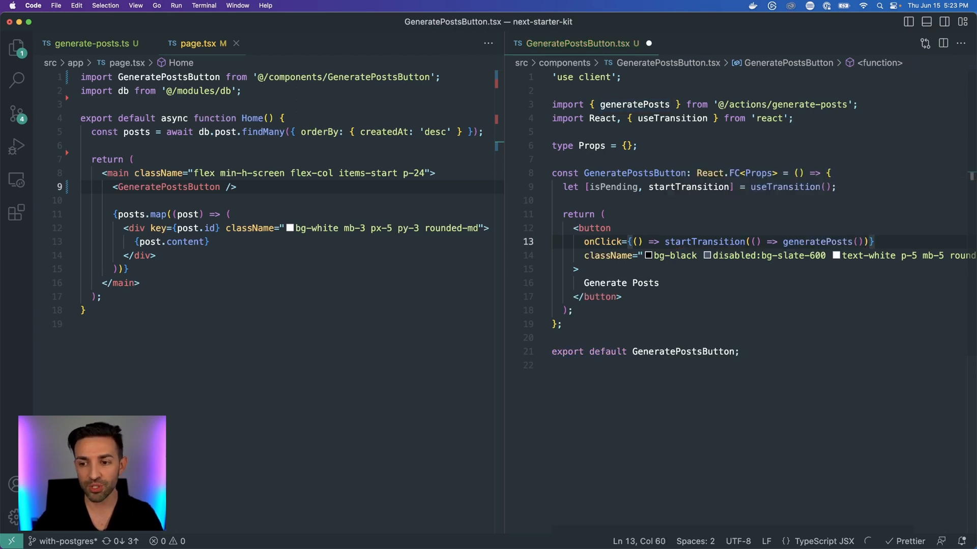
click(577, 269)
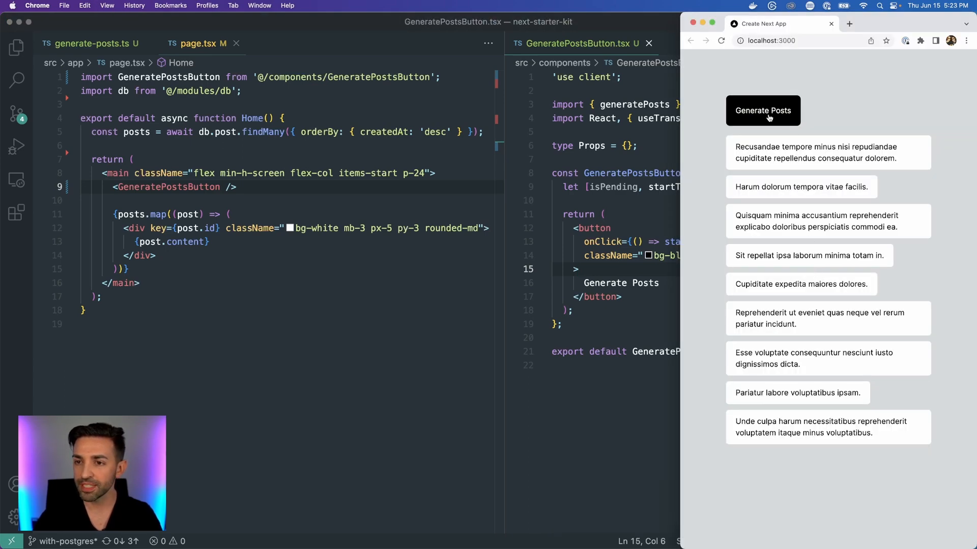
Click Generate Posts at localhost:3000 to add three new posts on top
click(763, 111)
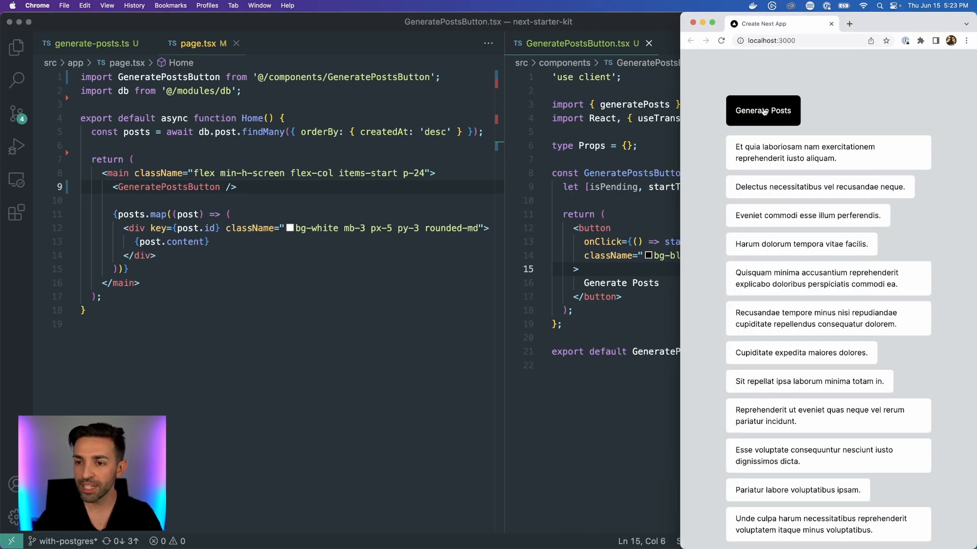
mouse_move(751, 222)
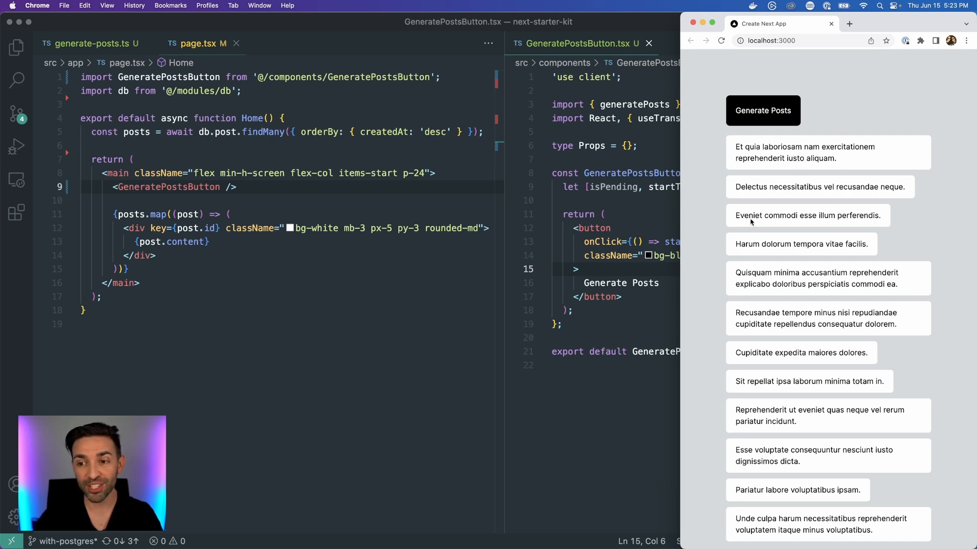
mouse_move(795, 189)
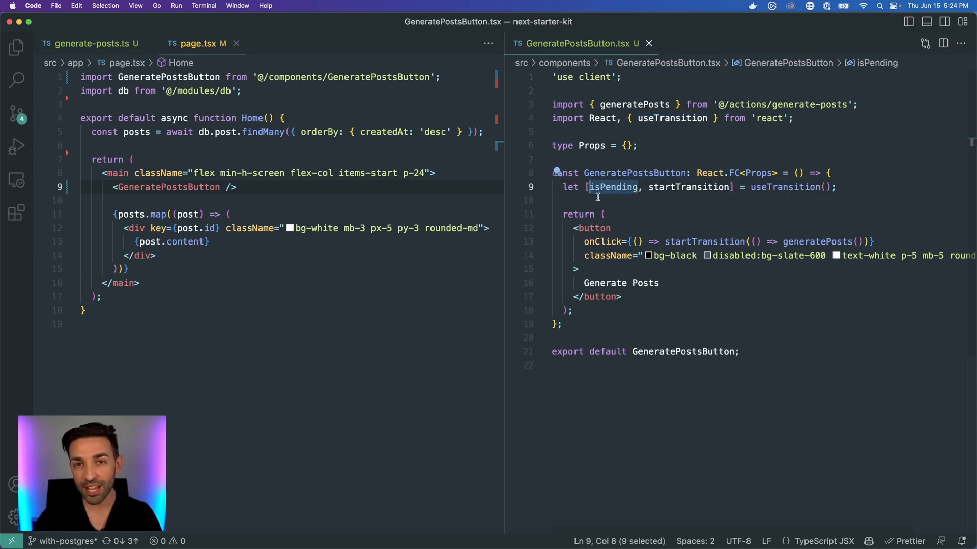
mouse_move(724, 214)
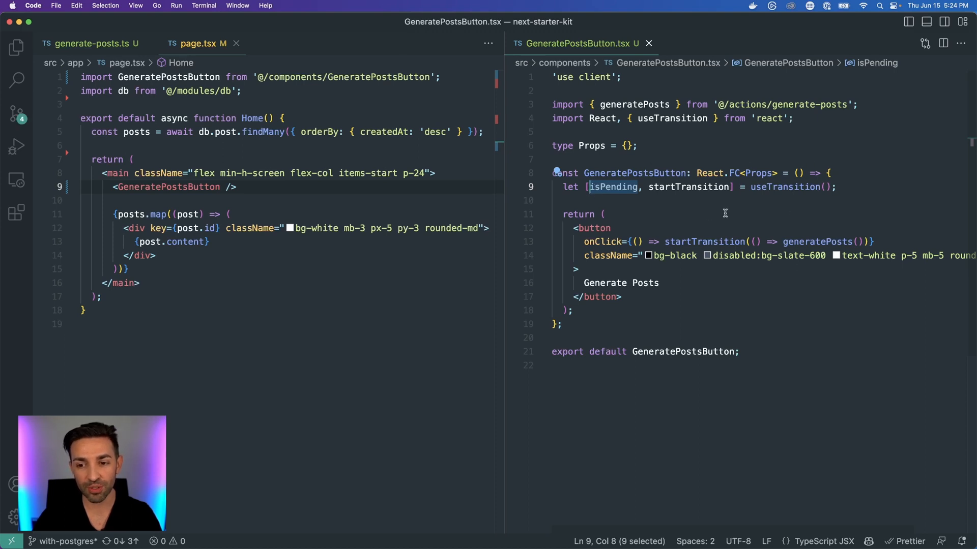
mouse_move(778, 244)
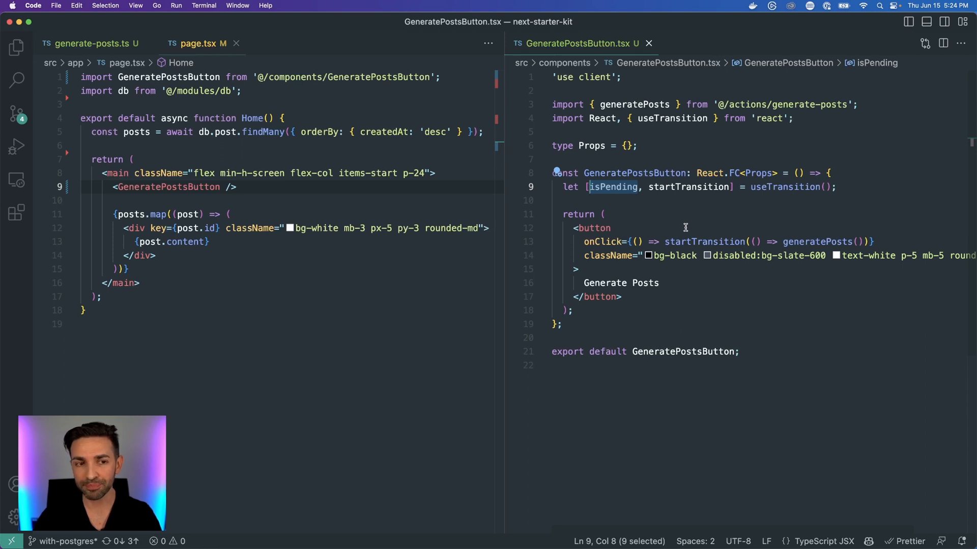
Make generatePosts wait 3000 ms with an awaited setTimeout Promise before creating posts
click(554, 199)
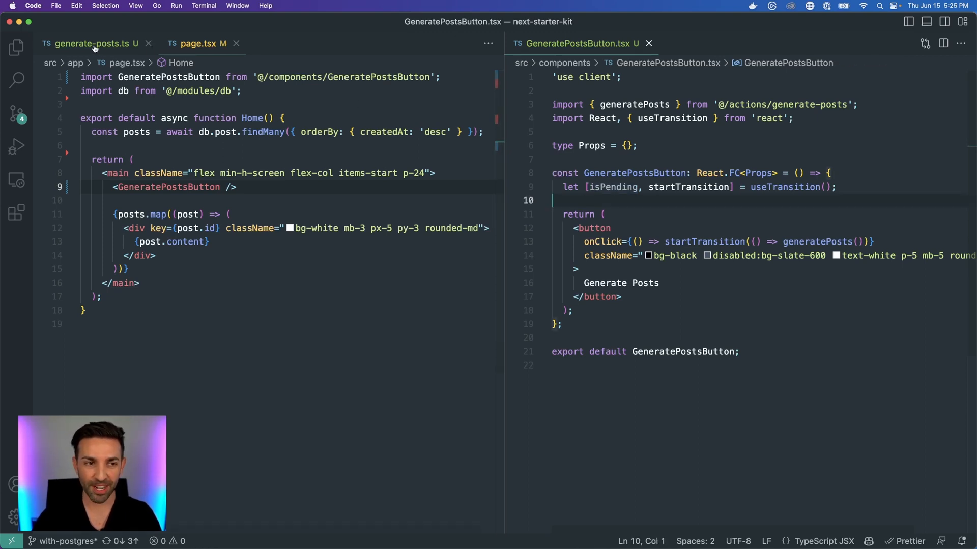
click(90, 43)
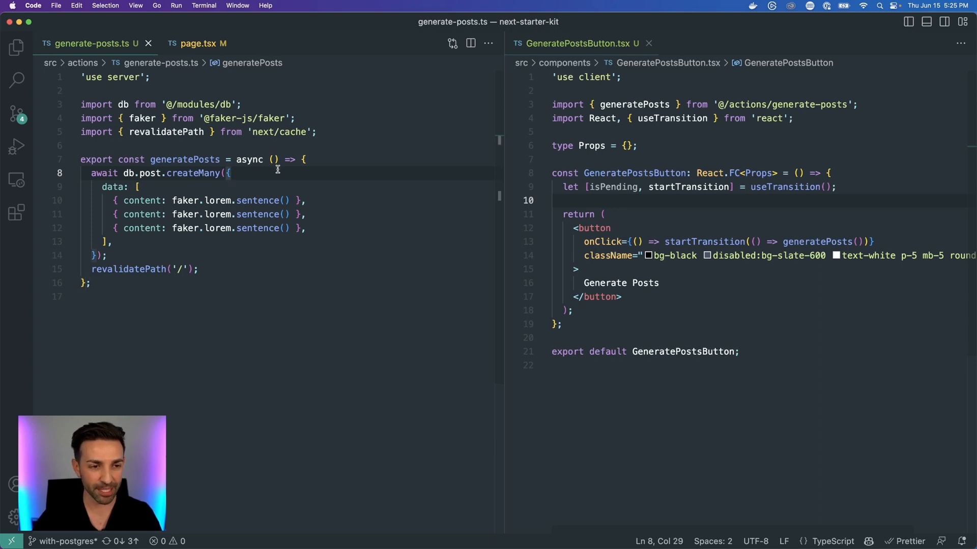
text(await new Promise((resolve) => setTimeout(resolve, 3000));)
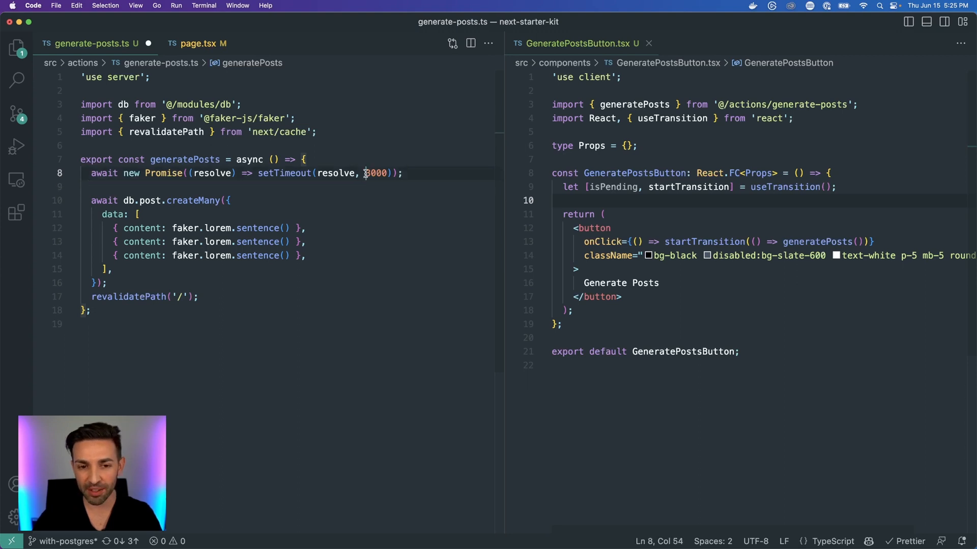
double_click(376, 173)
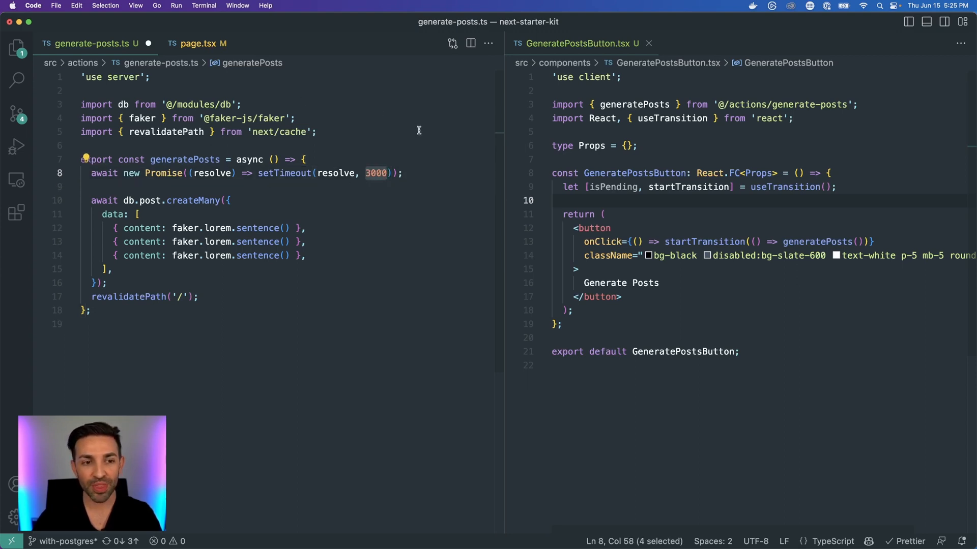
mouse_move(244, 312)
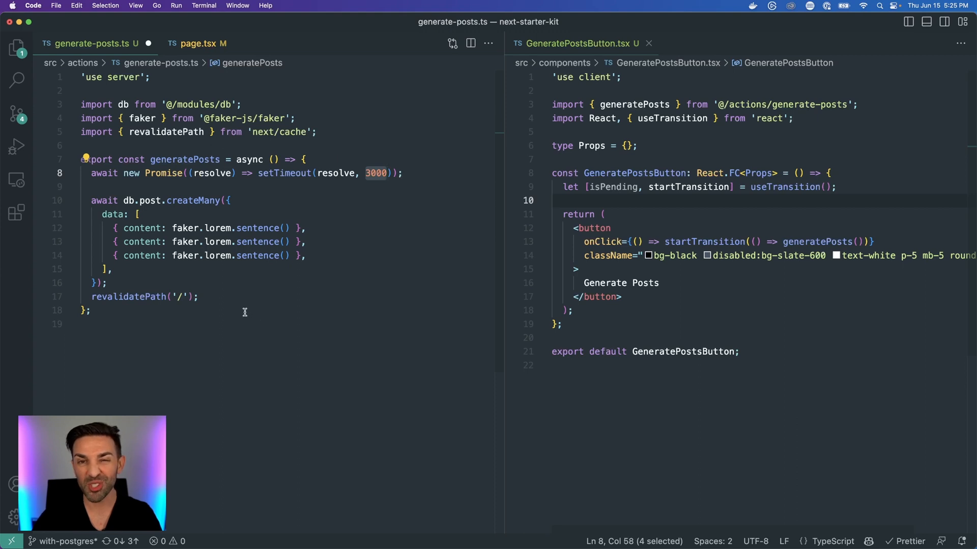
Add disabled={isPending} to the button element in GeneratePostsButton.tsx
click(590, 187)
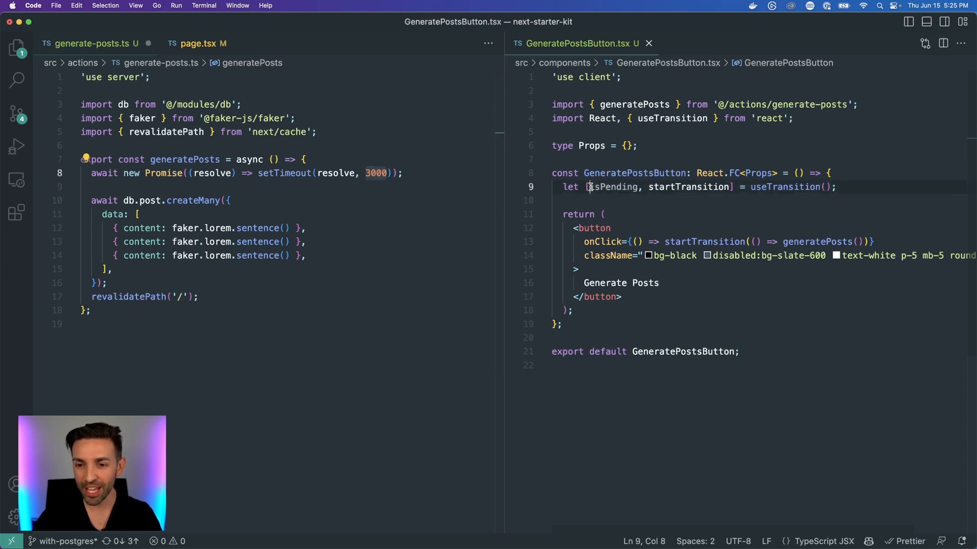
double_click(614, 186)
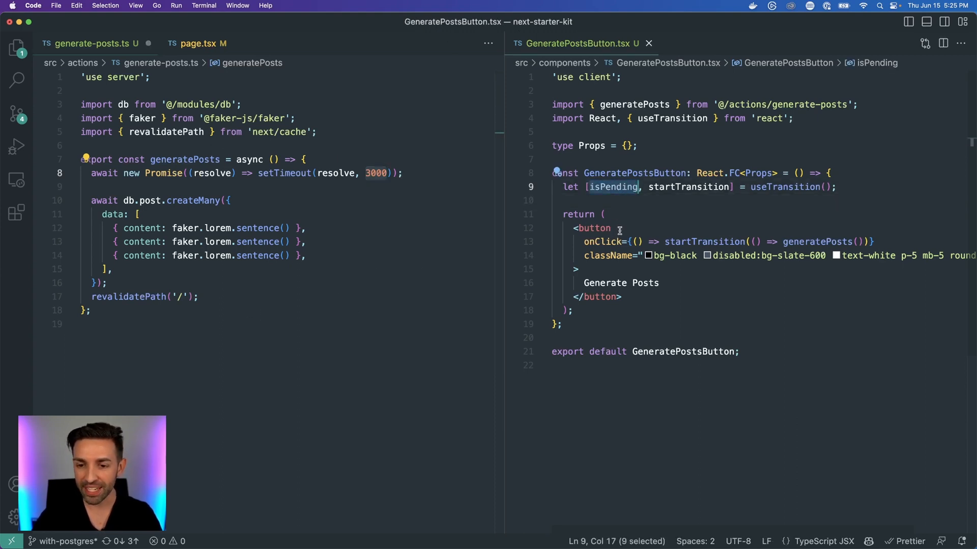
click(593, 228)
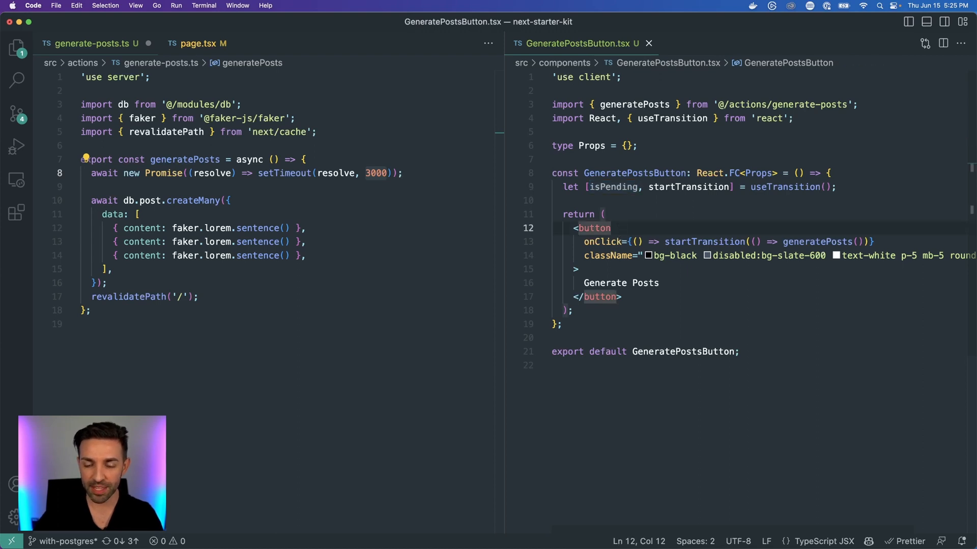
text(disabled={isPending})
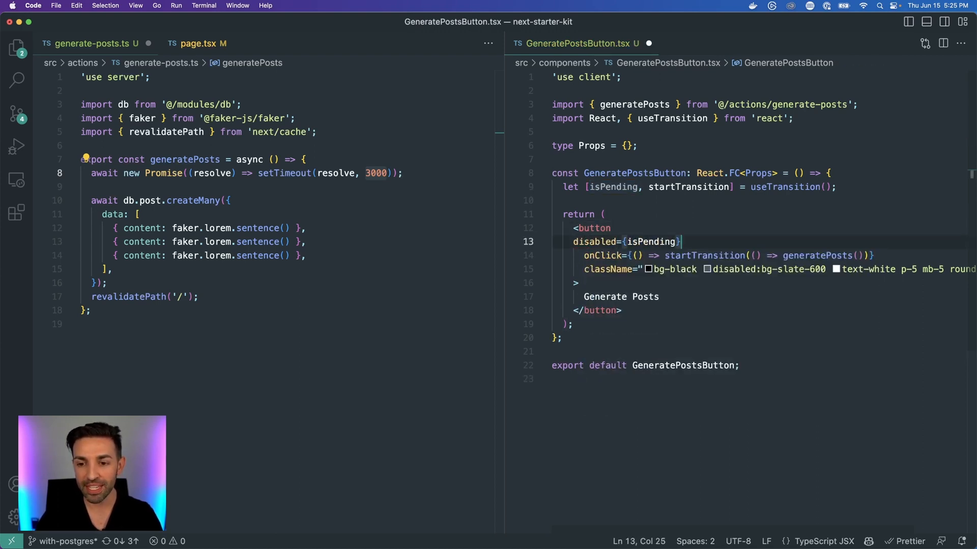
mouse_move(702, 256)
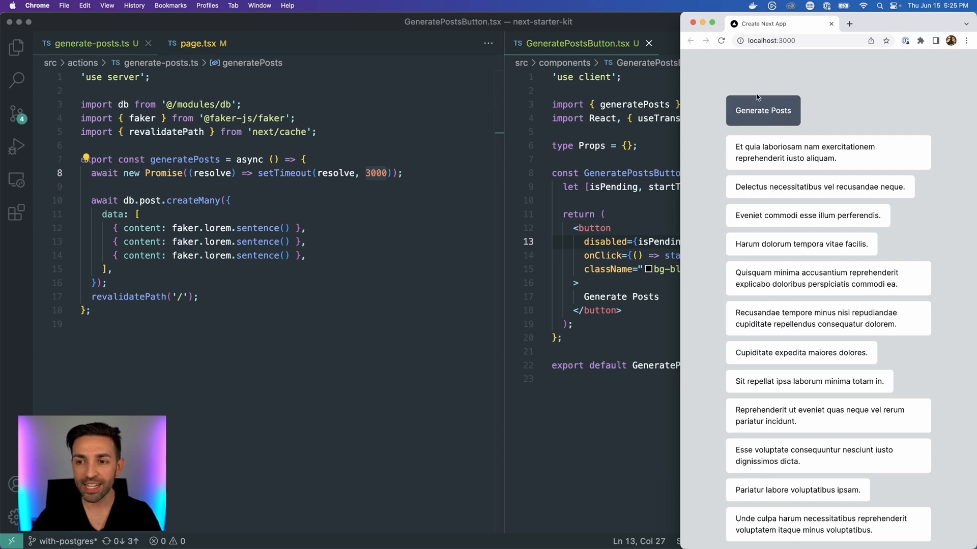
mouse_move(783, 125)
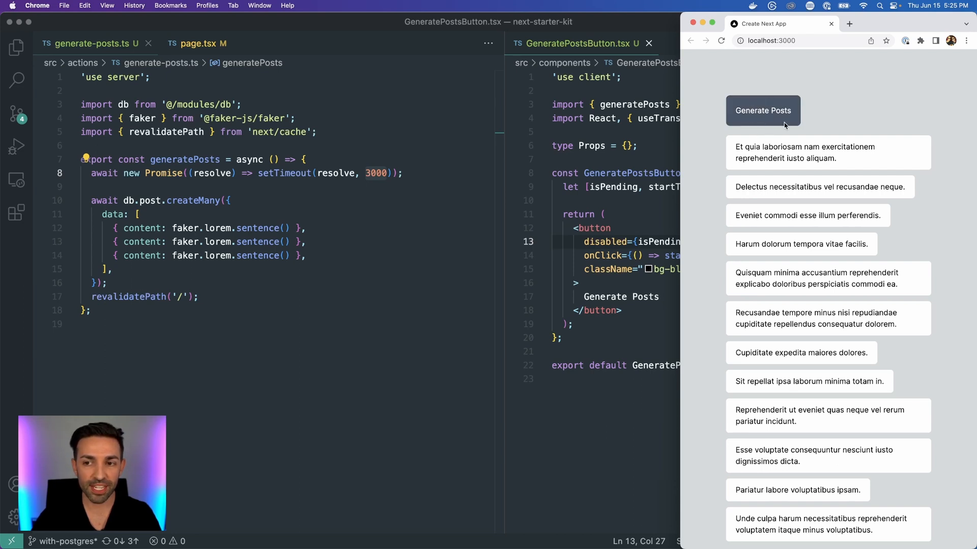
Click Generate Posts at localhost:3000 and watch it stay disabled until new posts appear
click(762, 110)
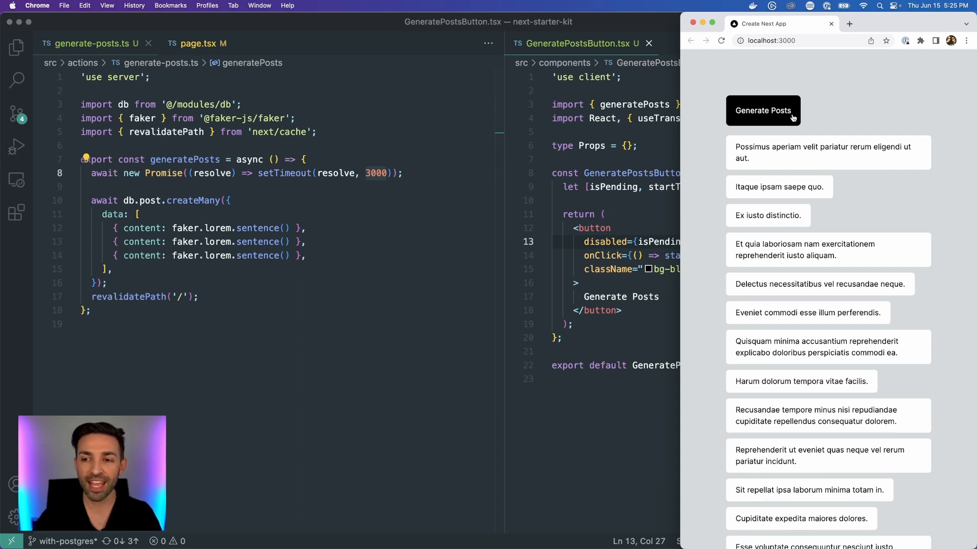
mouse_move(823, 120)
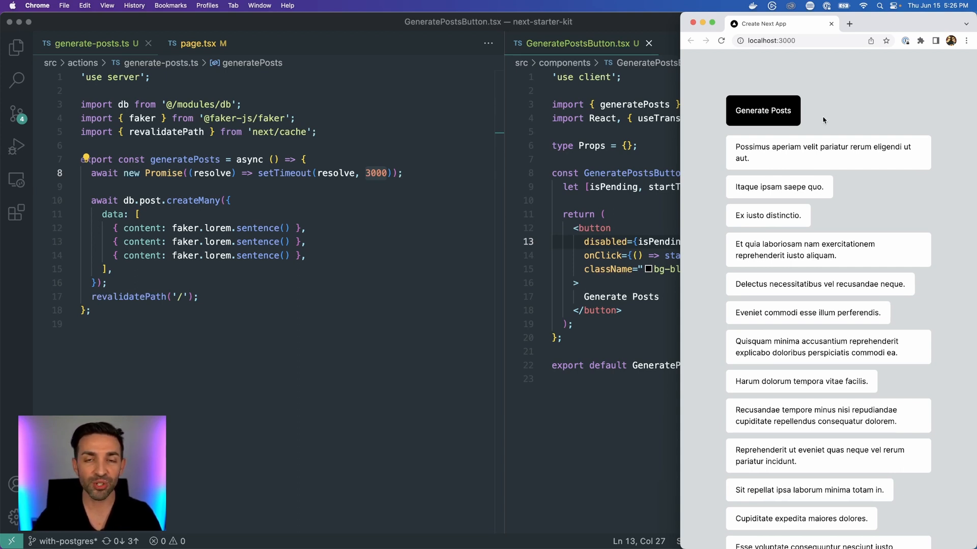
mouse_move(828, 110)
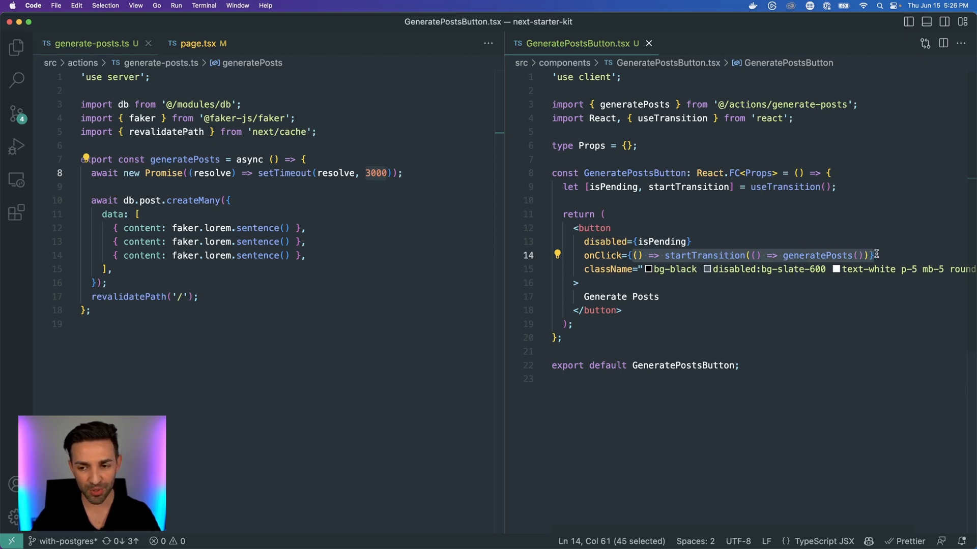
double_click(613, 187)
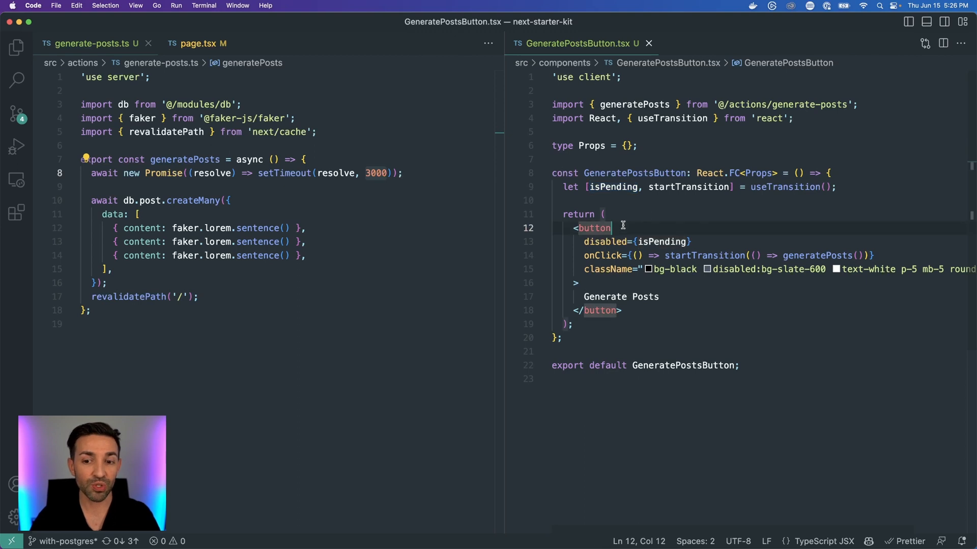
click(627, 214)
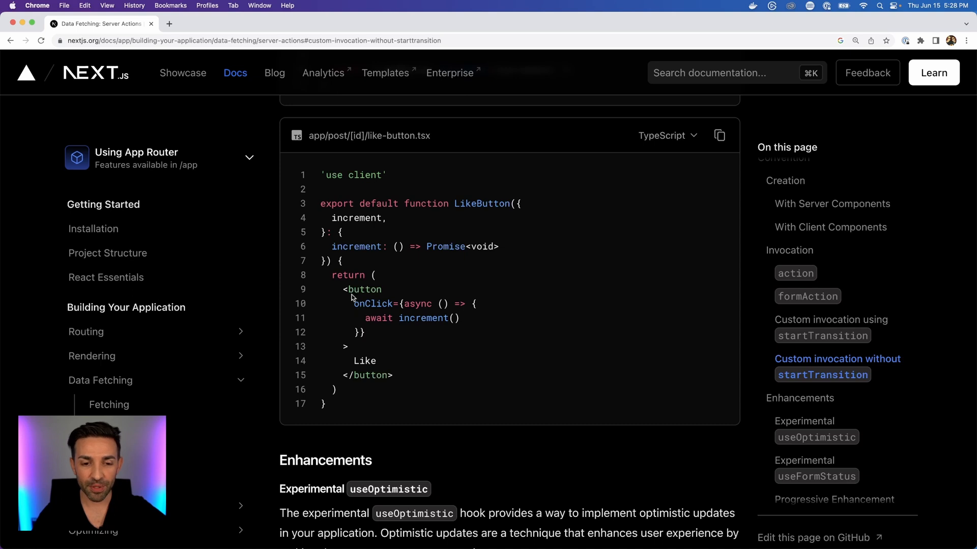
Highlight the async onClick handler and its awaited increment call in the docs example
double_click(371, 304)
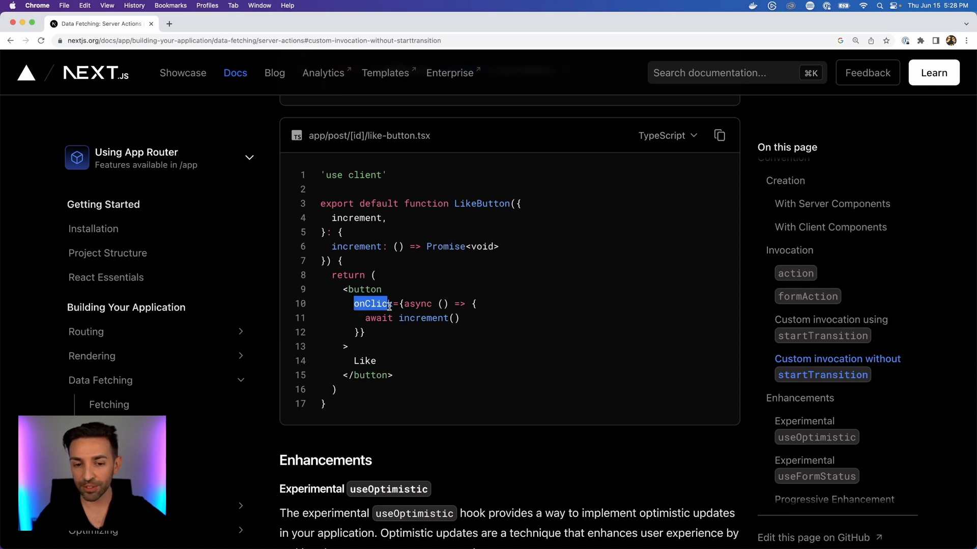
double_click(422, 318)
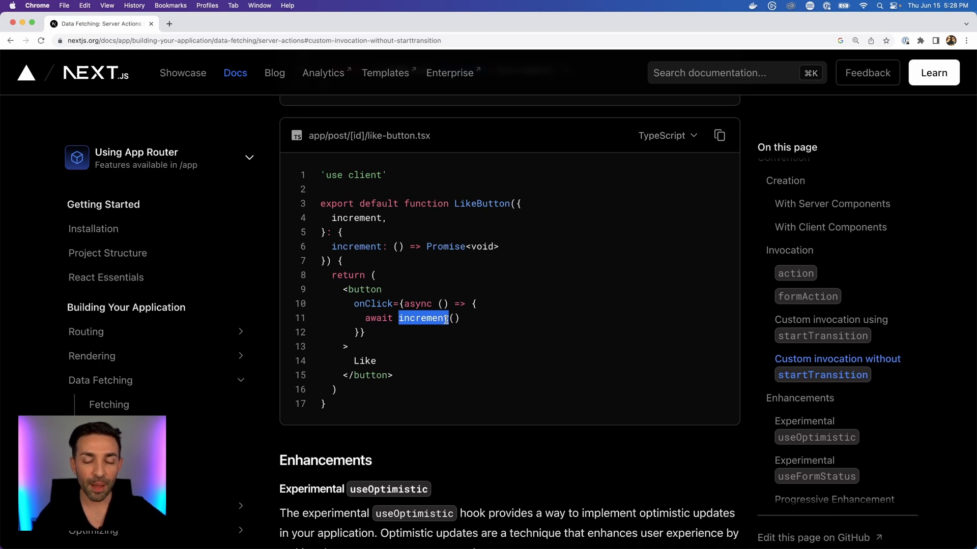
double_click(374, 303)
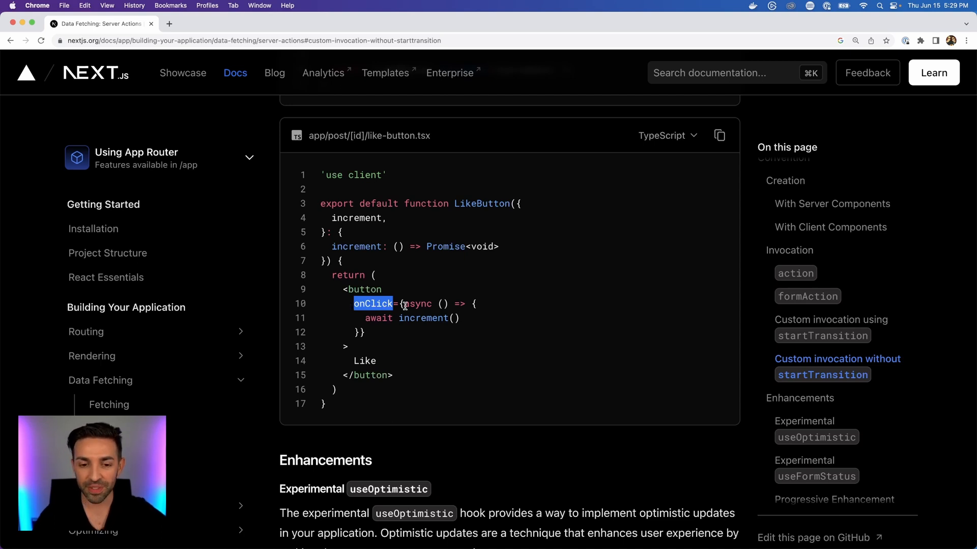
double_click(422, 319)
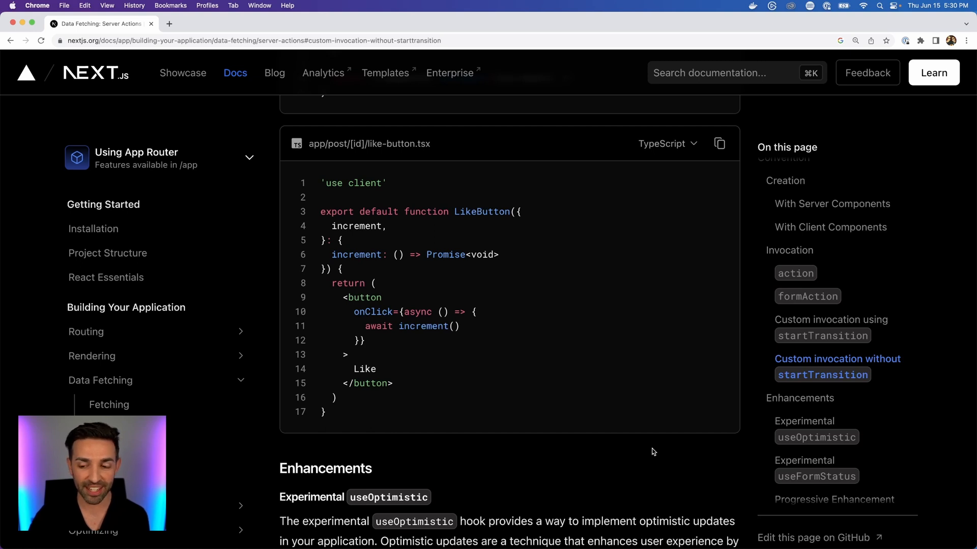
Scroll the docs, highlighting useOptimistic, useFormStatus() and pending, down to Progressive Enhancement
scroll(down, 3)
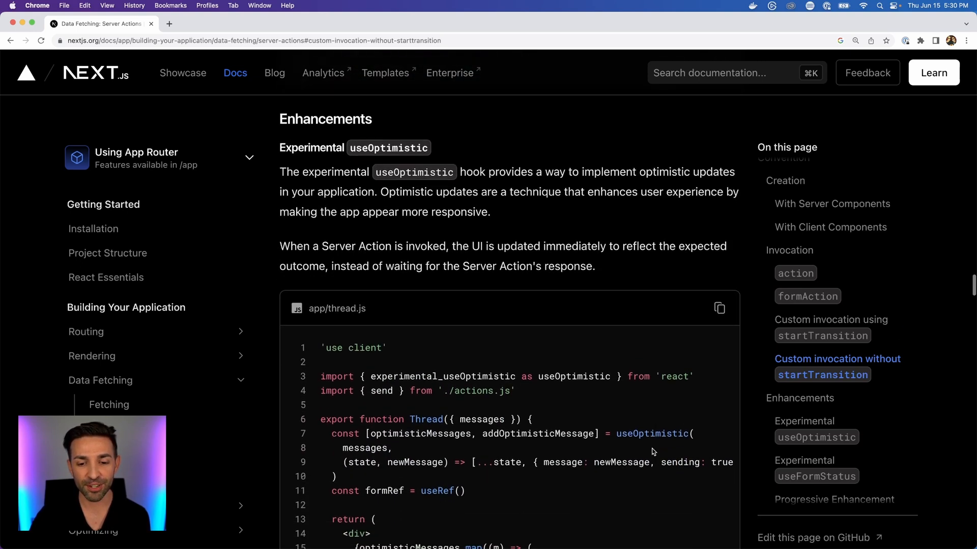
scroll(down, 3)
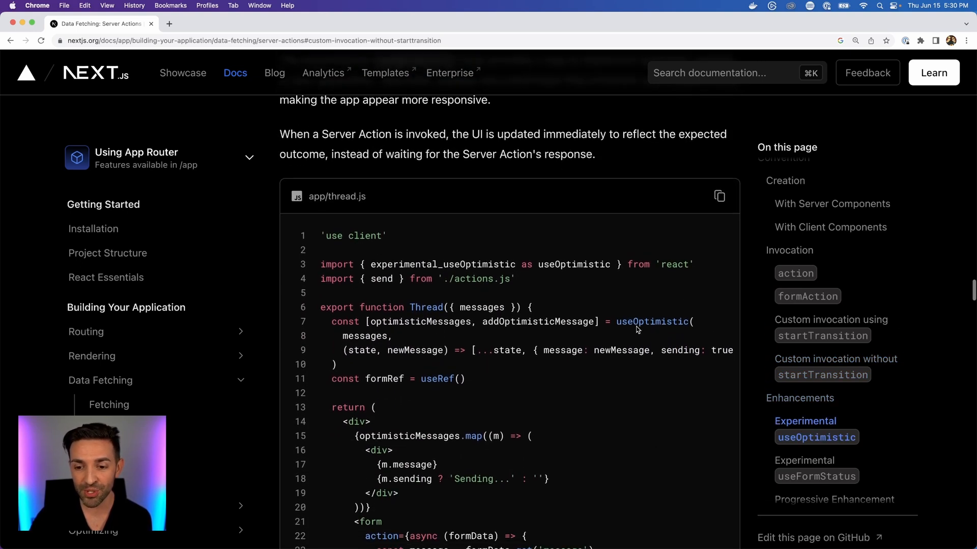
double_click(651, 322)
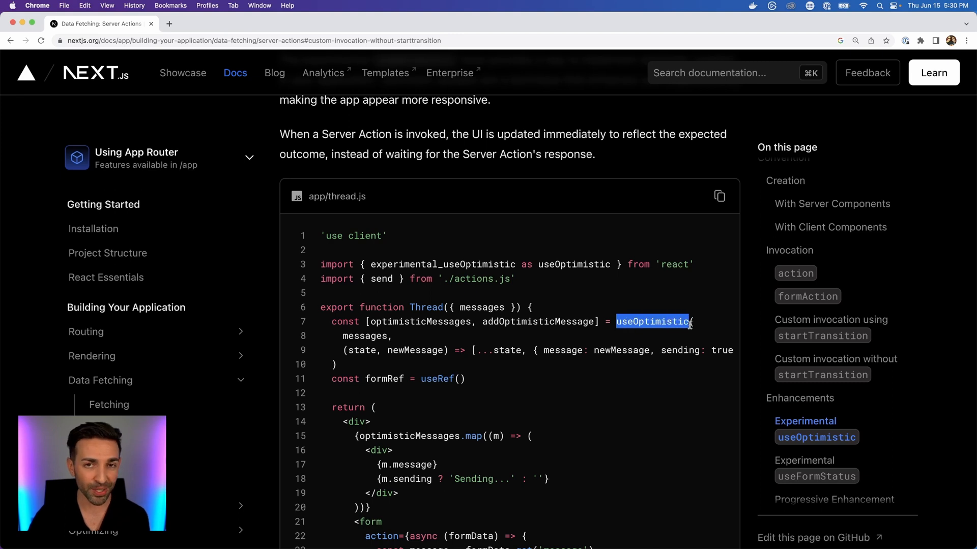
mouse_move(668, 371)
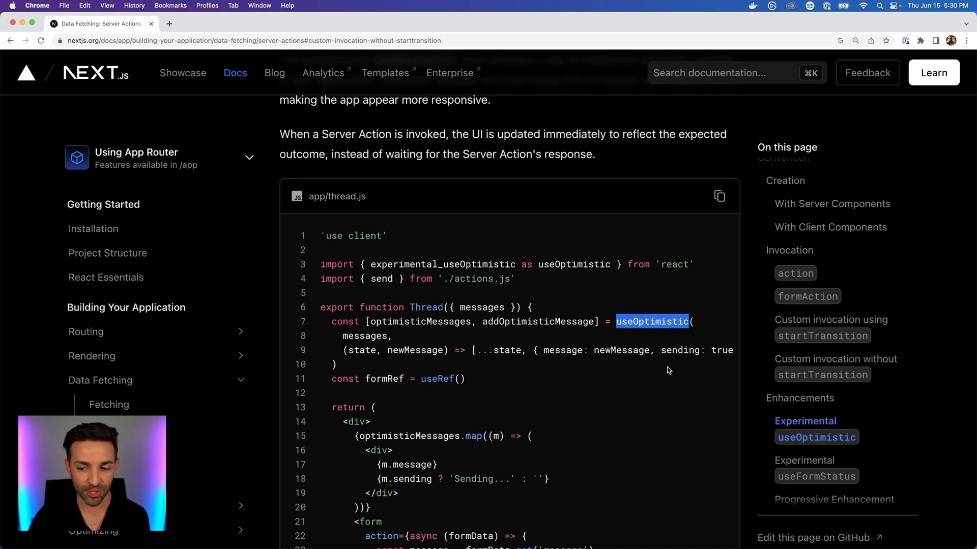
scroll(down, 3)
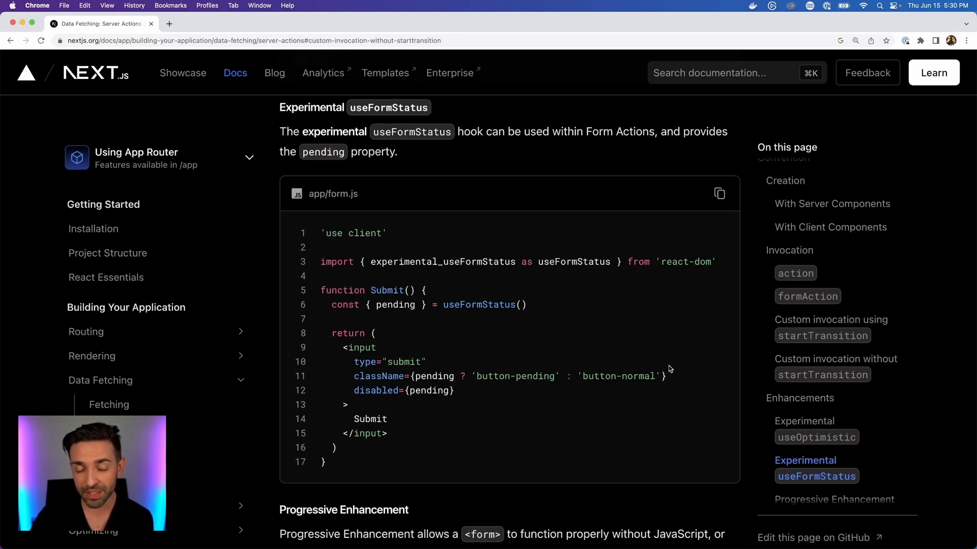
scroll(down, 3)
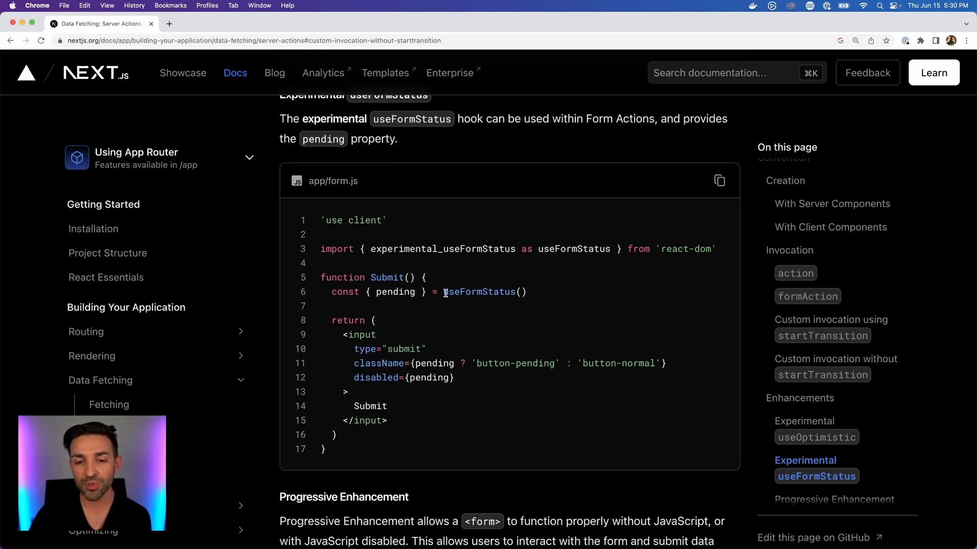
double_click(477, 292)
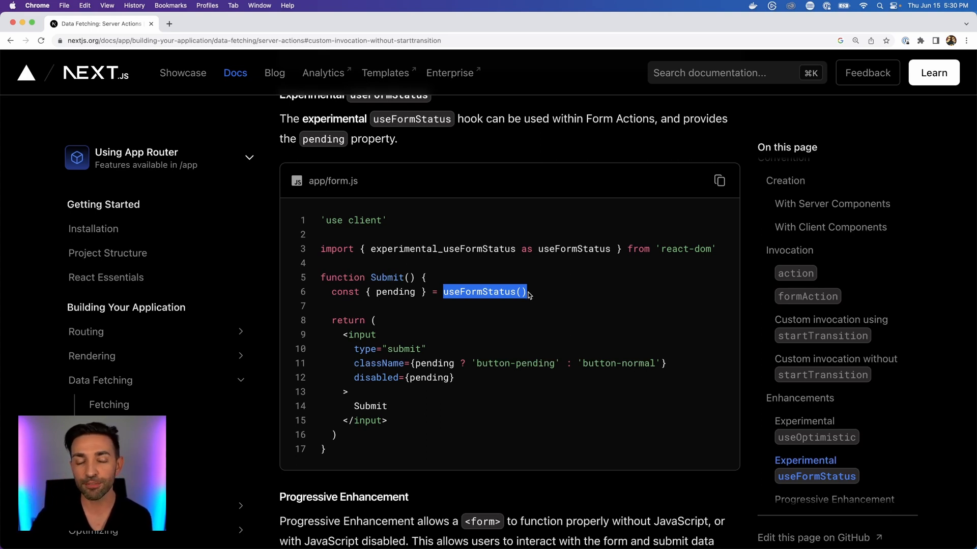
double_click(395, 291)
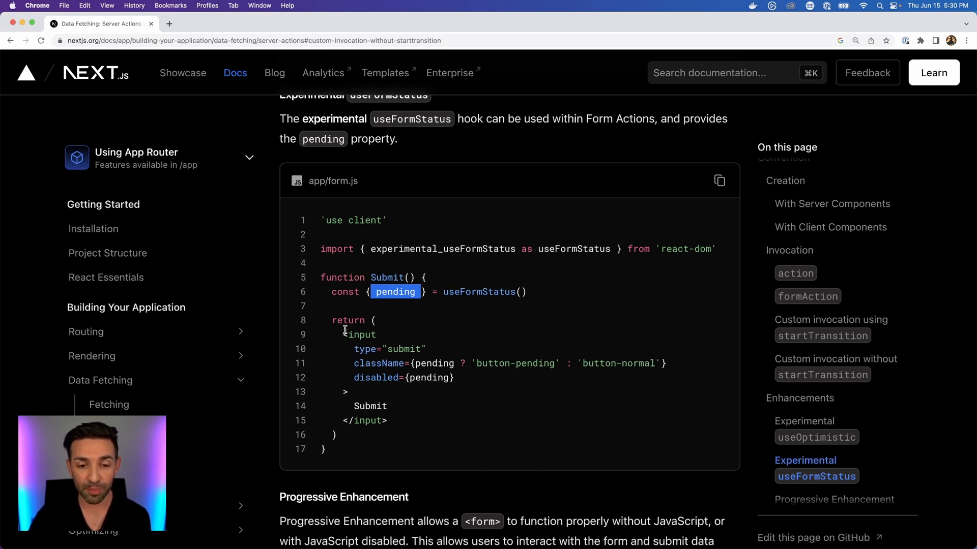
mouse_move(479, 378)
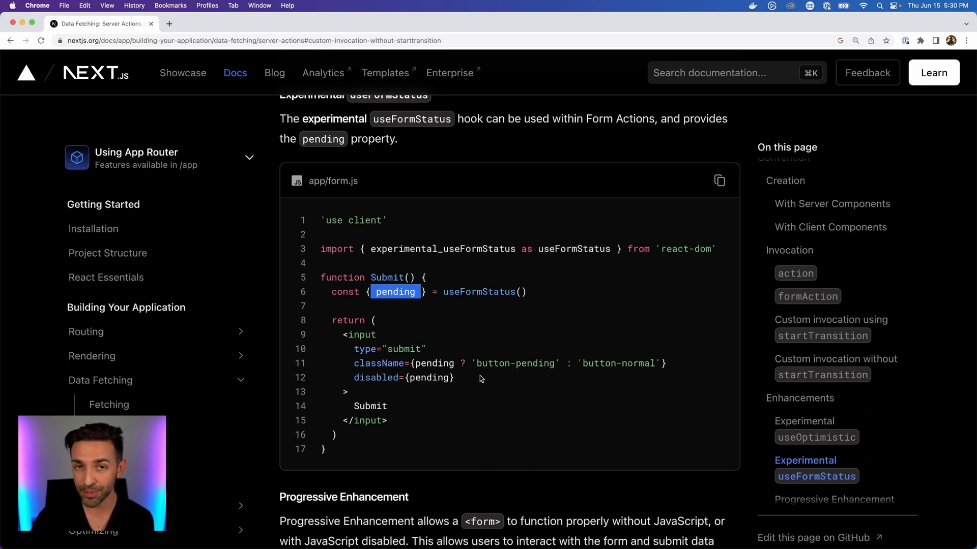
scroll(down, 3)
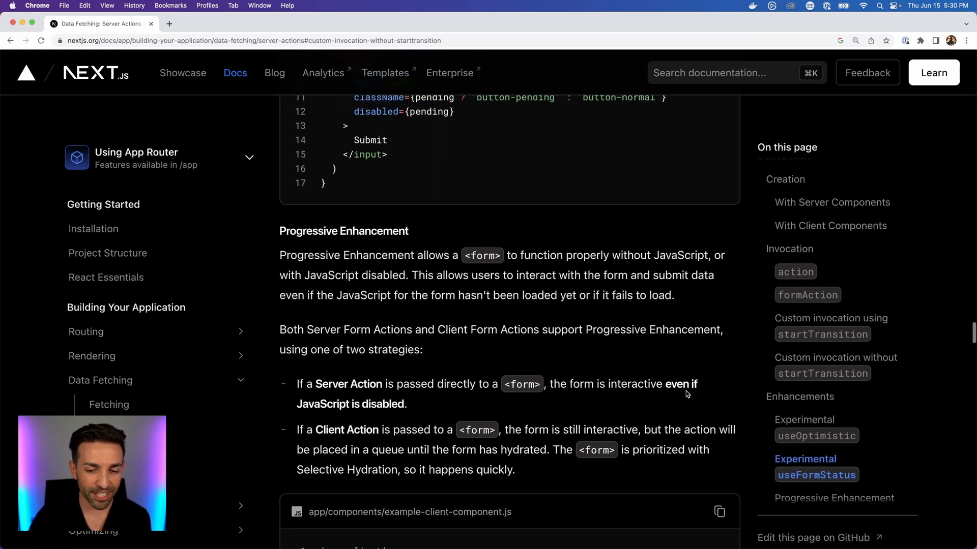